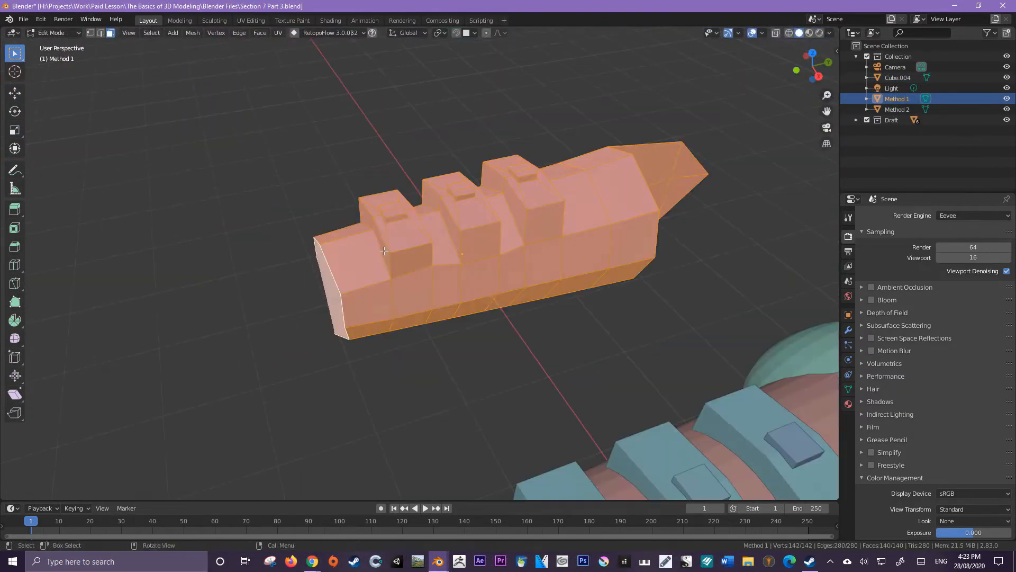
Start a new file in front orthographic view and load the arm photo as a reference image.
left_click(761, 33)
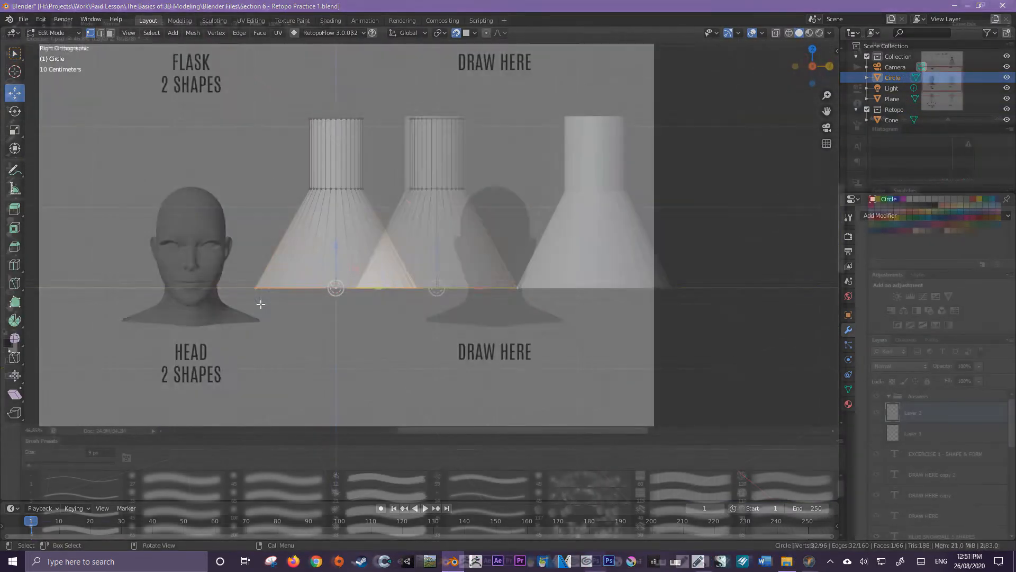
left_click(595, 561)
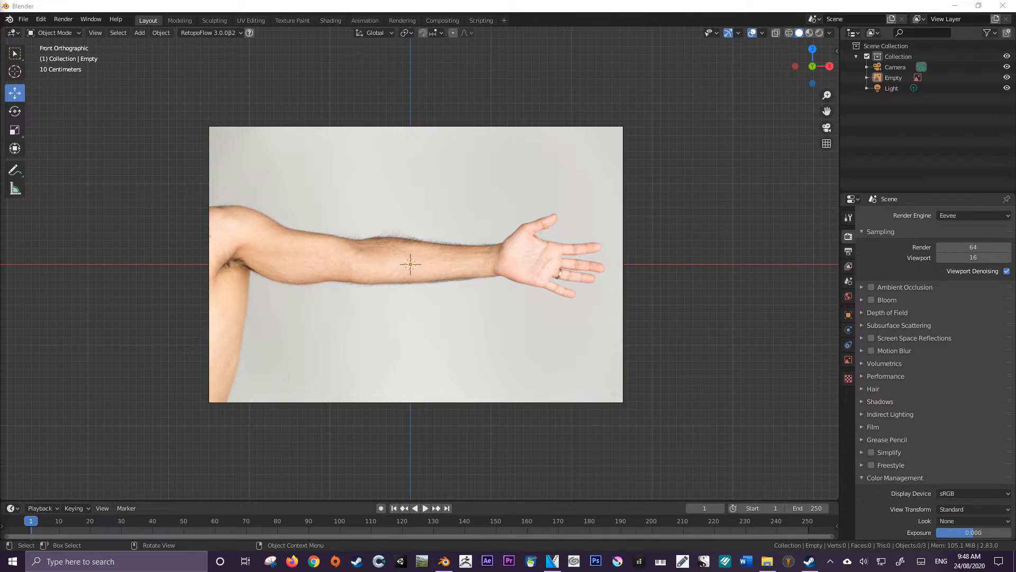
left_click(414, 262)
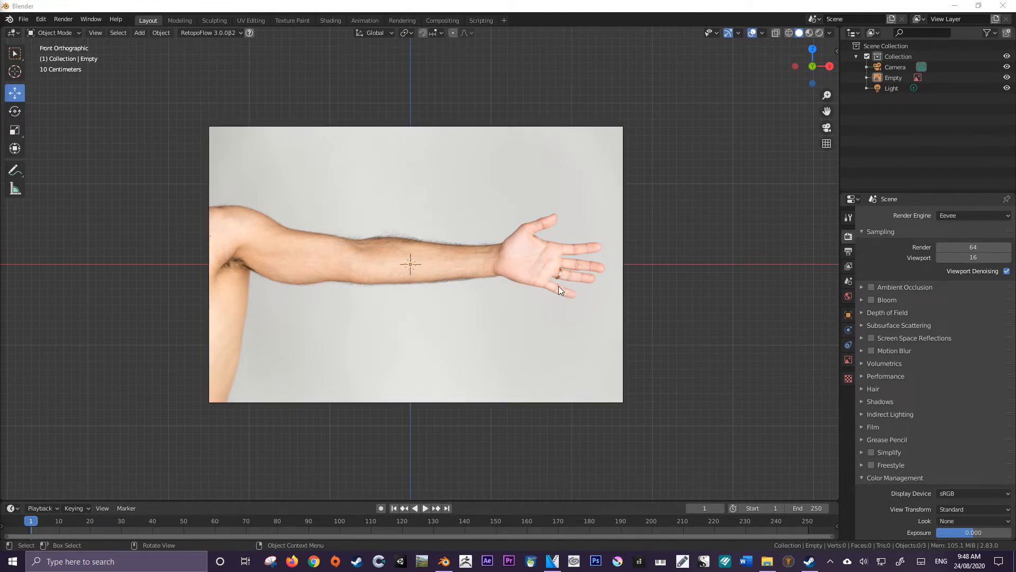
mouse_move(609, 246)
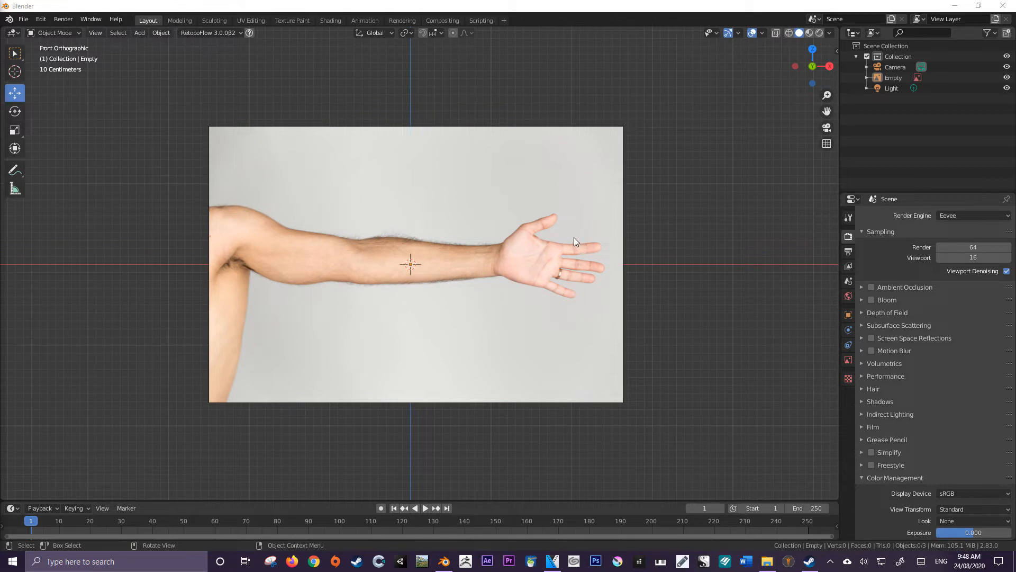
mouse_move(559, 245)
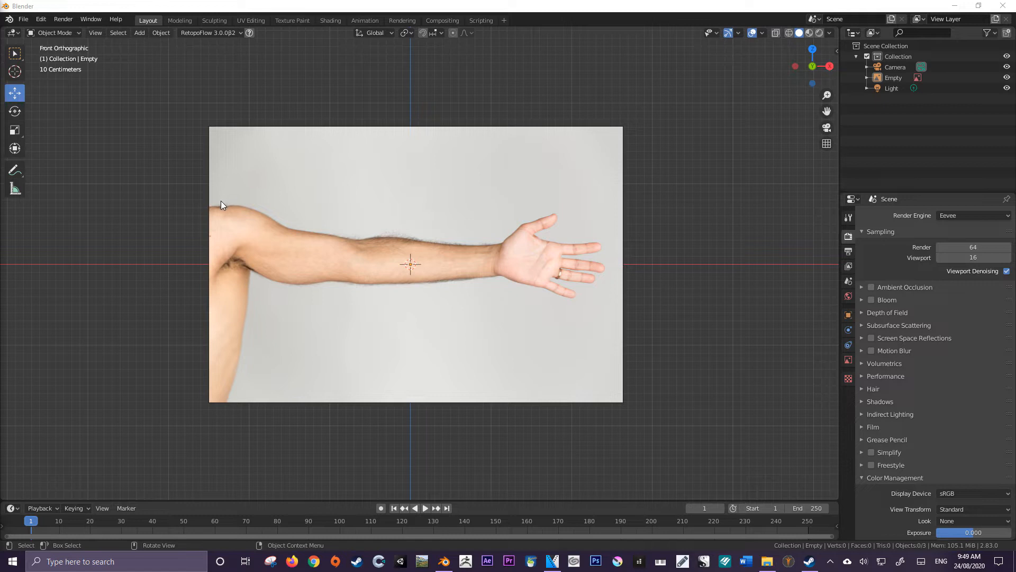
mouse_move(350, 230)
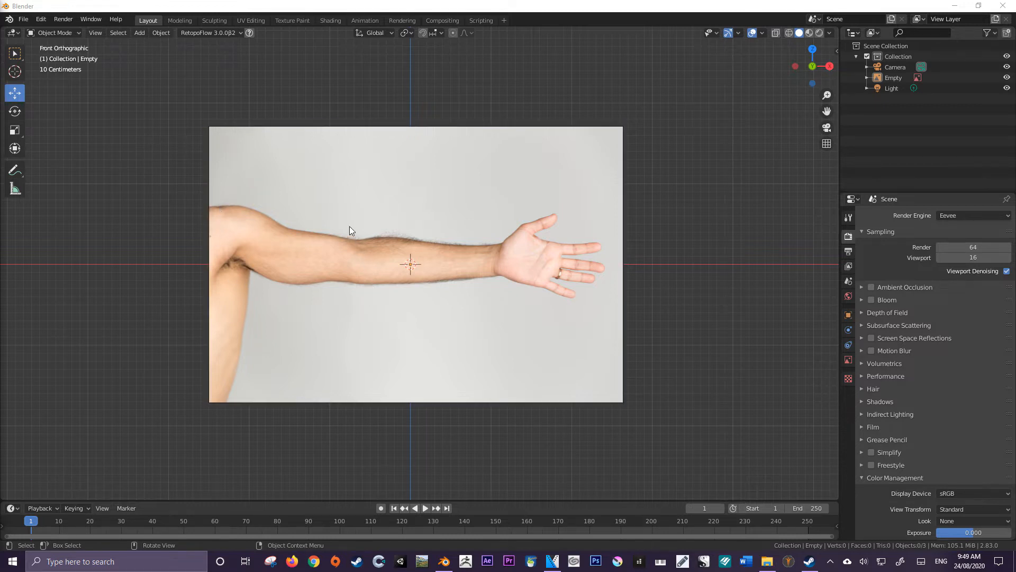
mouse_move(379, 218)
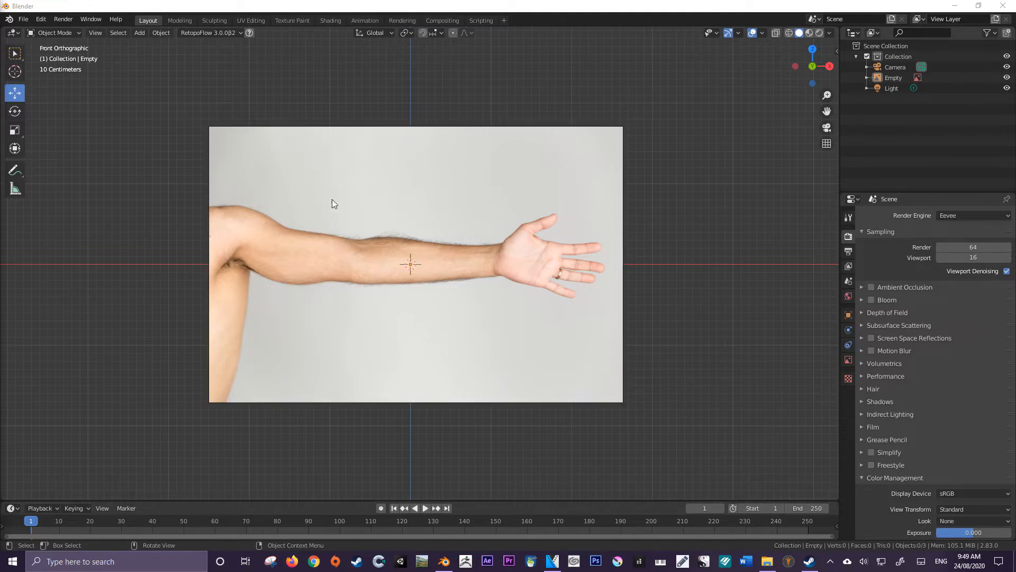
mouse_move(509, 236)
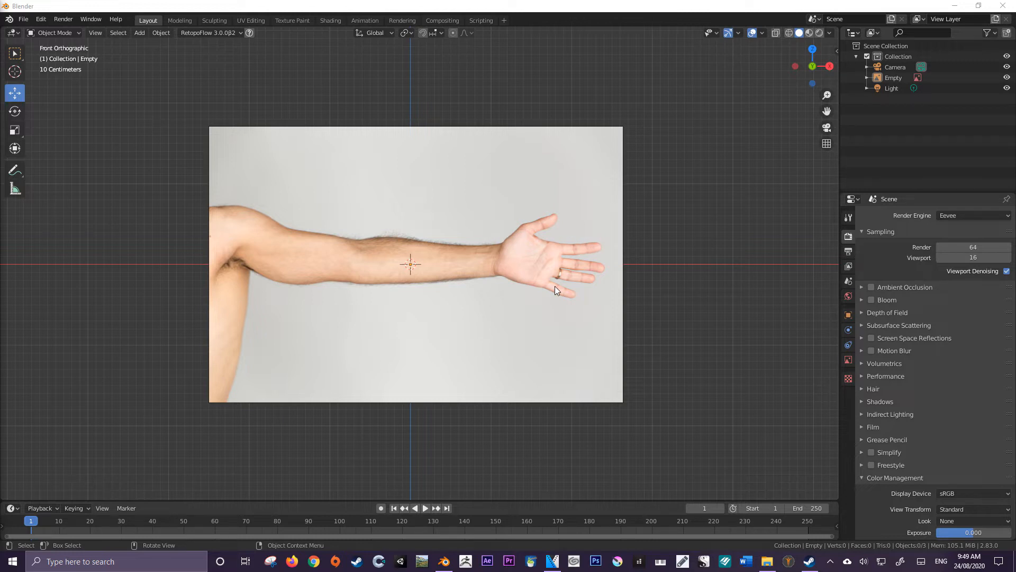
mouse_move(547, 297)
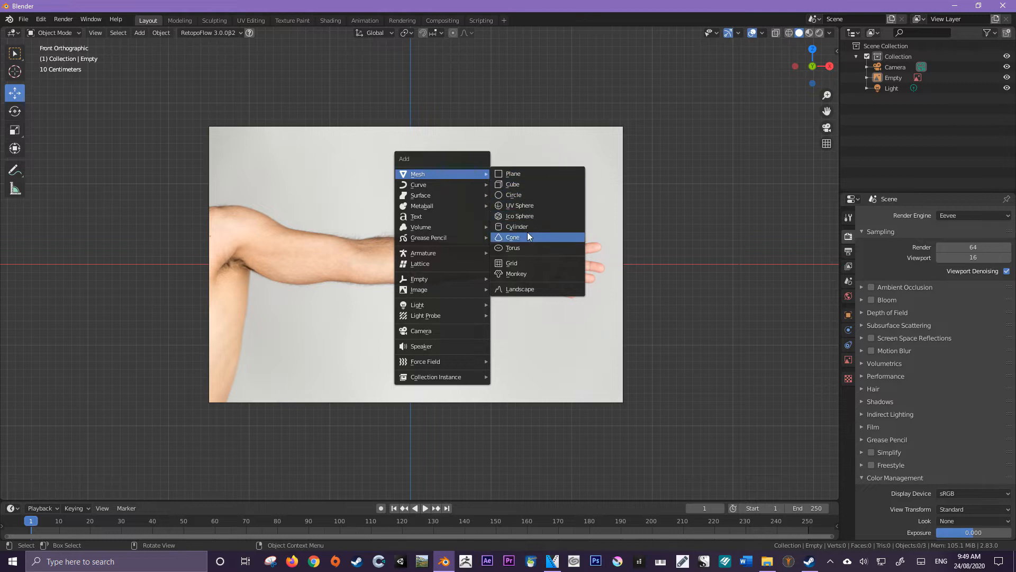
mouse_move(515, 227)
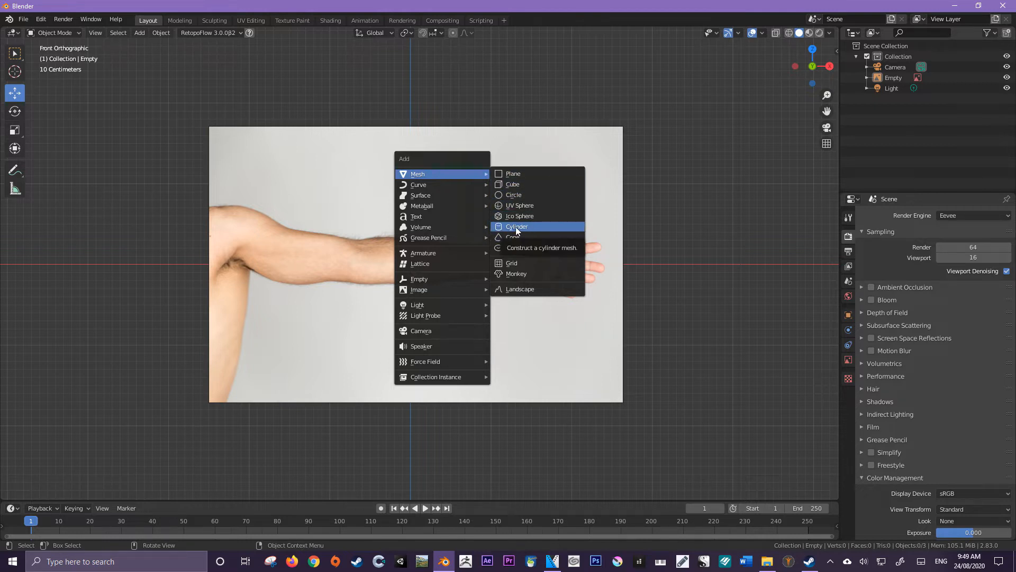
Add a cylinder, move it over the upper arm, rotate it 90° sideways and scale it thinner.
left_click(517, 226)
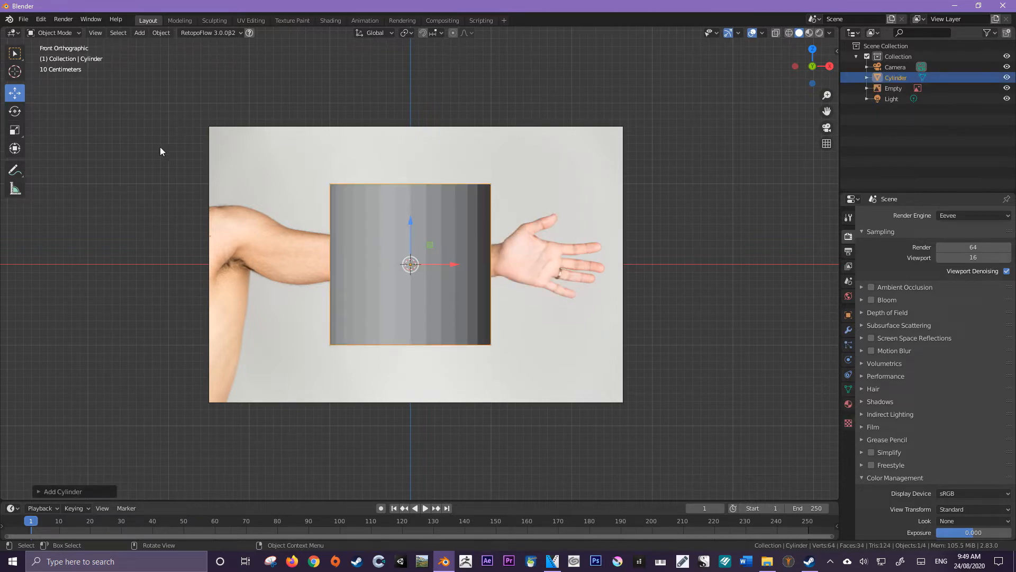
key("g")
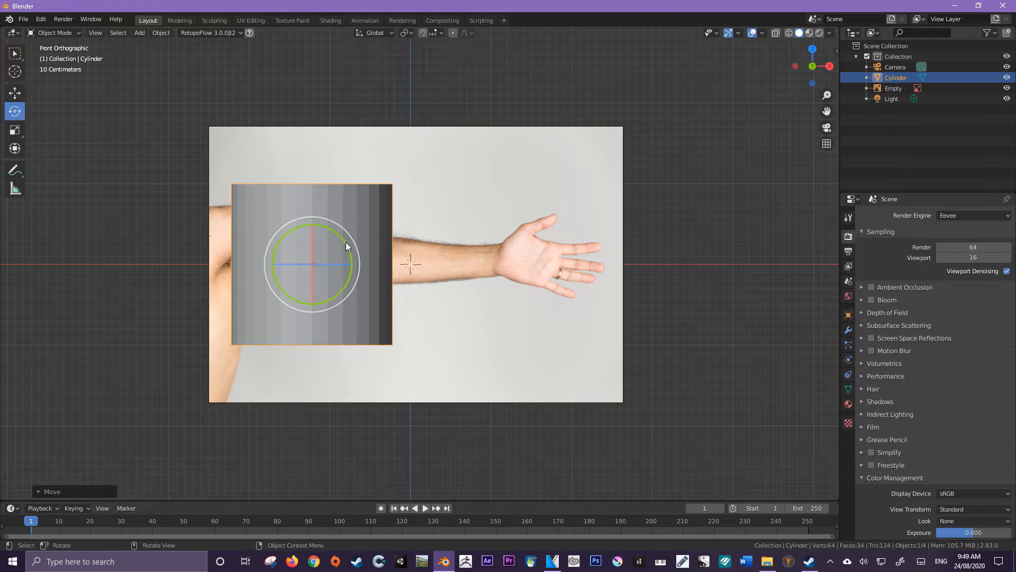
key("r")
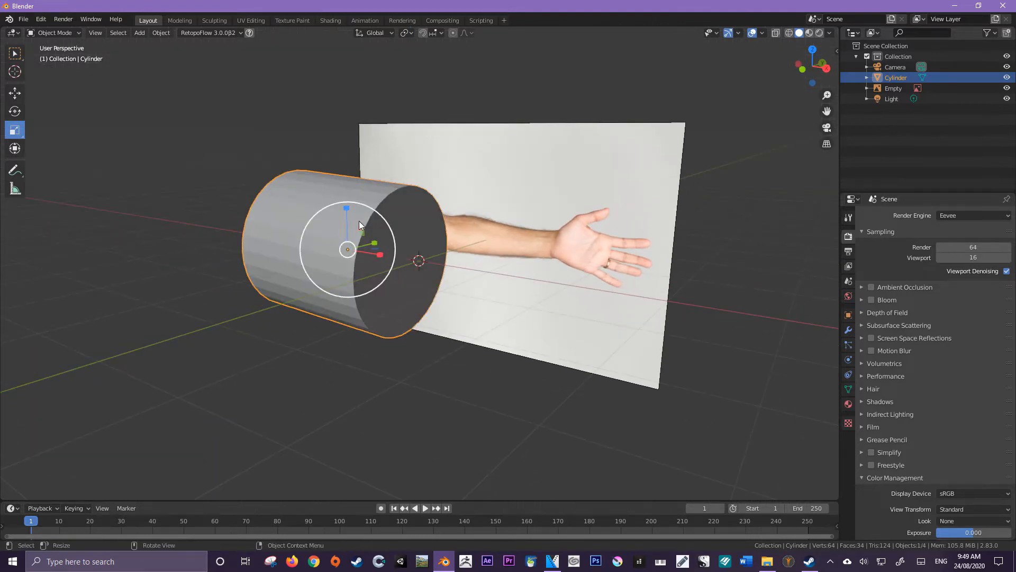
mouse_move(383, 238)
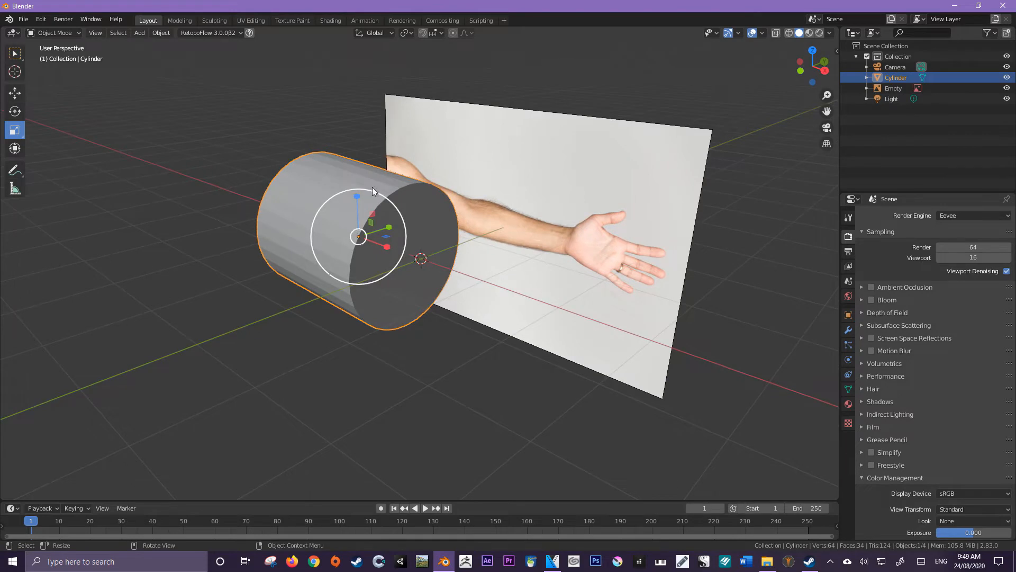
key("s")
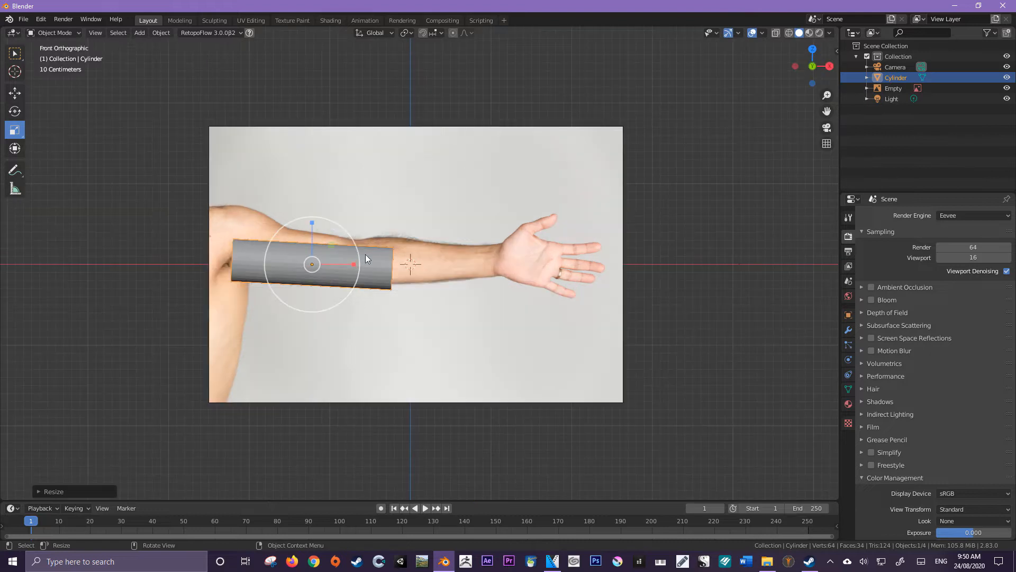
Shift and tilt the thin cylinder so it follows the upper arm's angle.
left_click(14, 93)
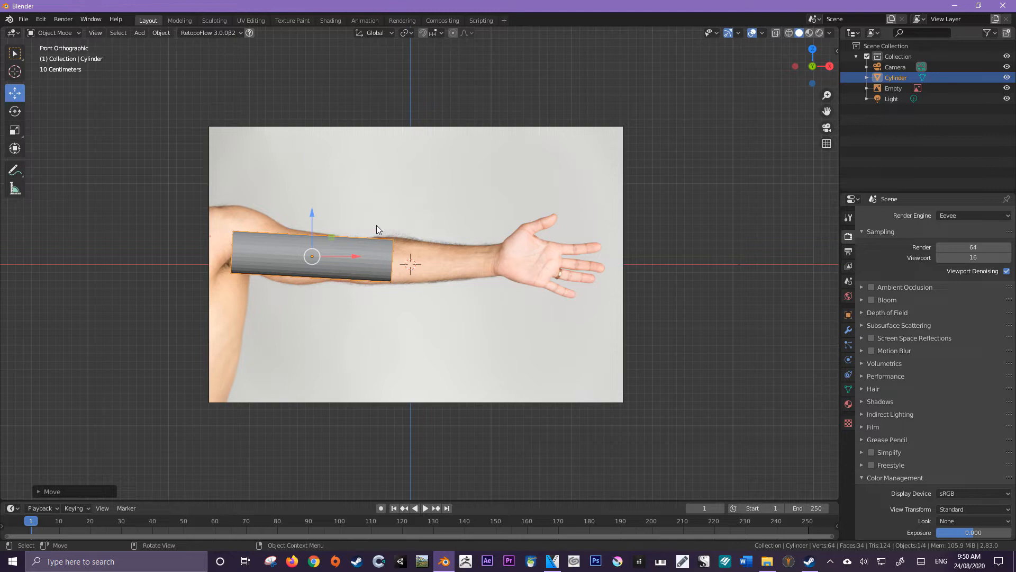
left_click(14, 111)
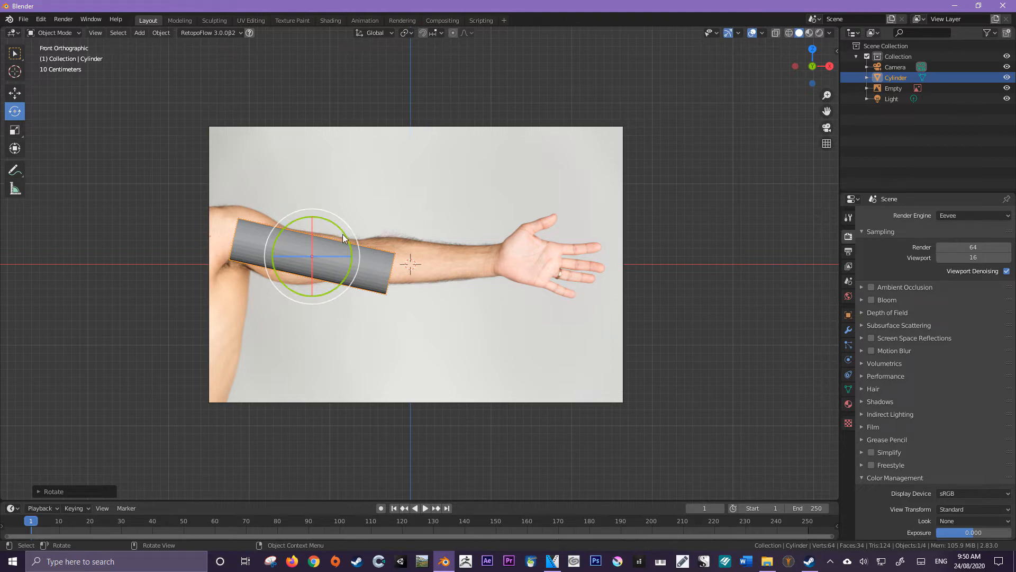
mouse_move(342, 230)
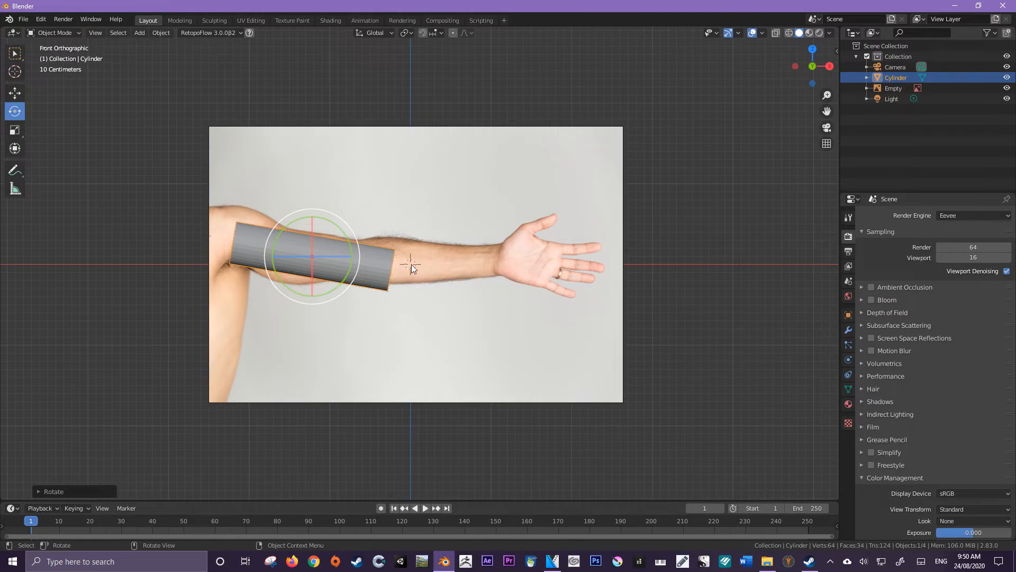
mouse_move(394, 277)
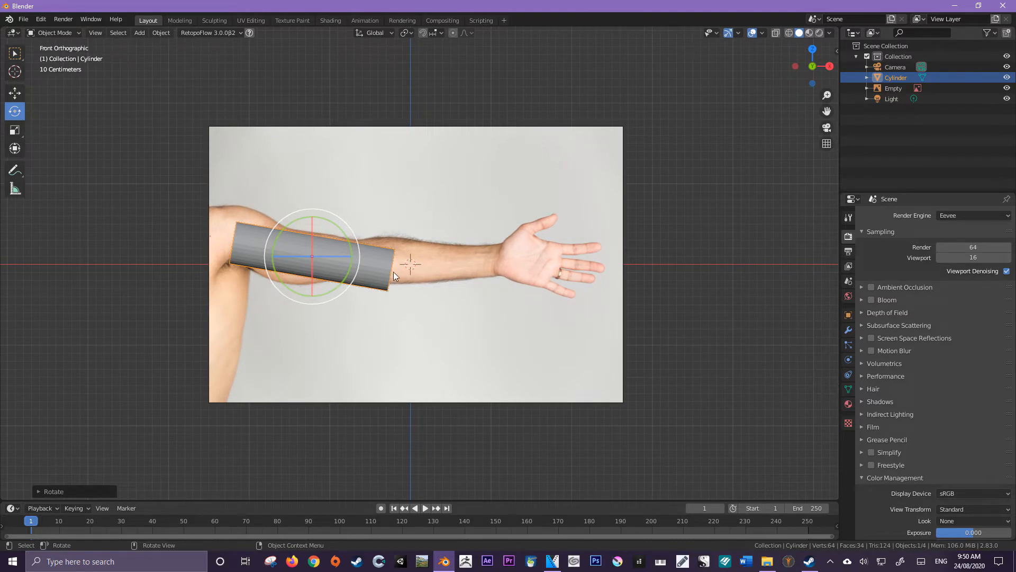
mouse_move(297, 262)
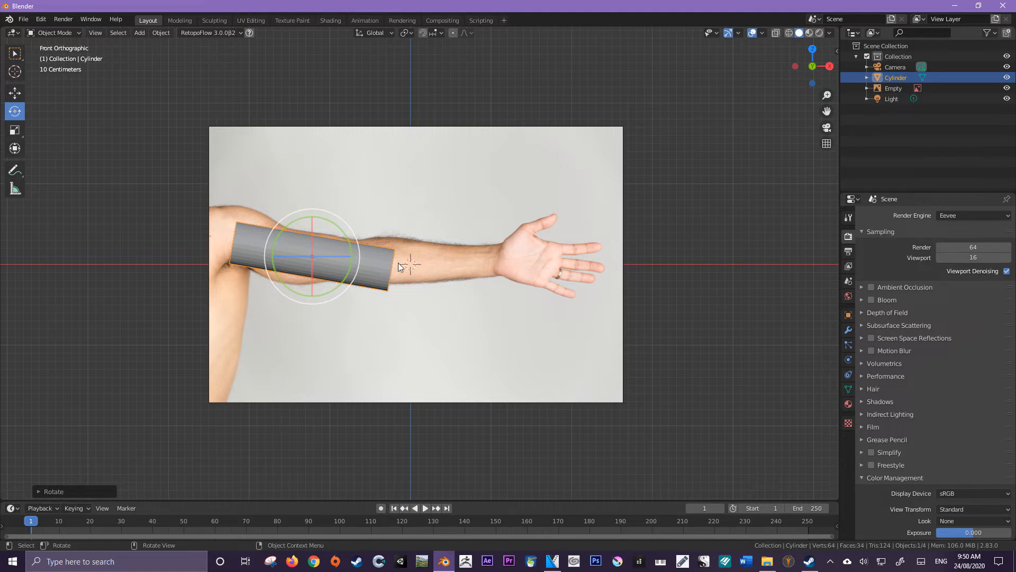
mouse_move(295, 220)
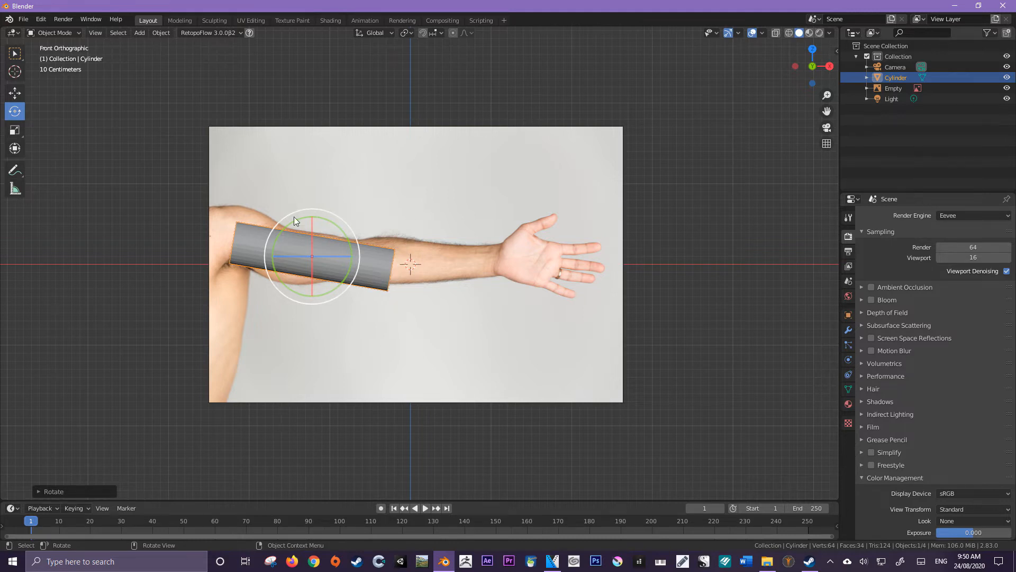
mouse_move(355, 195)
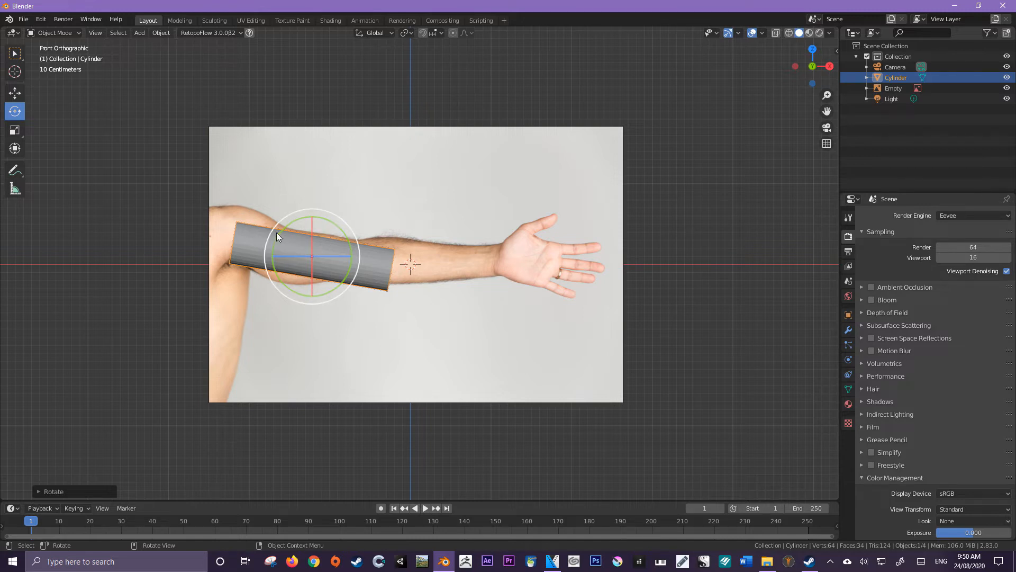
mouse_move(282, 79)
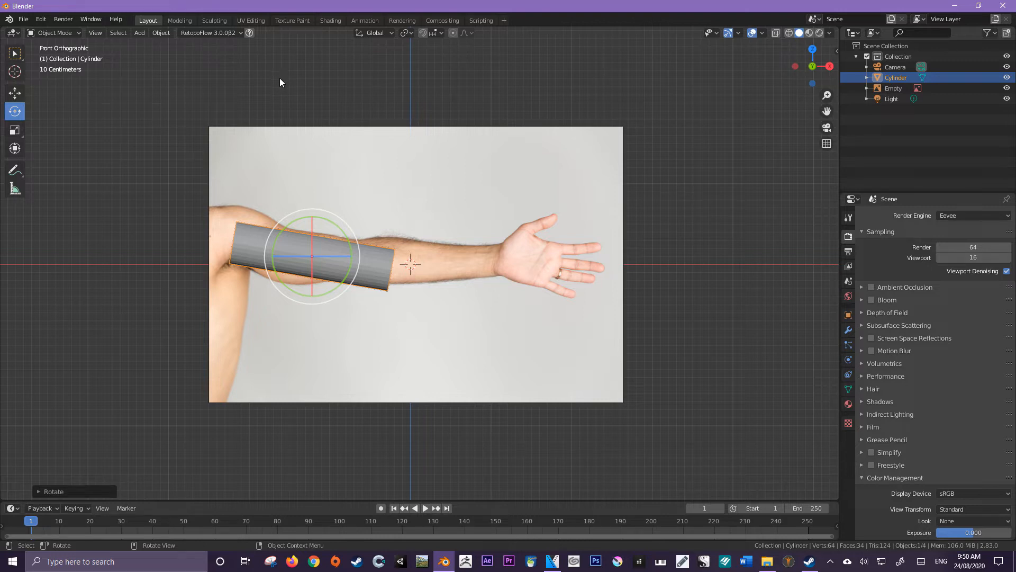
mouse_move(37, 119)
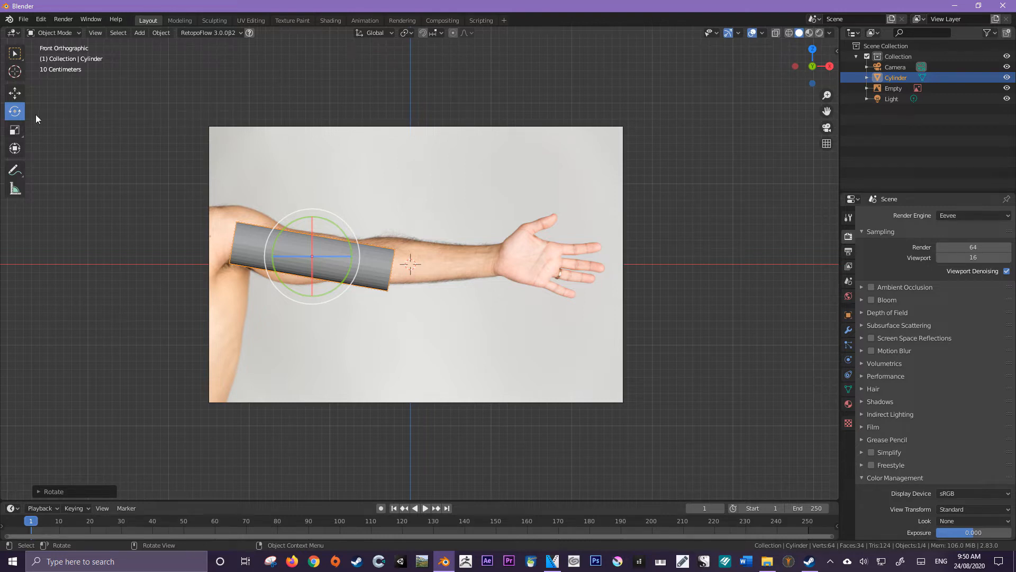
mouse_move(13, 93)
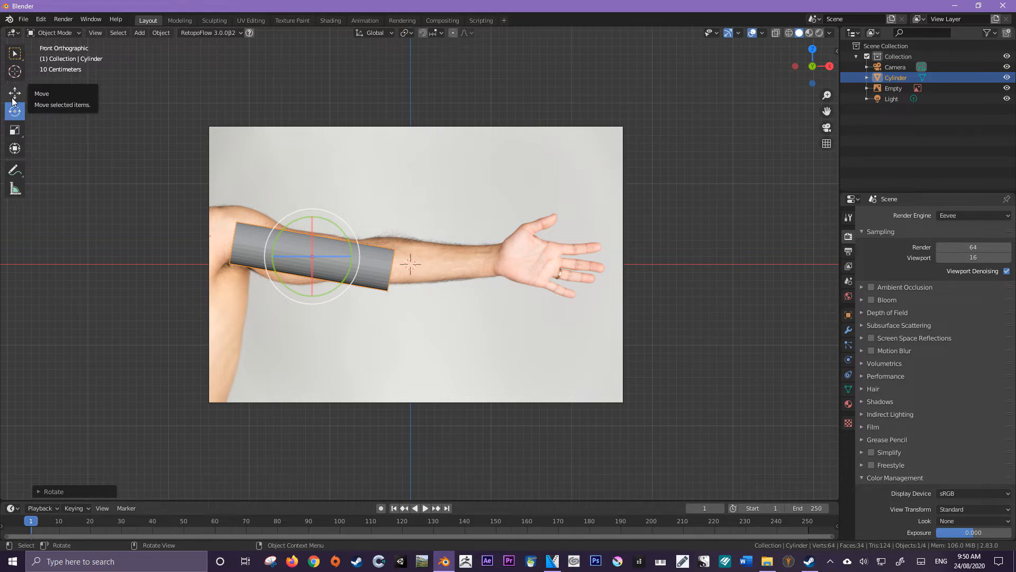
mouse_move(172, 162)
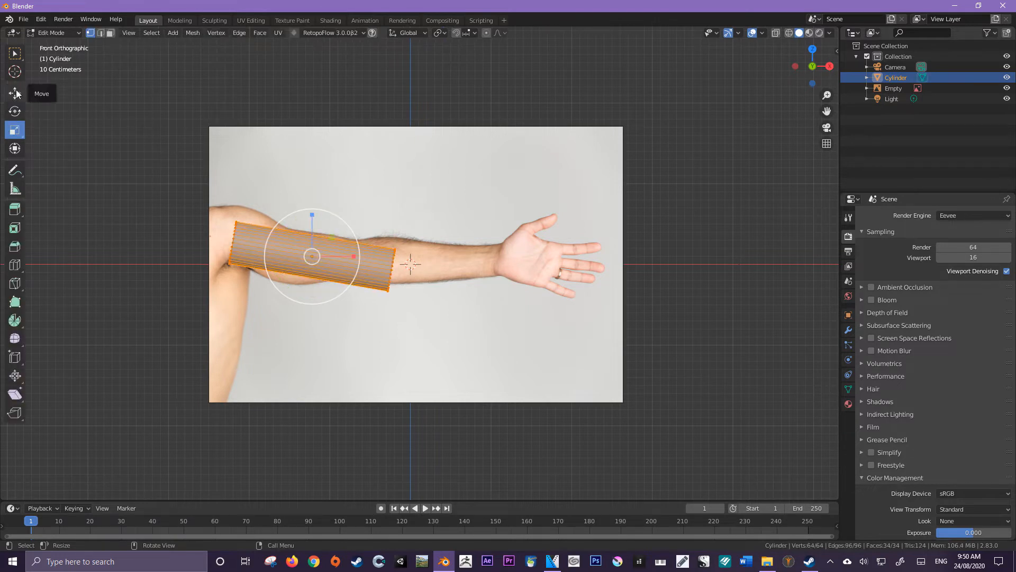
Slide the cylinder's end face back so the tube stops at the elbow.
left_click(14, 93)
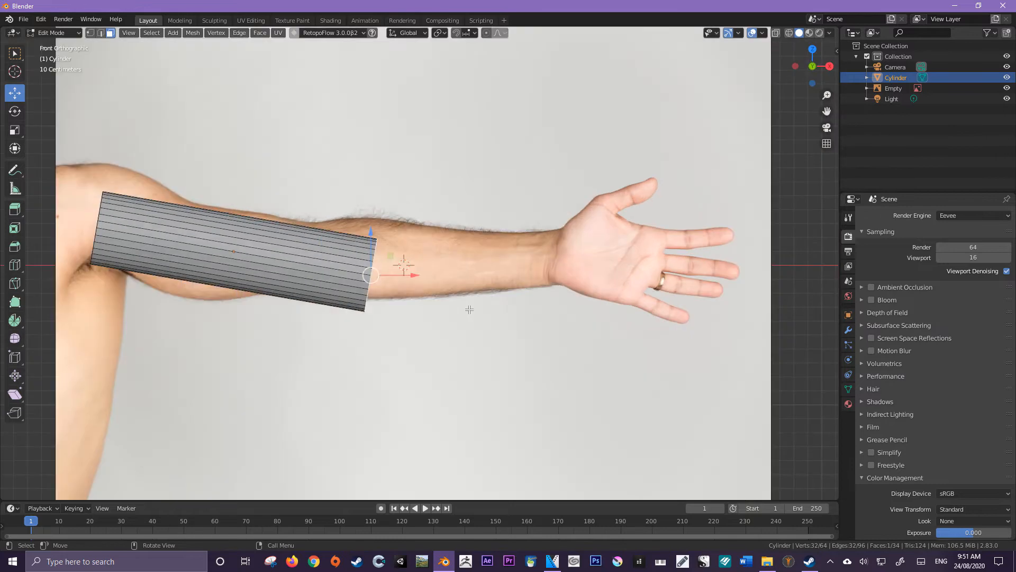
scroll("down", 3)
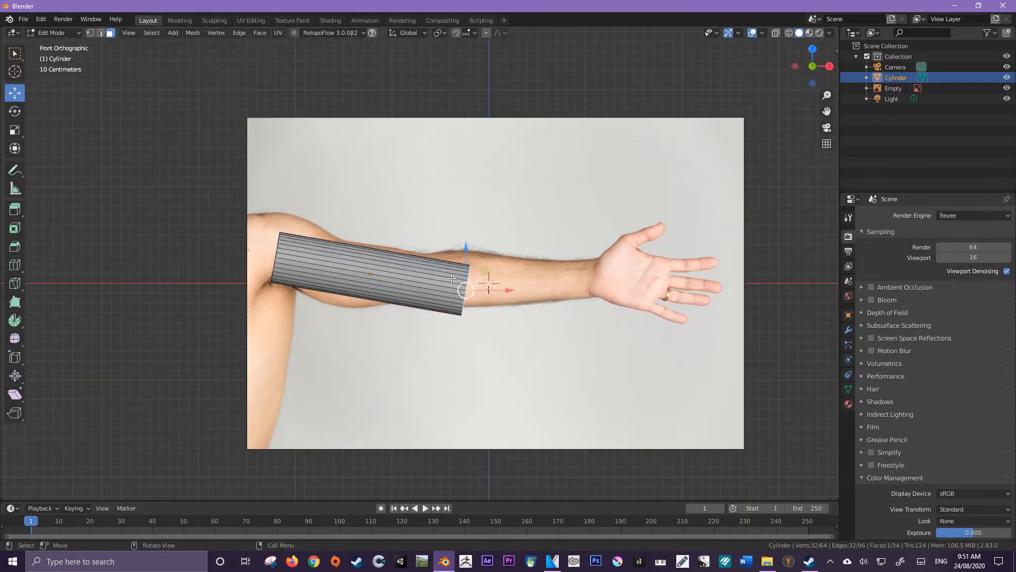
mouse_move(435, 280)
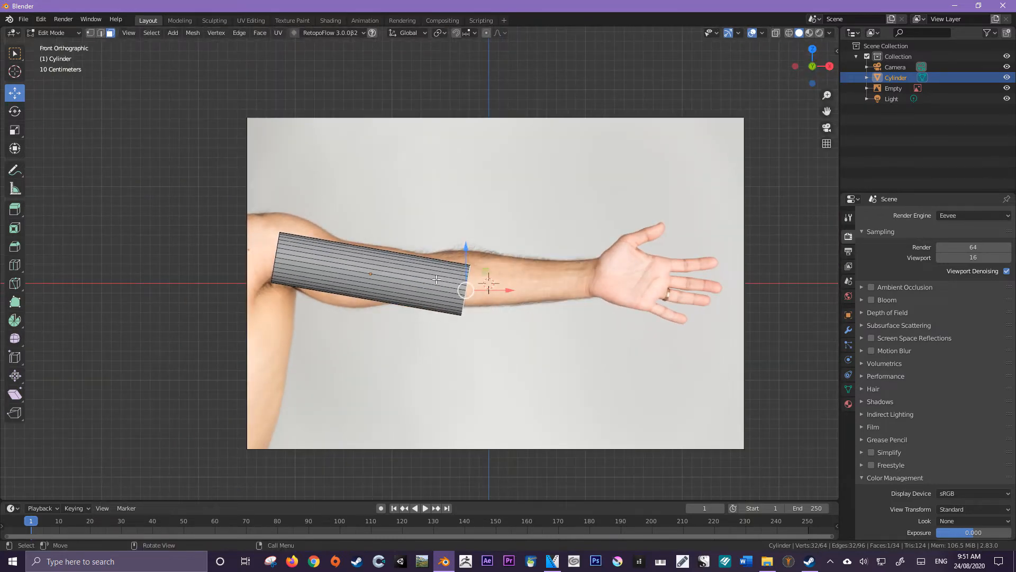
mouse_move(507, 290)
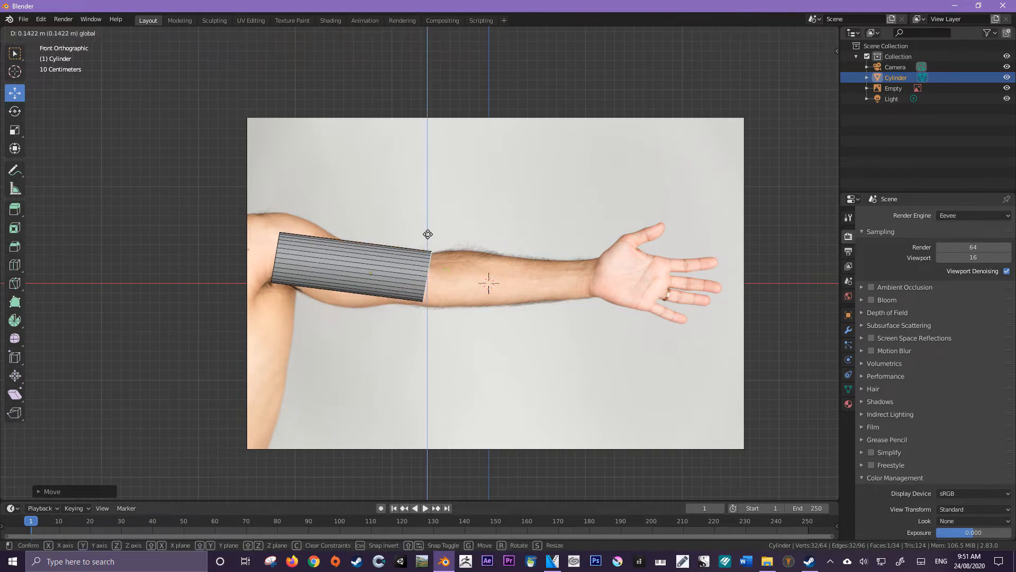
key("Tab")
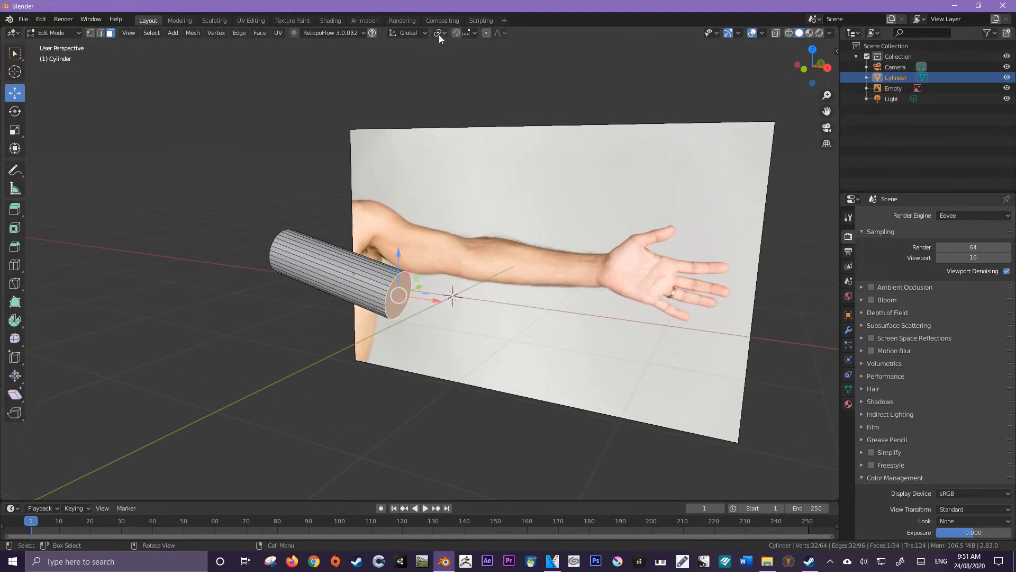
mouse_move(438, 33)
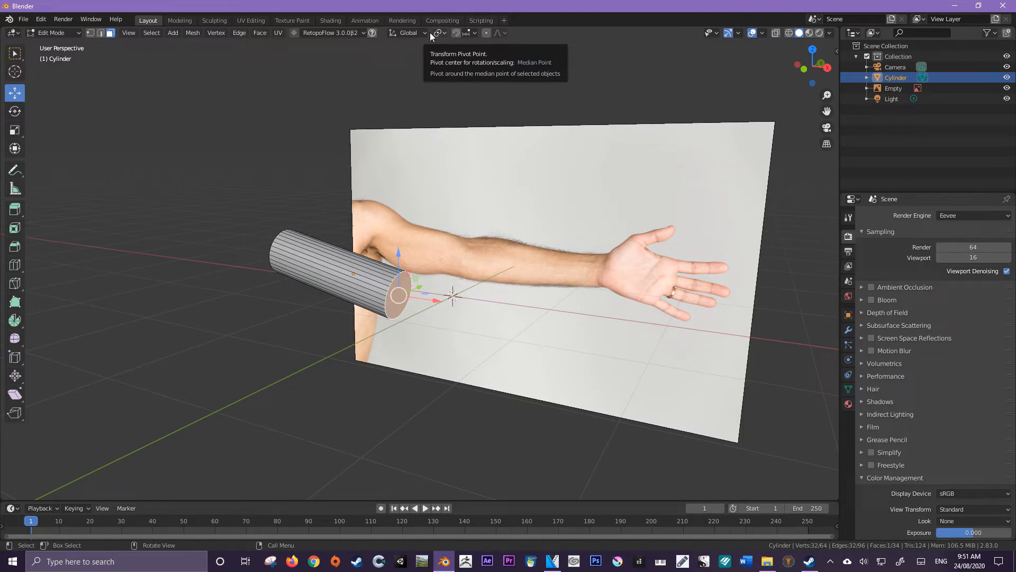
mouse_move(409, 33)
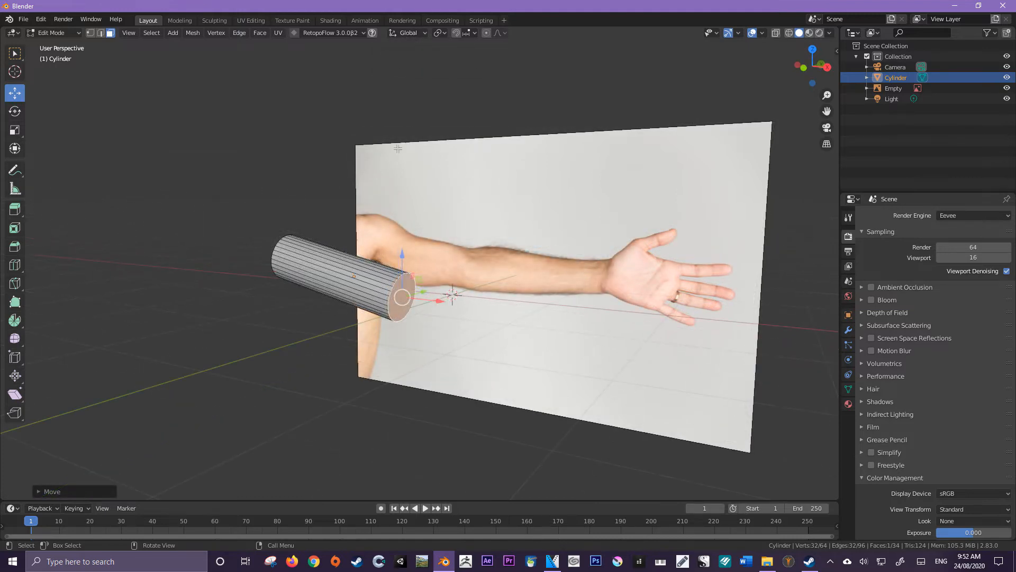
Set the transform orientation to Normal so the end face moves along its own direction.
left_click(407, 33)
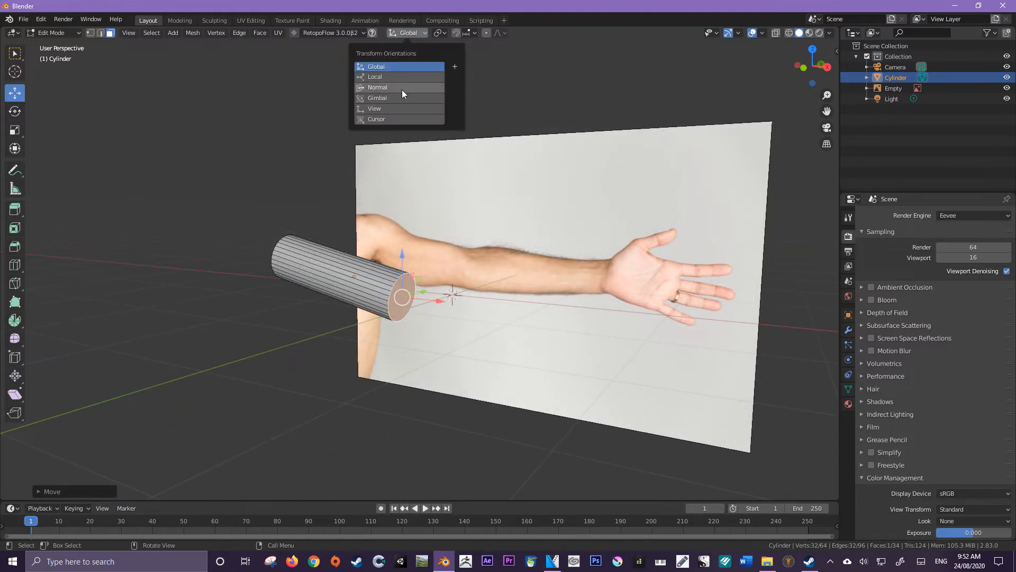
left_click(378, 86)
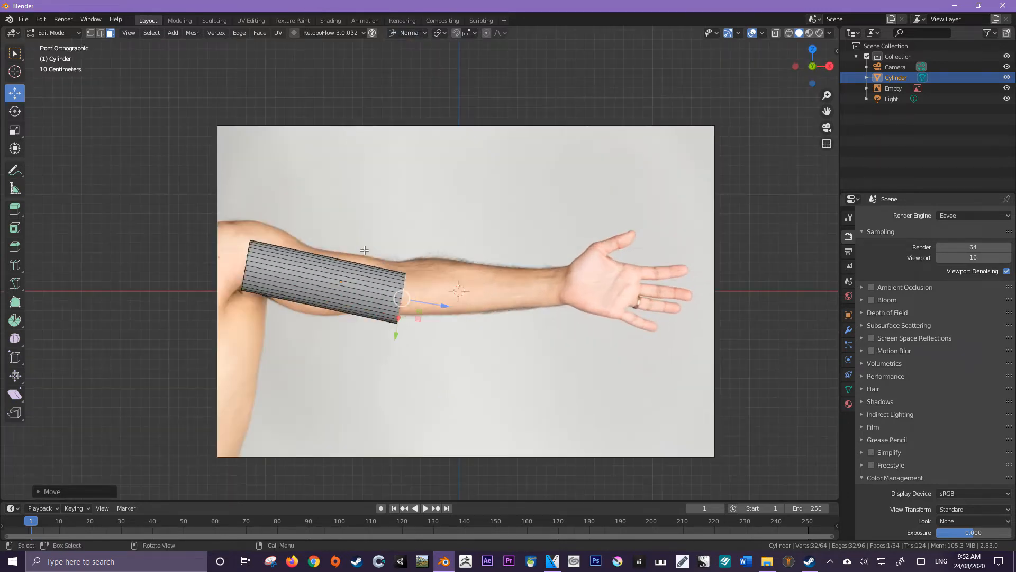
mouse_move(417, 63)
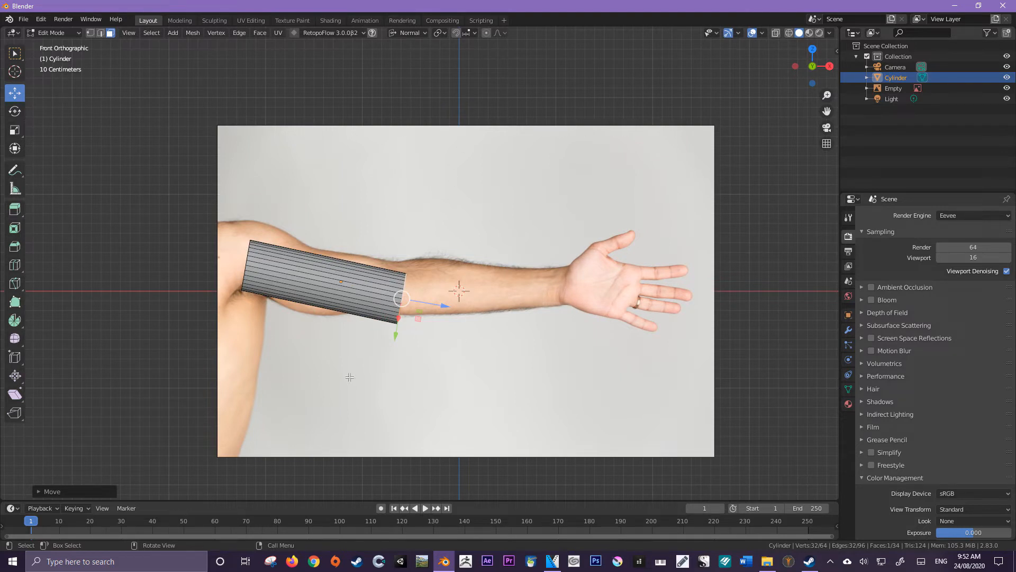
mouse_move(352, 287)
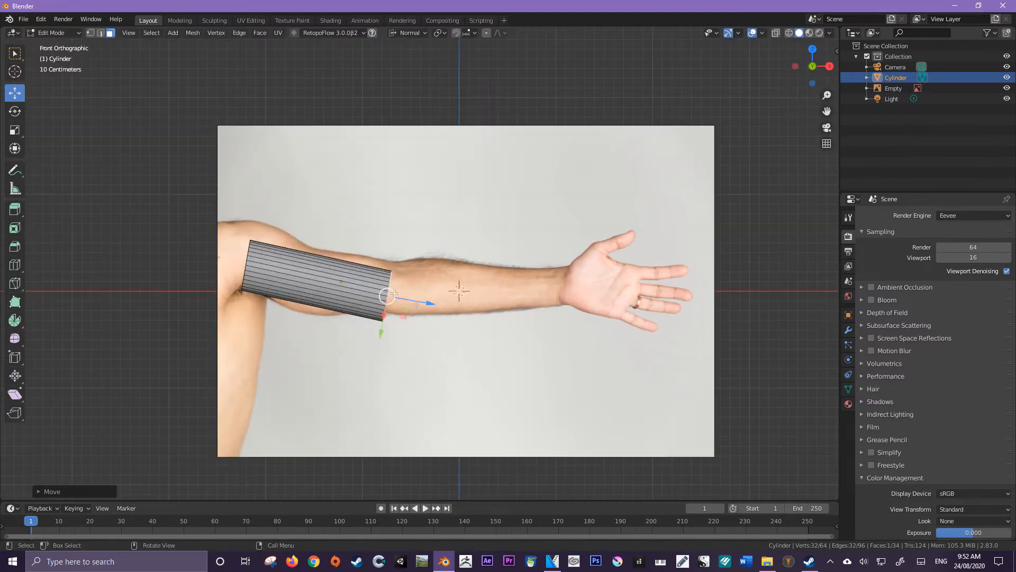
Nudge the elbow end along the arm and enlarge the shoulder-end face to taper the tube.
key("g")
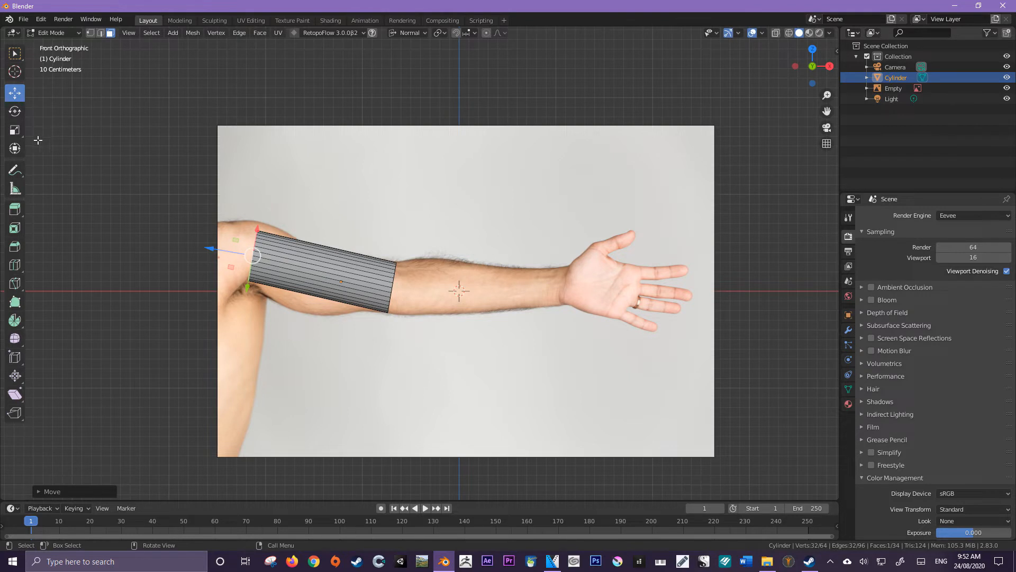
left_click(13, 129)
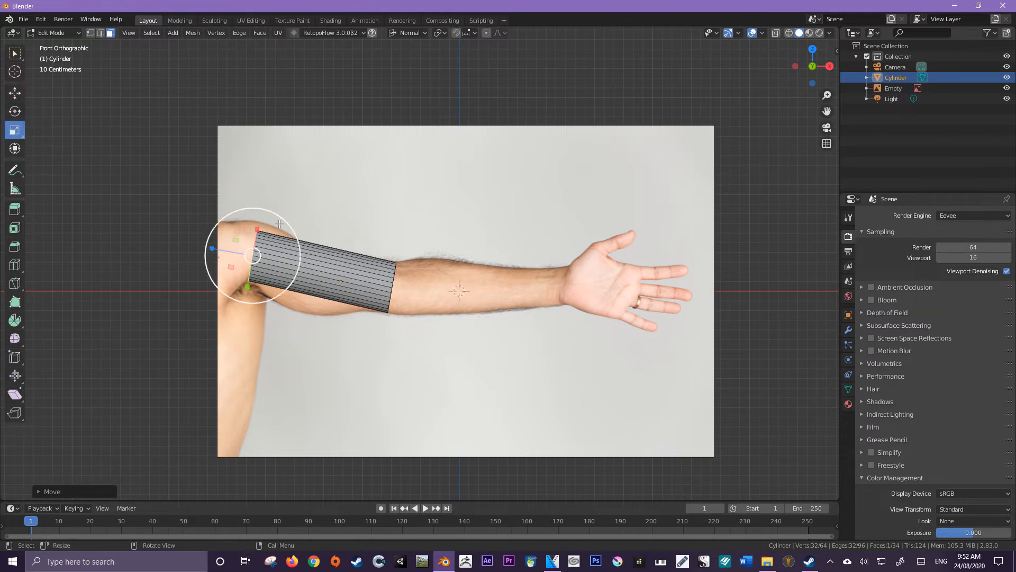
key("s")
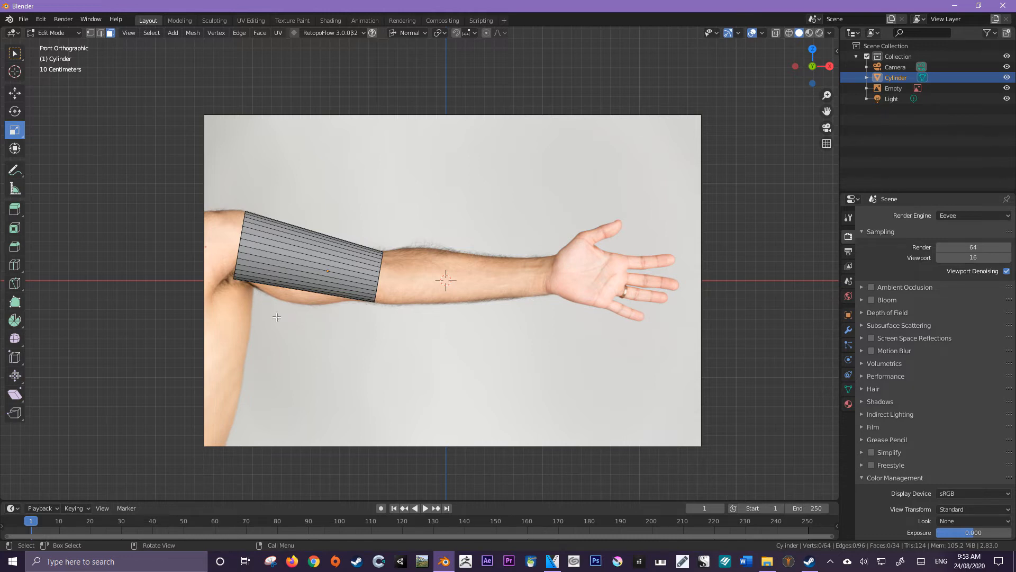
mouse_move(252, 277)
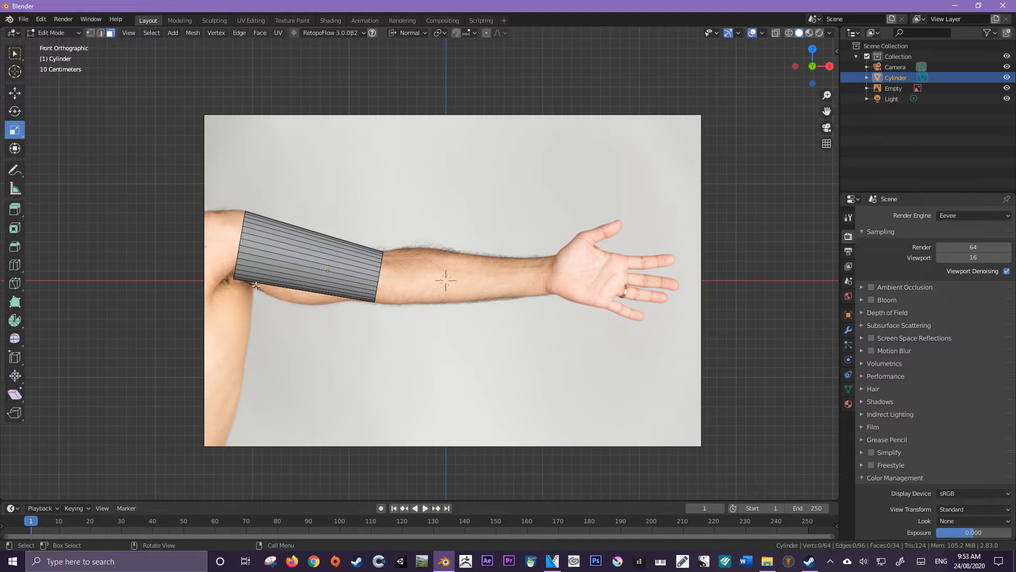
mouse_move(370, 233)
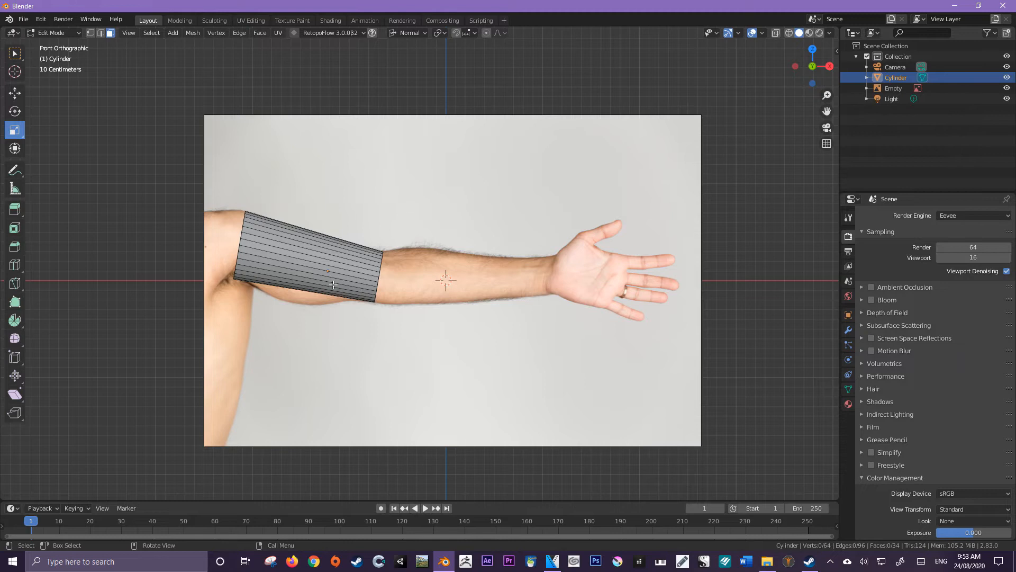
mouse_move(318, 221)
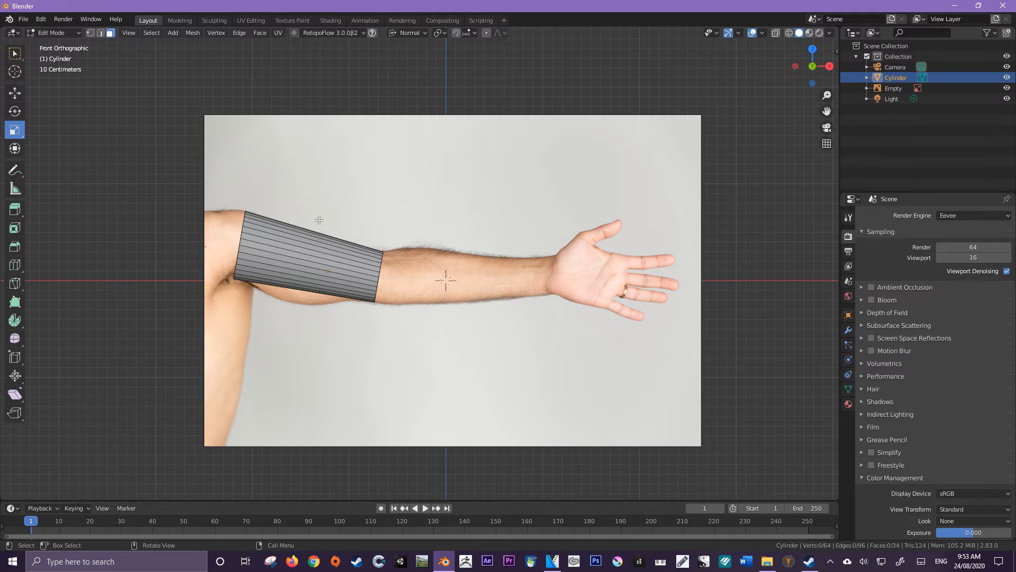
mouse_move(295, 276)
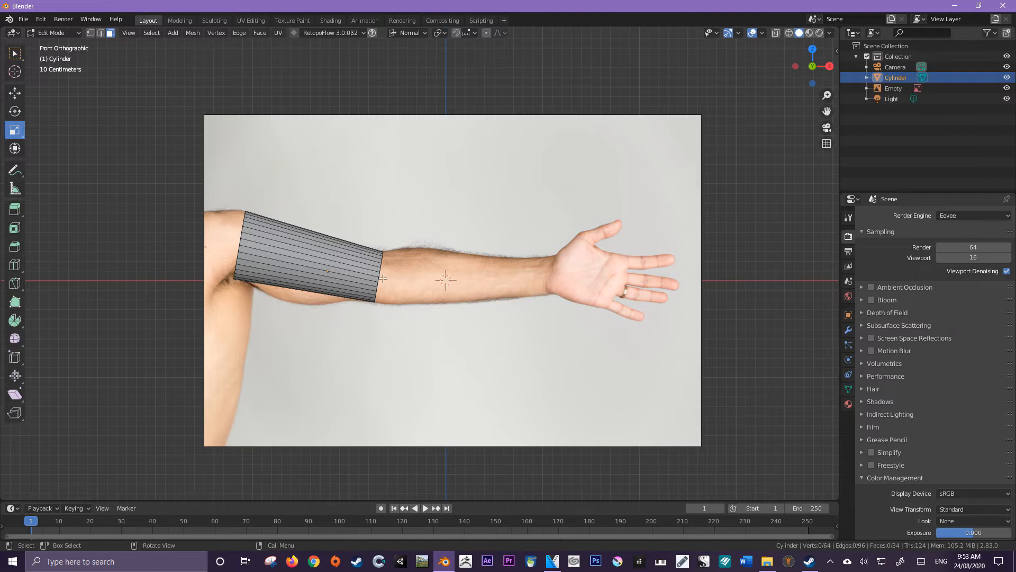
mouse_move(314, 290)
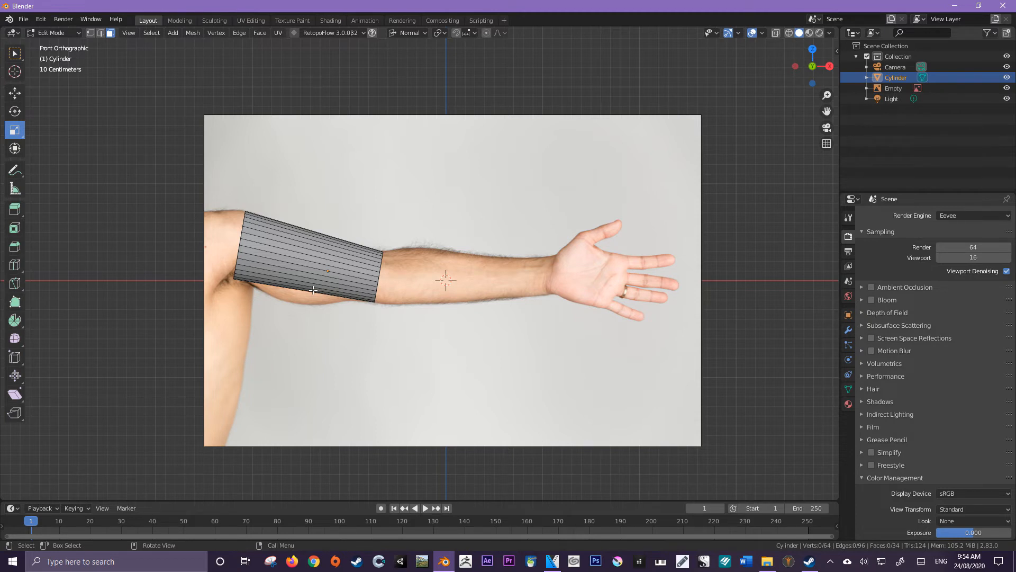
mouse_move(391, 182)
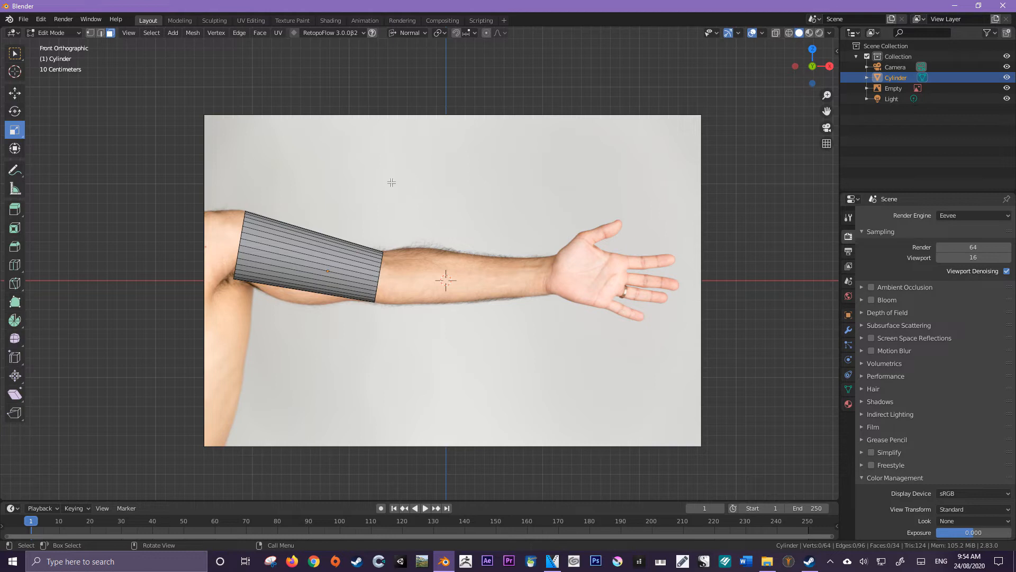
mouse_move(438, 265)
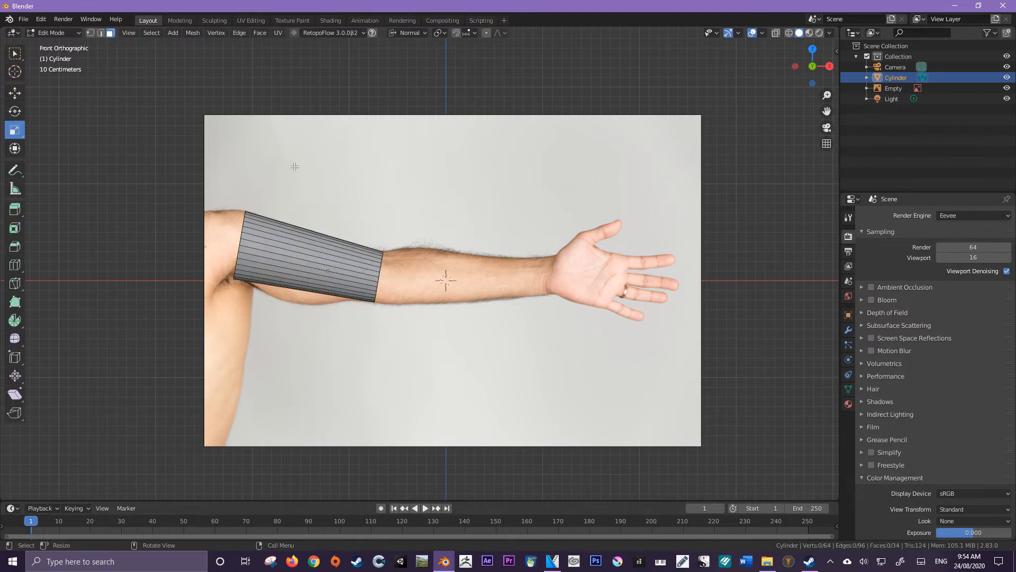
mouse_move(391, 218)
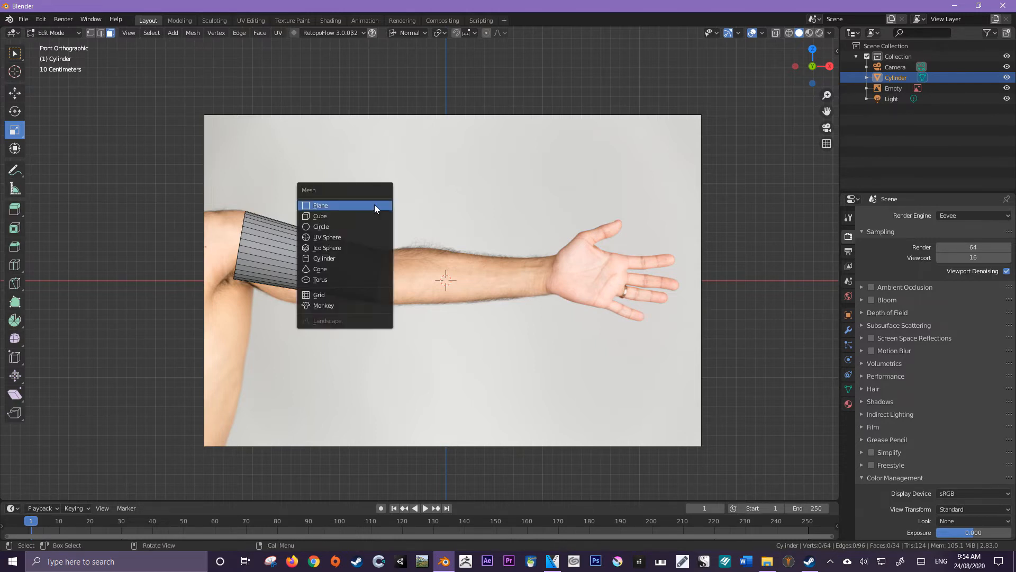
mouse_move(311, 178)
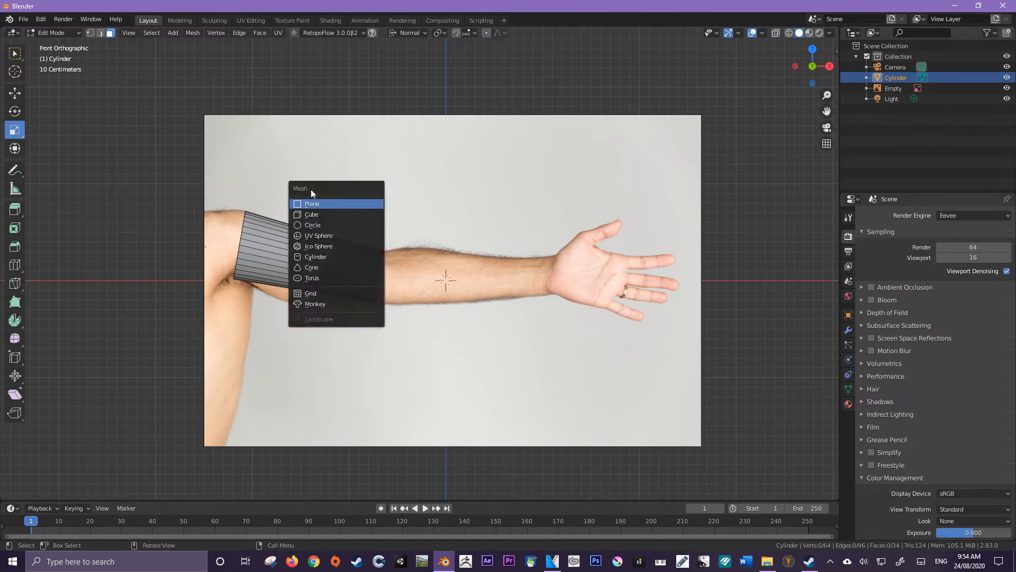
mouse_move(330, 256)
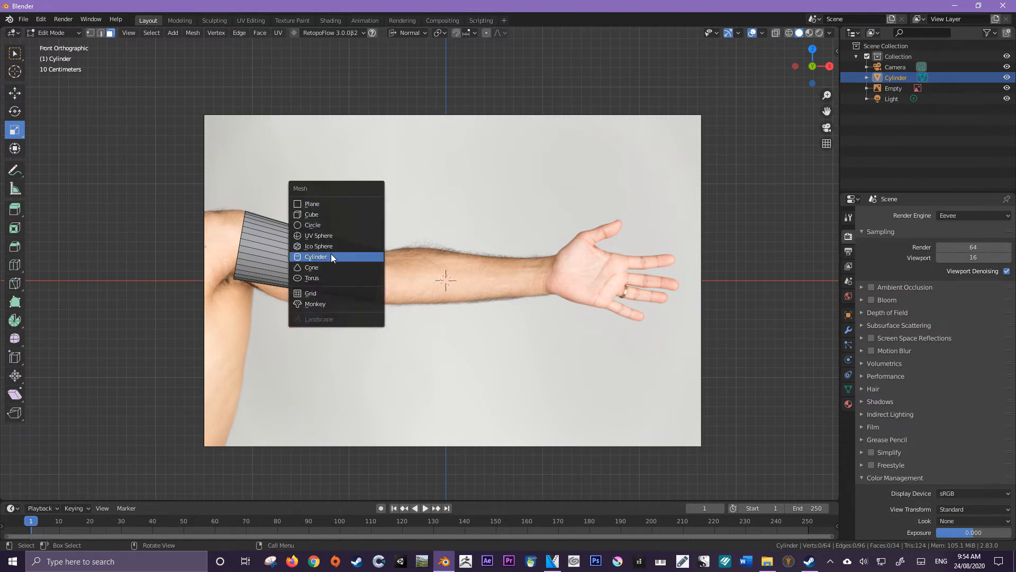
Add a second cylinder and, with Global orientation, rotate it 90° to lie along the forearm.
left_click(315, 256)
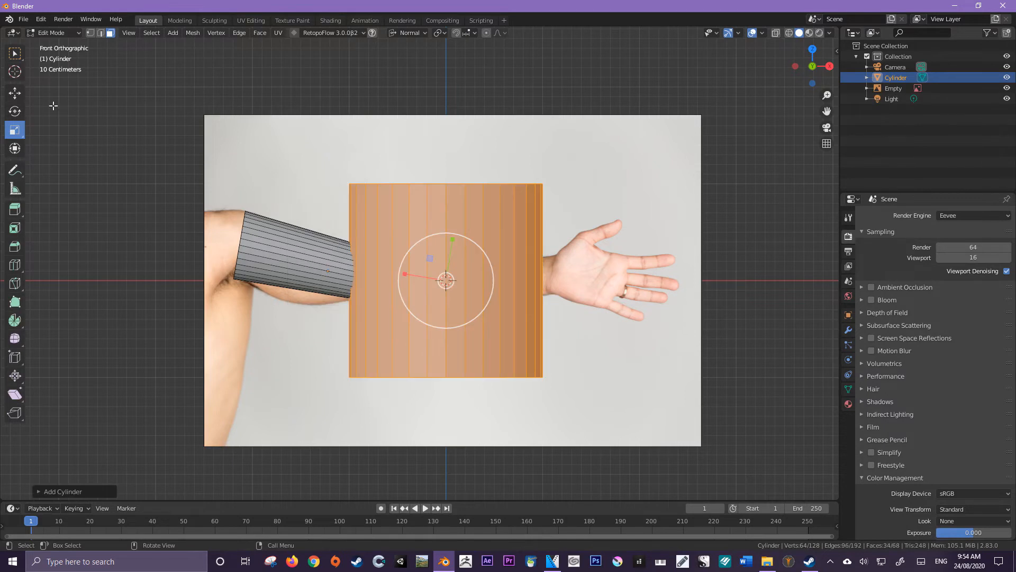
left_click(409, 33)
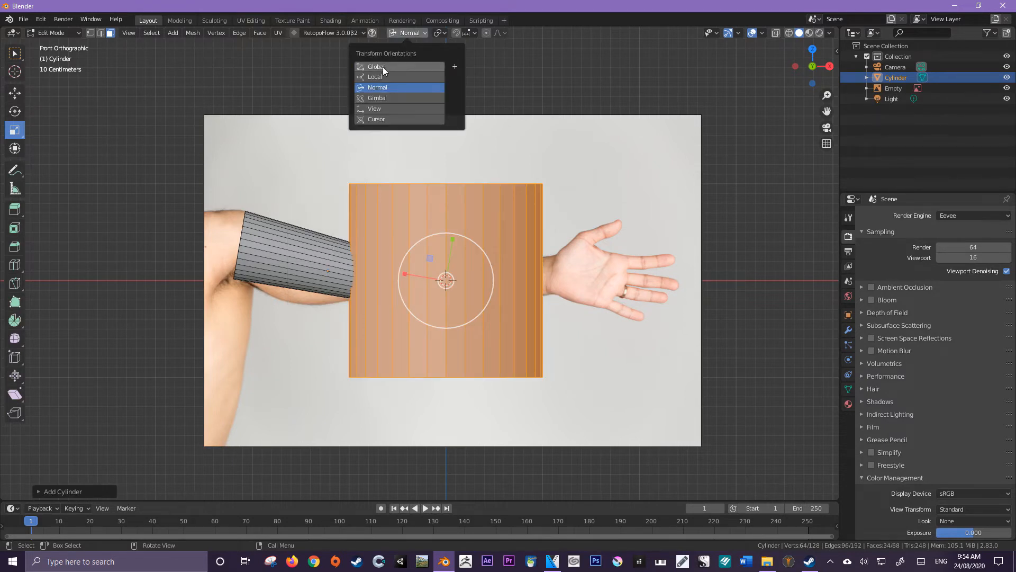
left_click(375, 65)
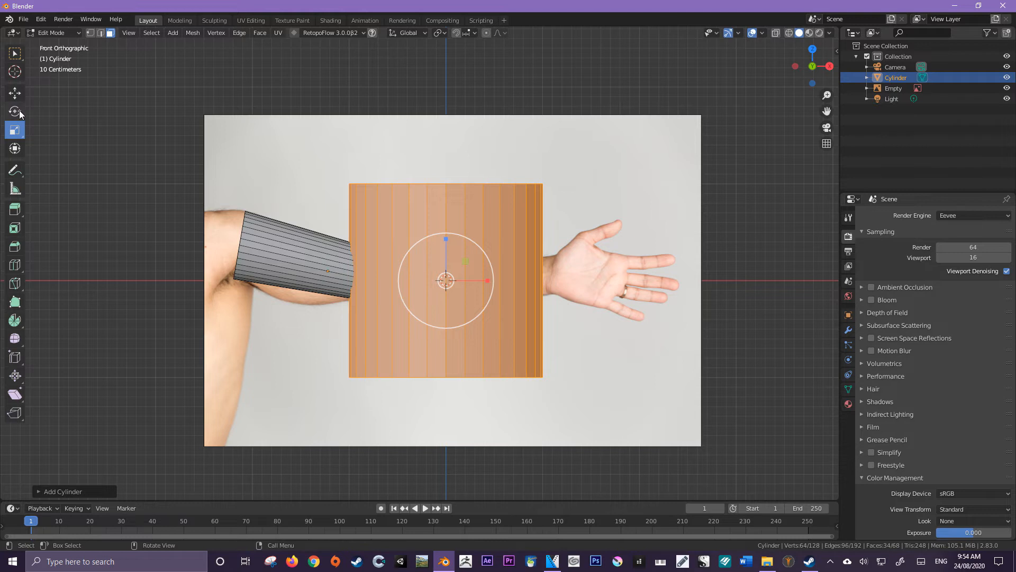
left_click(14, 111)
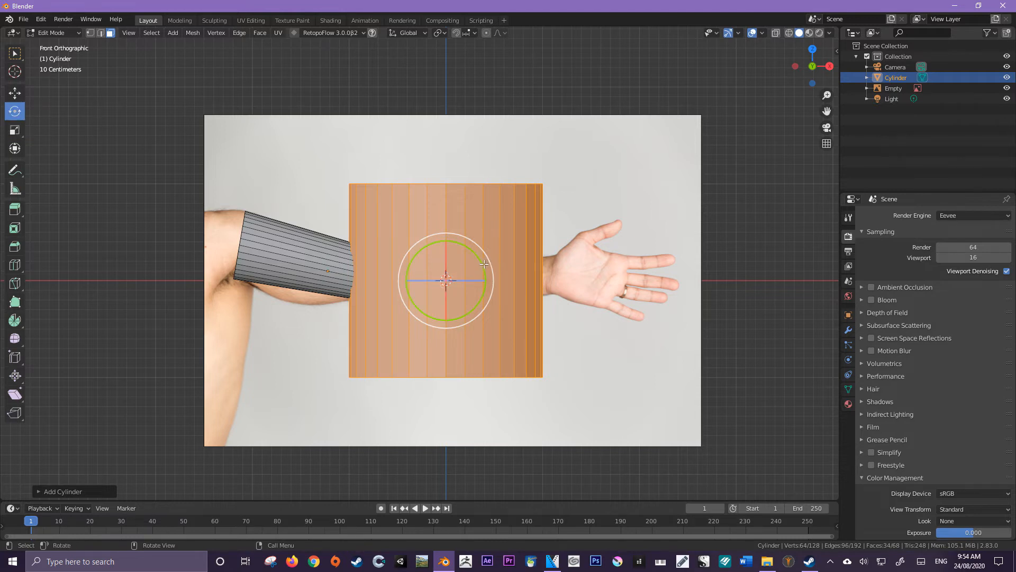
key("r")
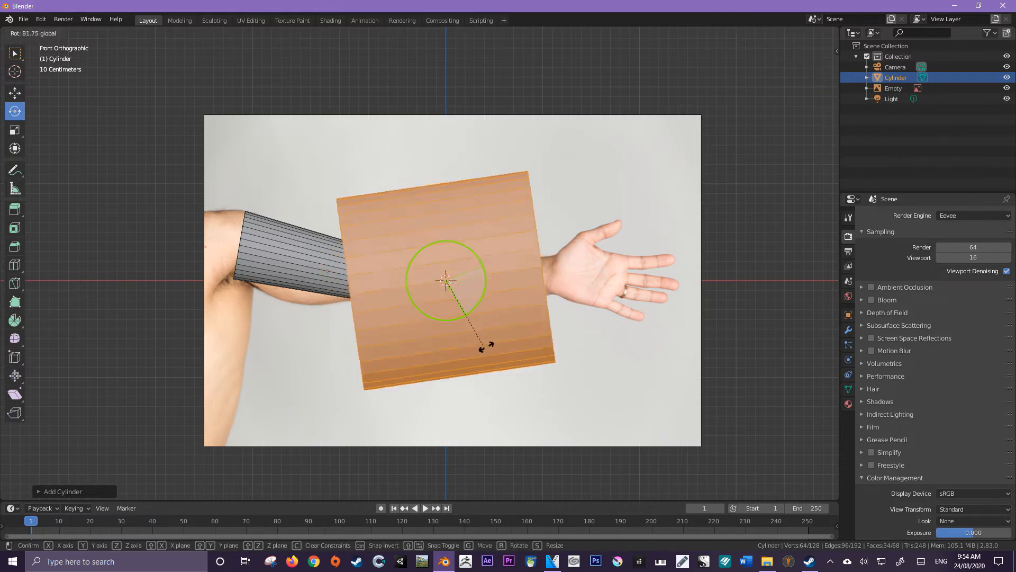
mouse_move(492, 347)
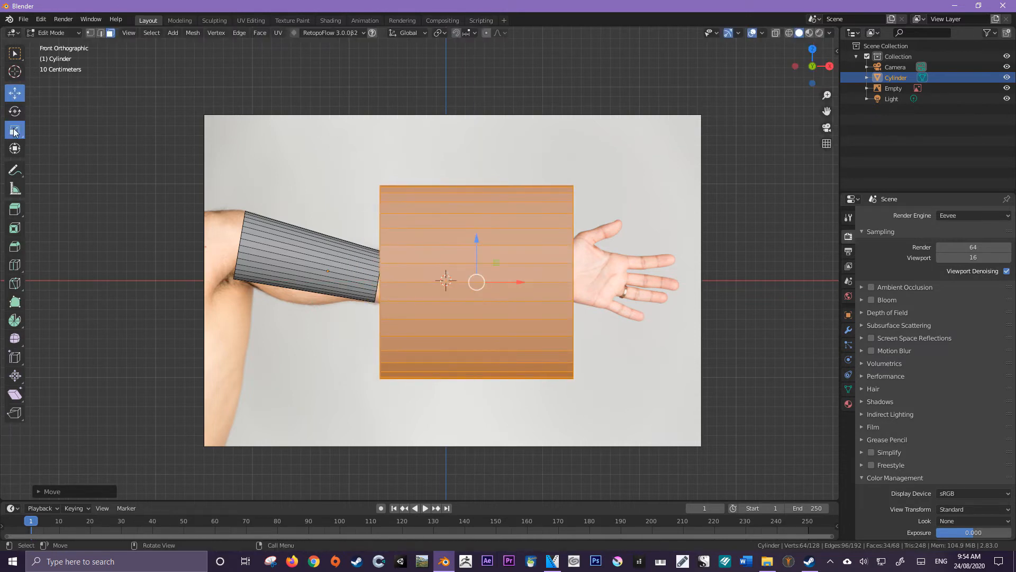
Shrink the second cylinder, move it over the wrist and squash it shorter along the arm.
key("s")
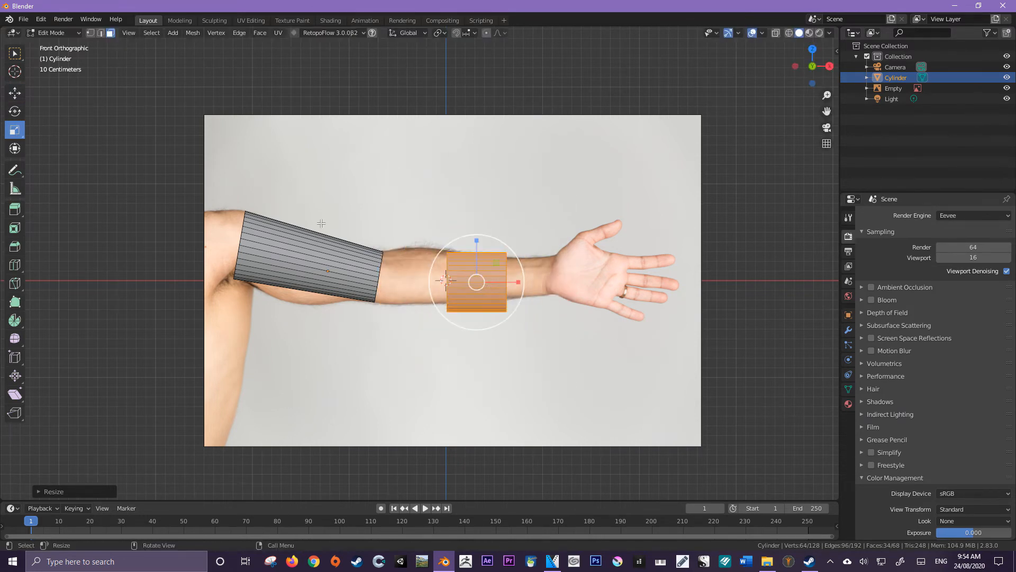
left_click(14, 94)
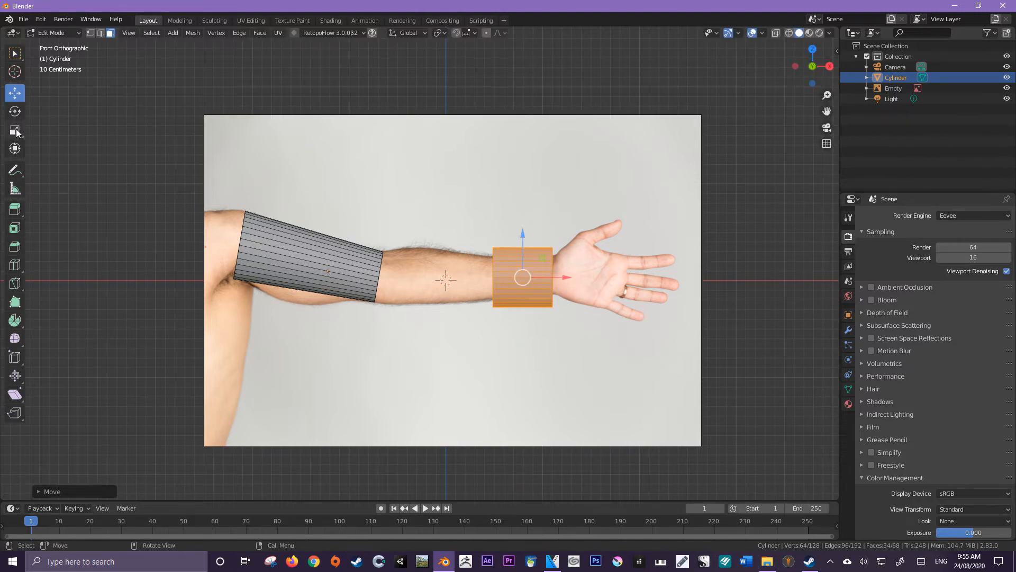
left_click(13, 129)
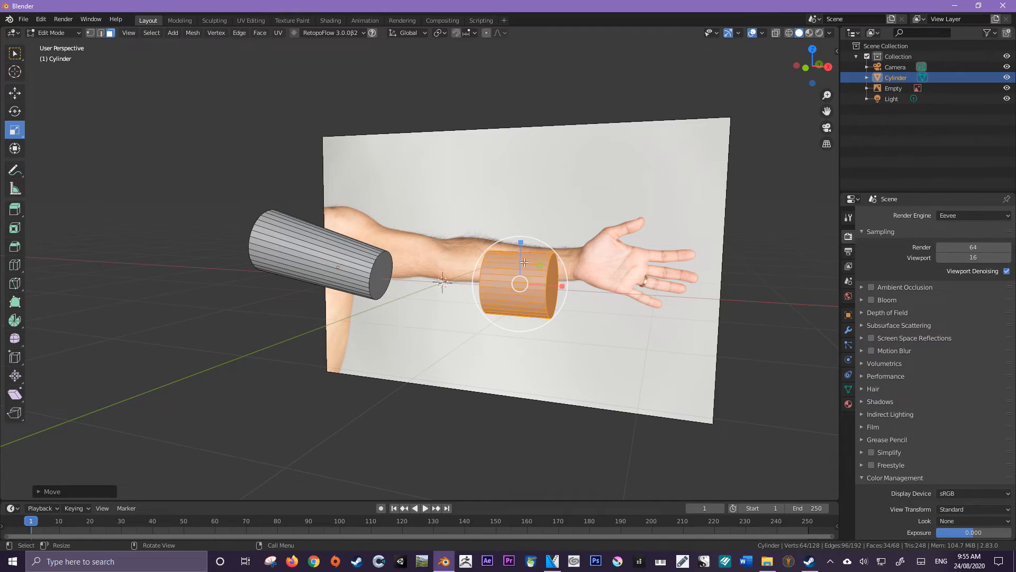
key("s")
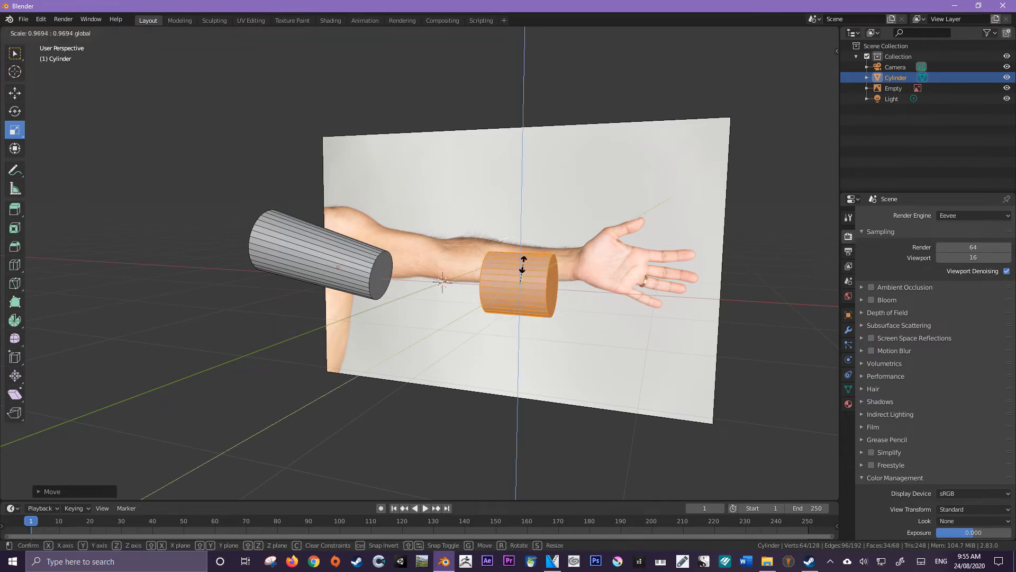
mouse_move(522, 272)
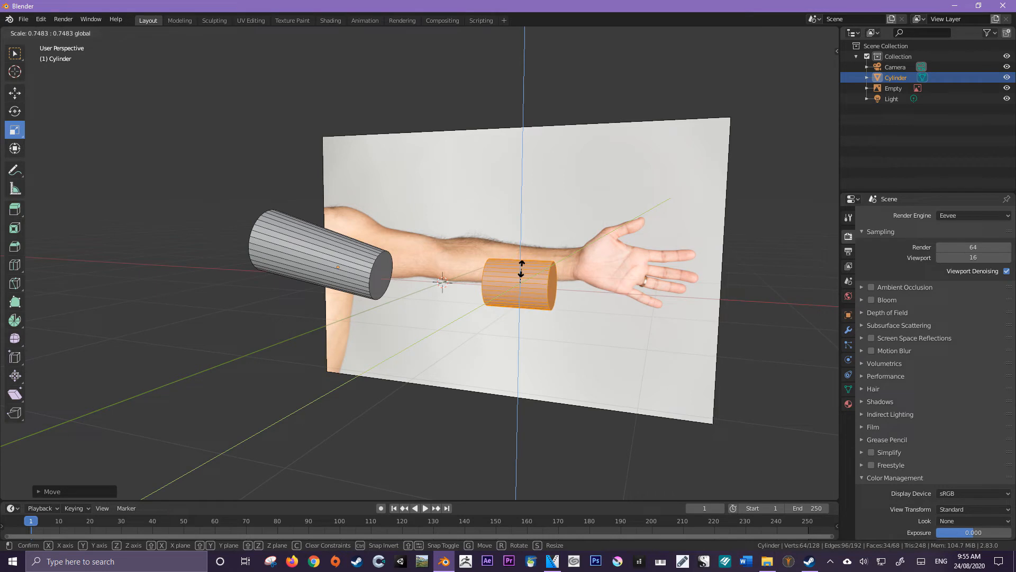
mouse_move(529, 266)
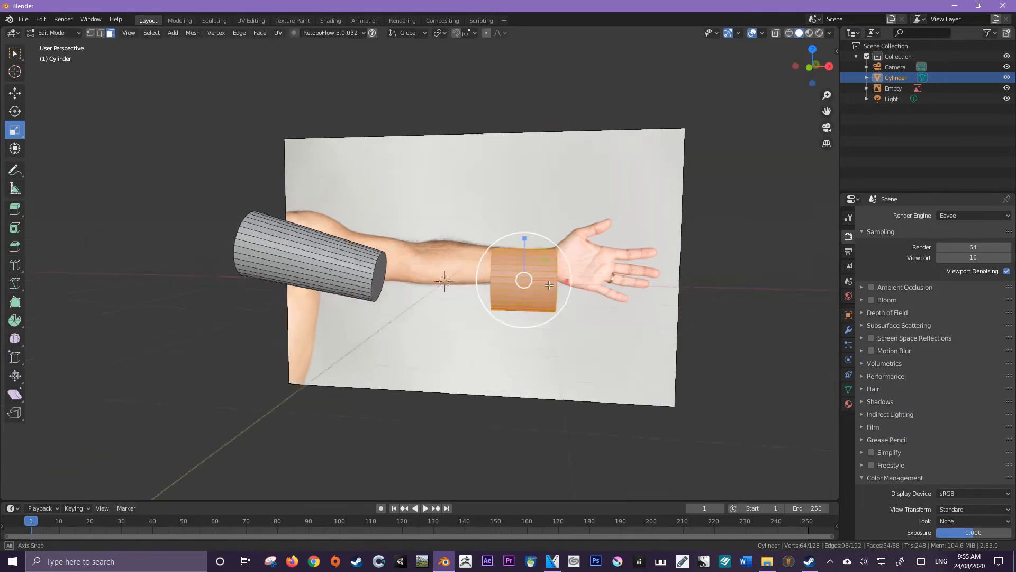
right_click(549, 285)
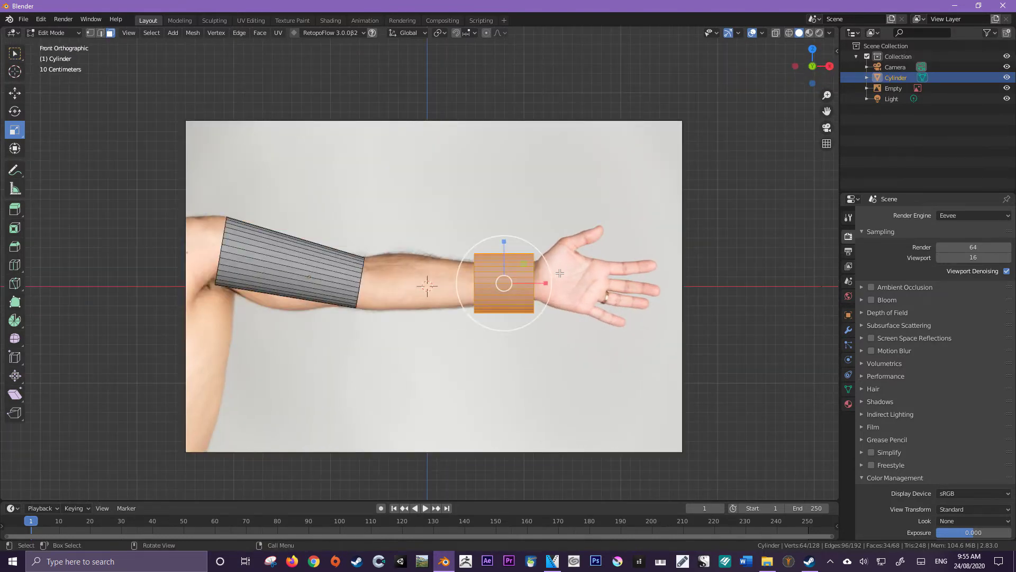
key("s")
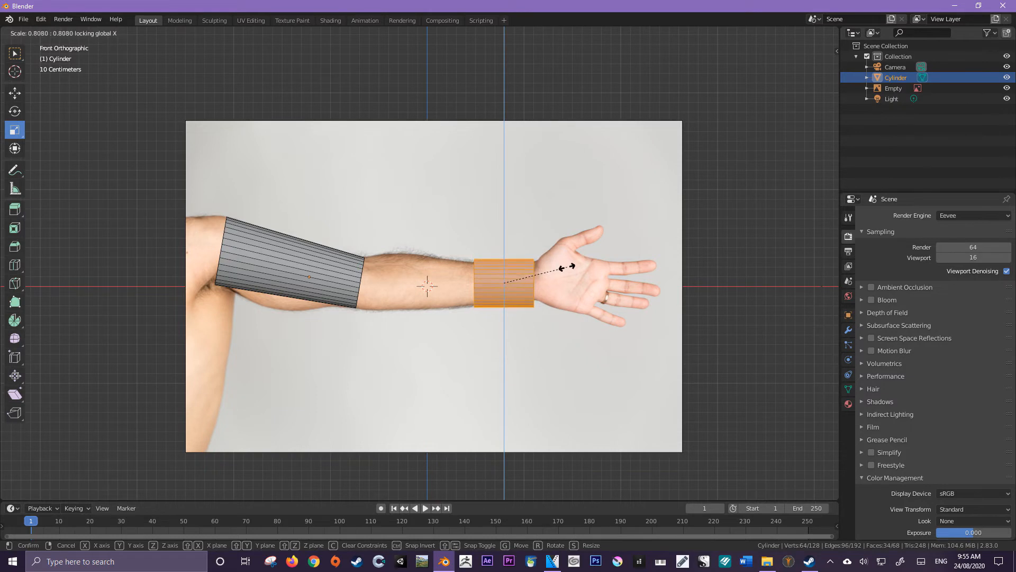
mouse_move(561, 266)
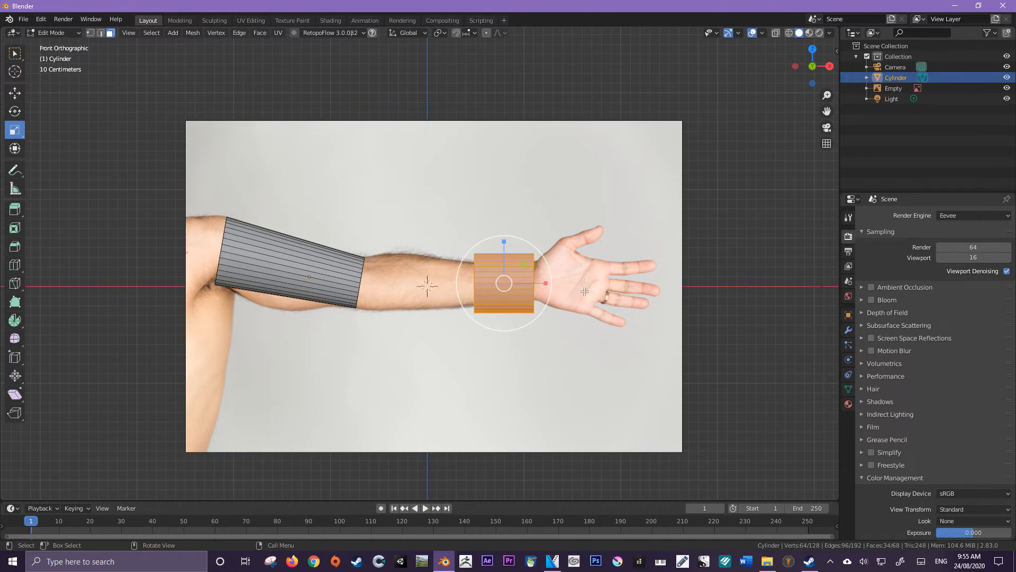
mouse_move(515, 306)
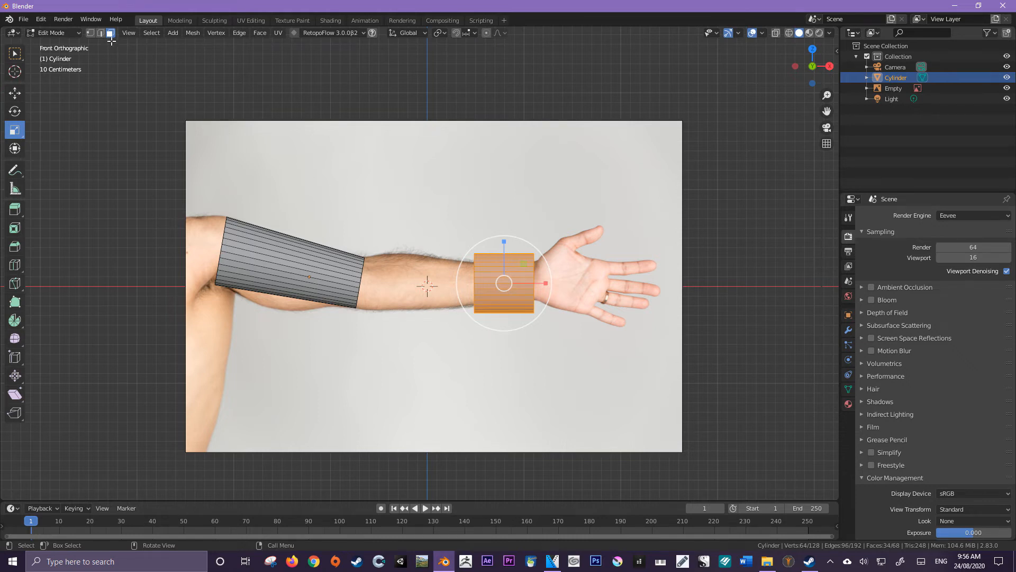
Toggle Quad View and scale the wrist cylinder thicker to match the arm.
left_click(128, 33)
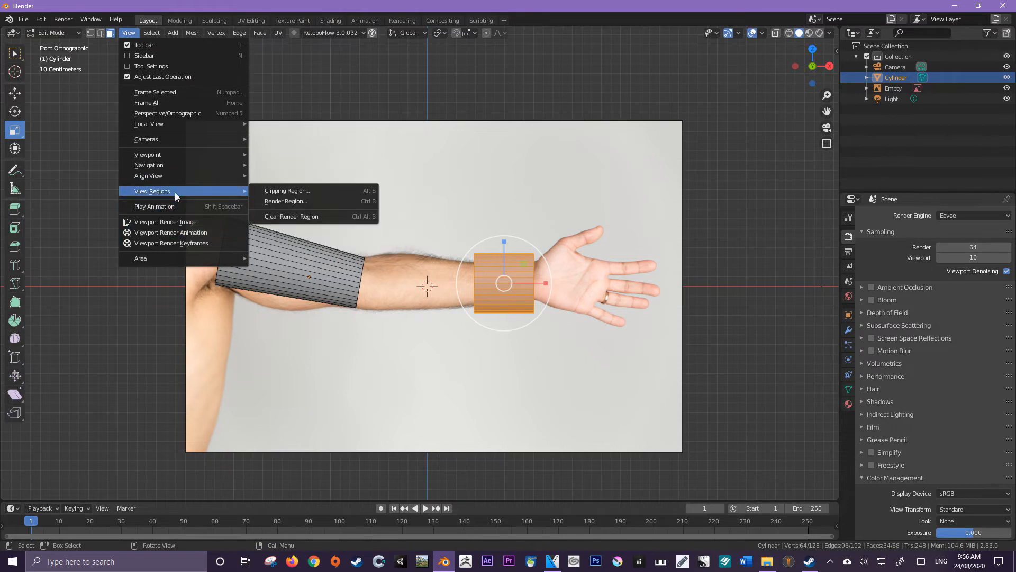
mouse_move(162, 176)
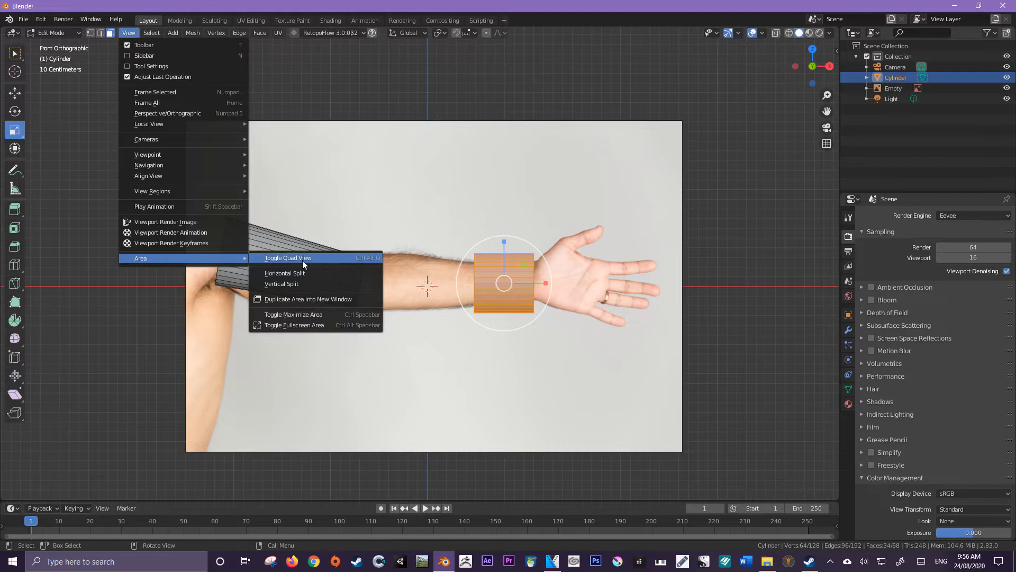
left_click(287, 257)
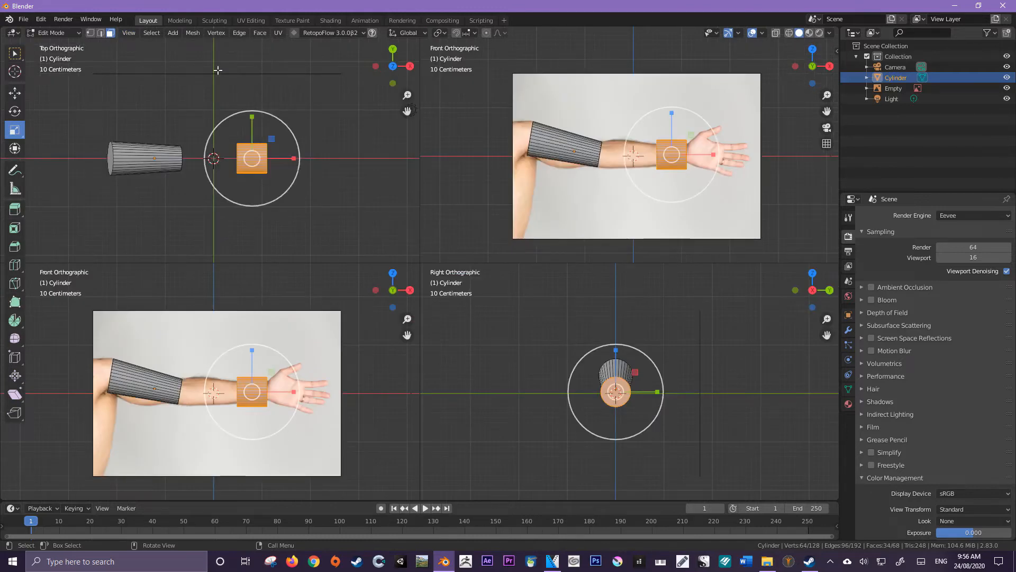
mouse_move(307, 64)
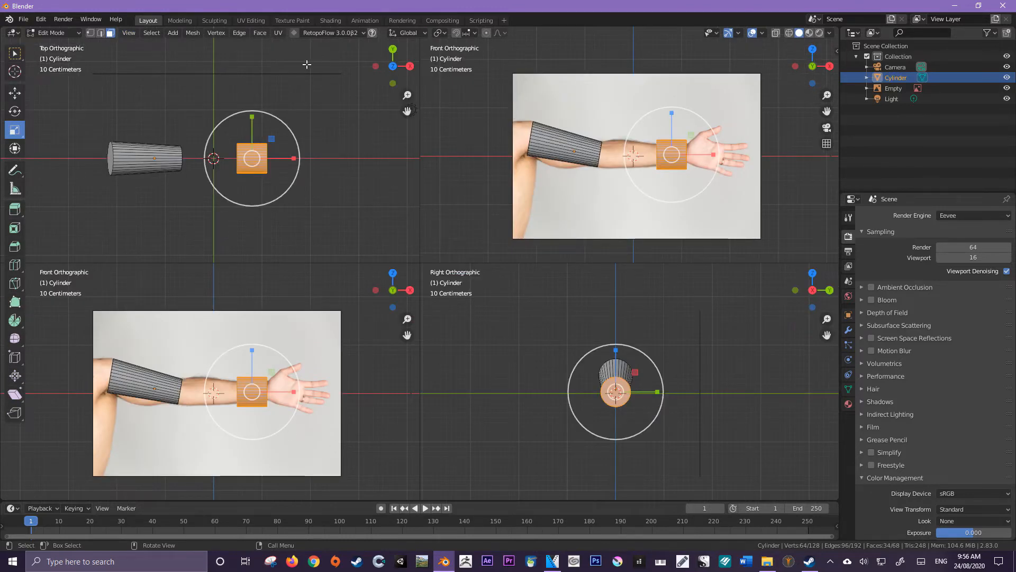
mouse_move(475, 365)
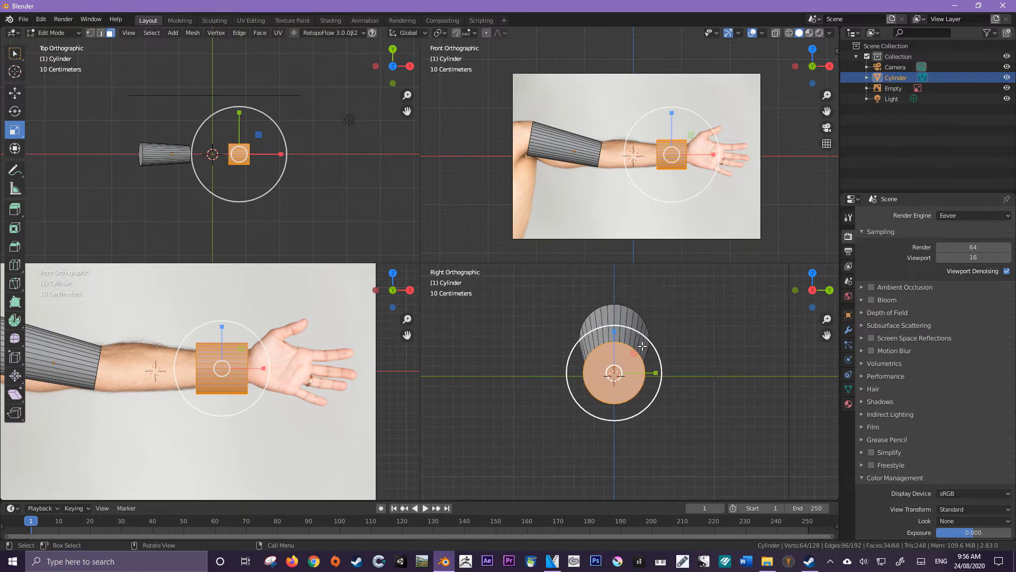
mouse_move(633, 351)
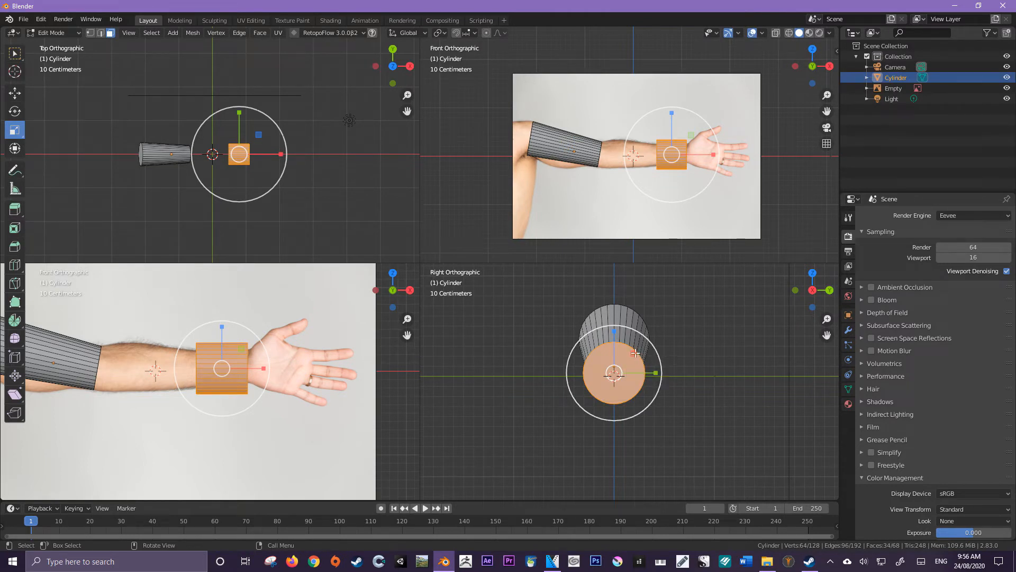
key("s")
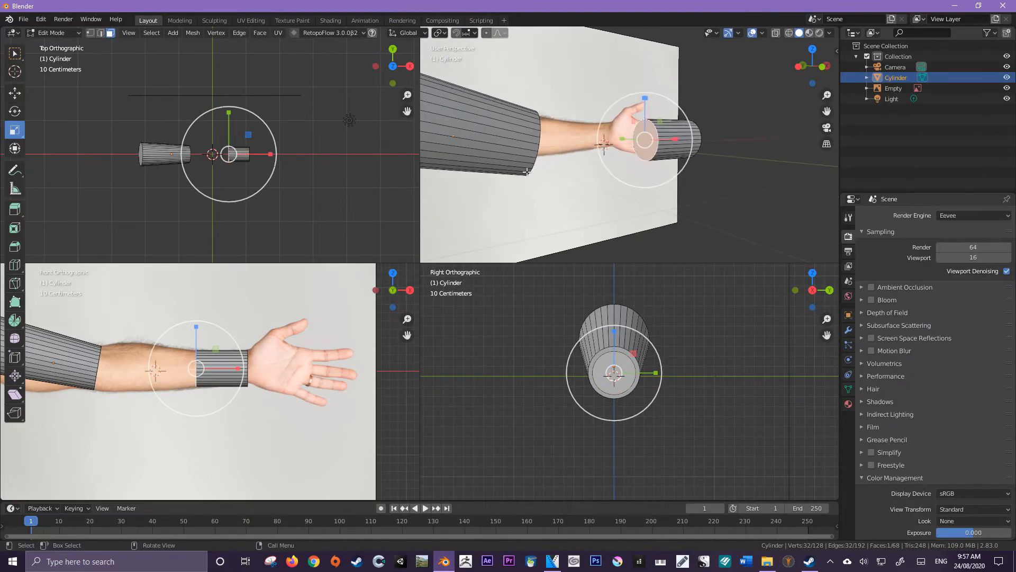
mouse_move(94, 61)
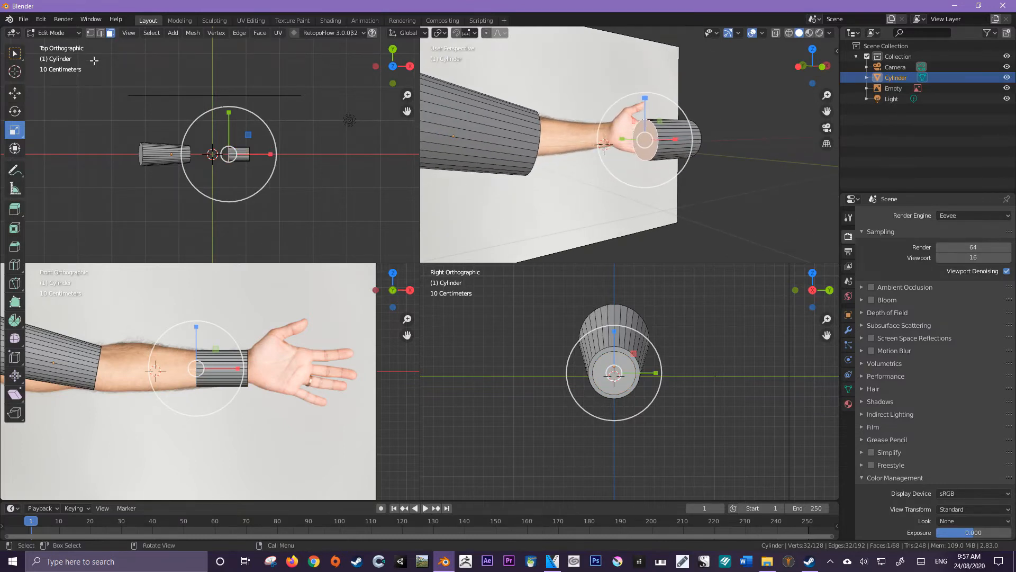
Pull the end ring back to the elbow and scale it up to about 1.34 for the forearm taper.
left_click(14, 93)
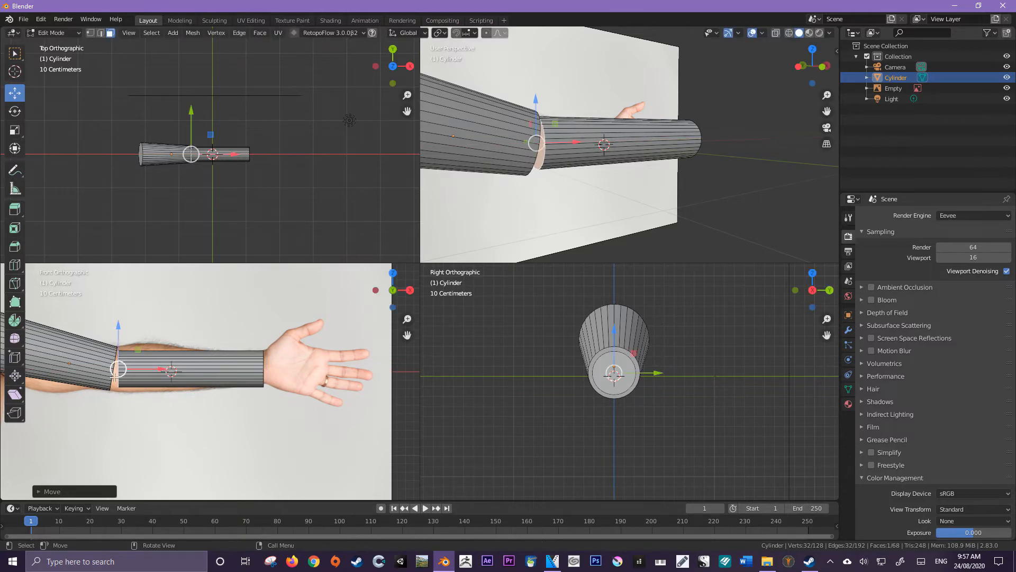
mouse_move(254, 305)
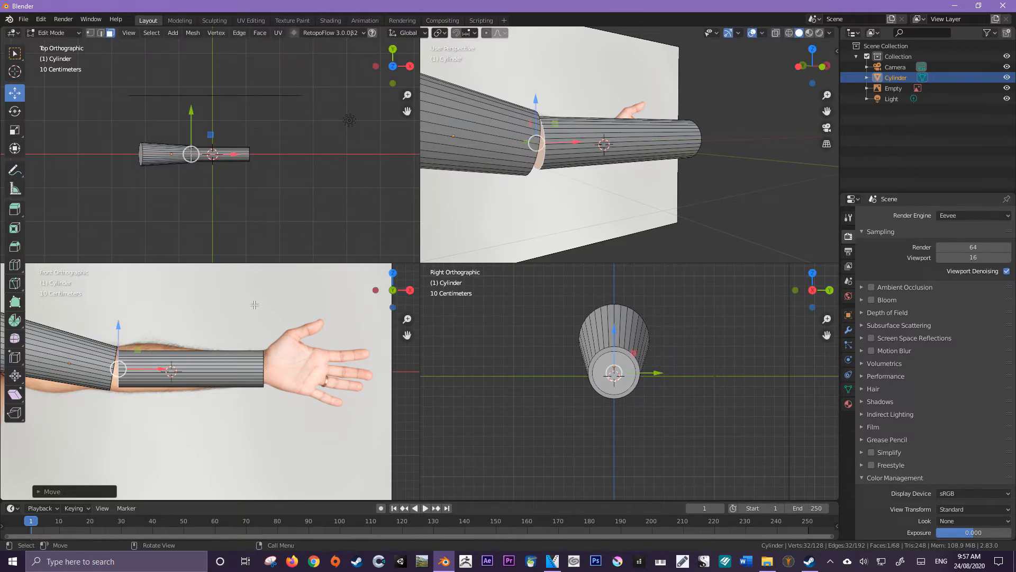
mouse_move(328, 318)
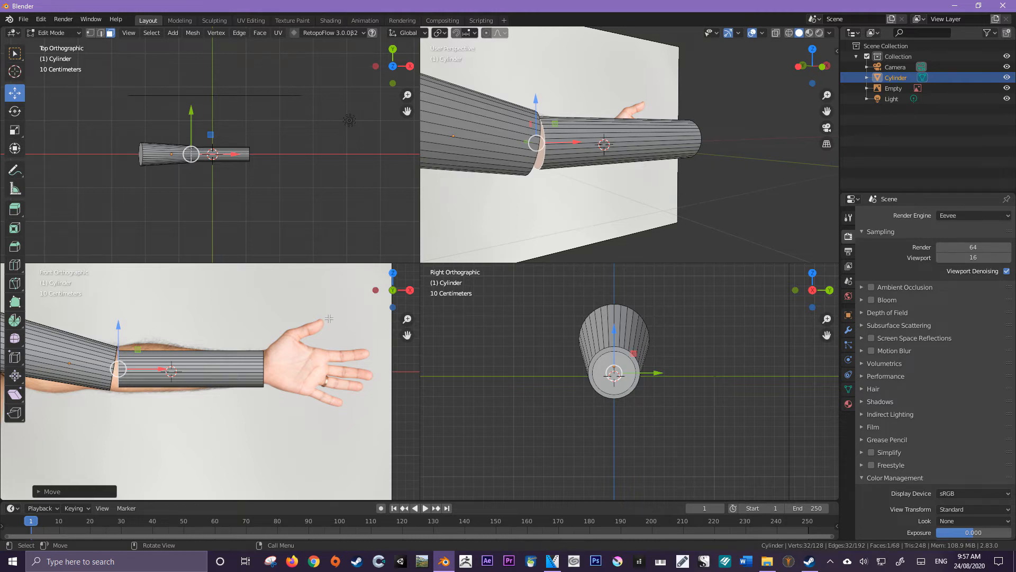
left_click(14, 130)
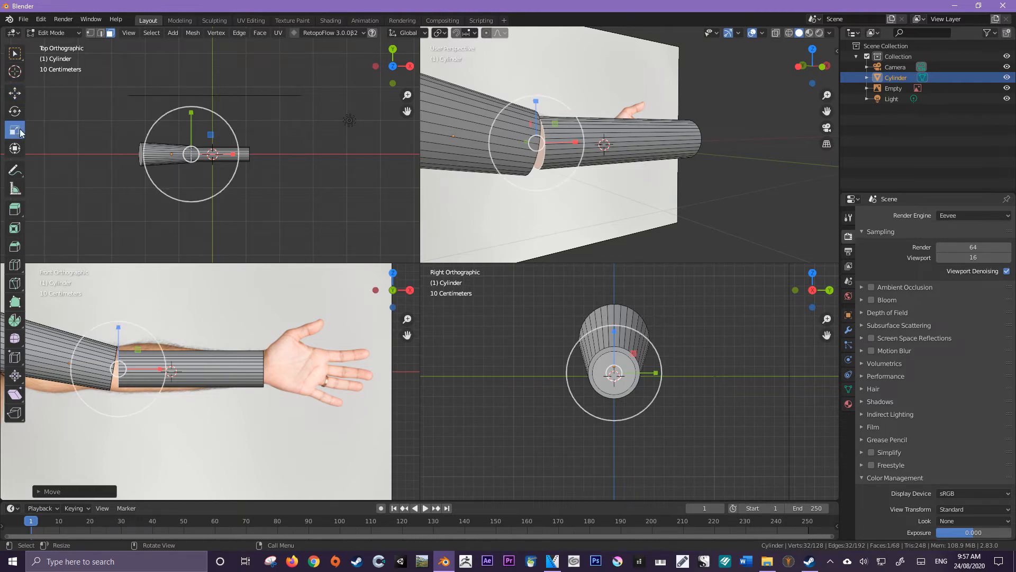
key("s")
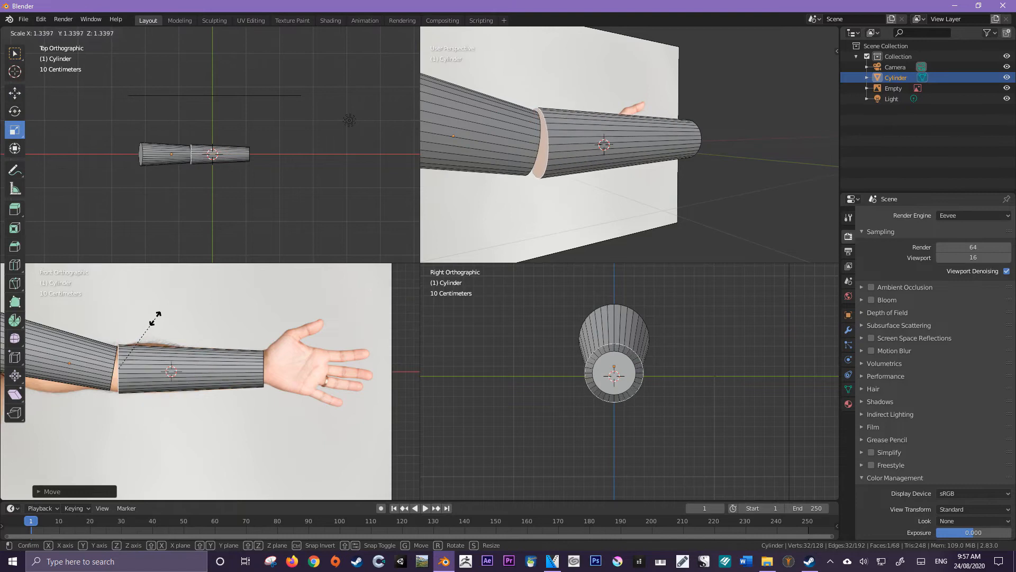
mouse_move(156, 317)
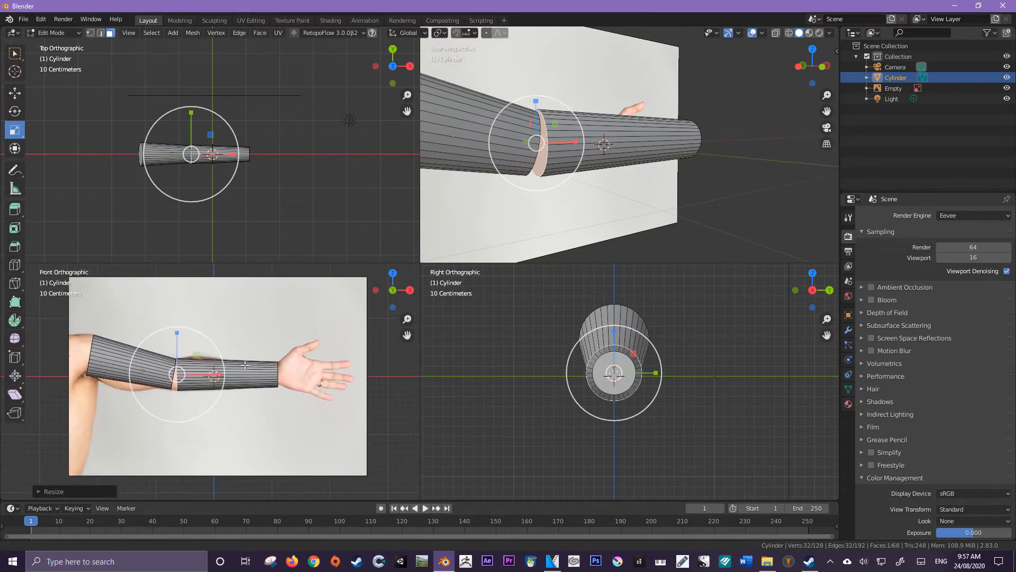
mouse_move(206, 309)
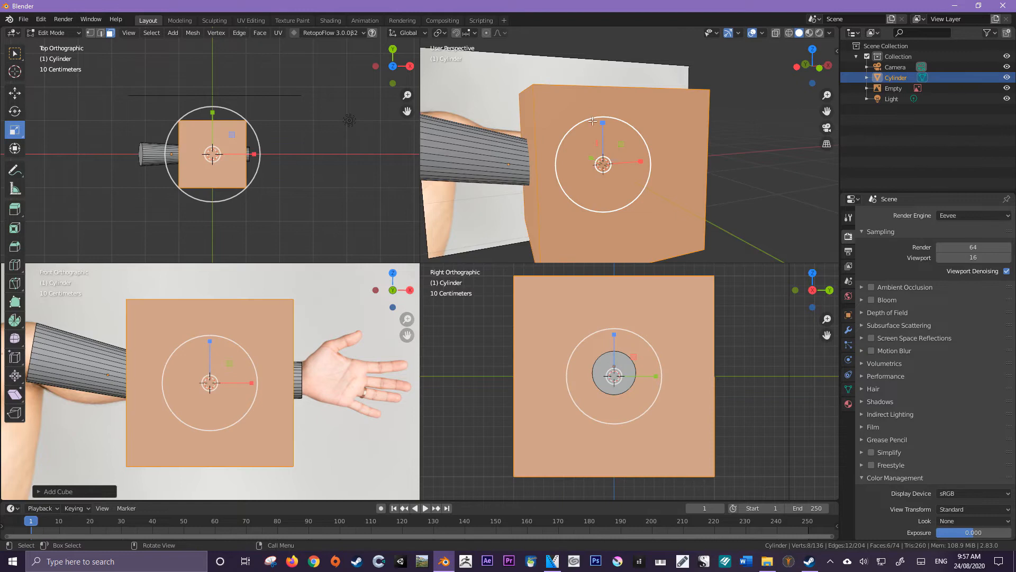
Move the new cube to the wrist and shrink it down into a small palm block.
left_click(13, 93)
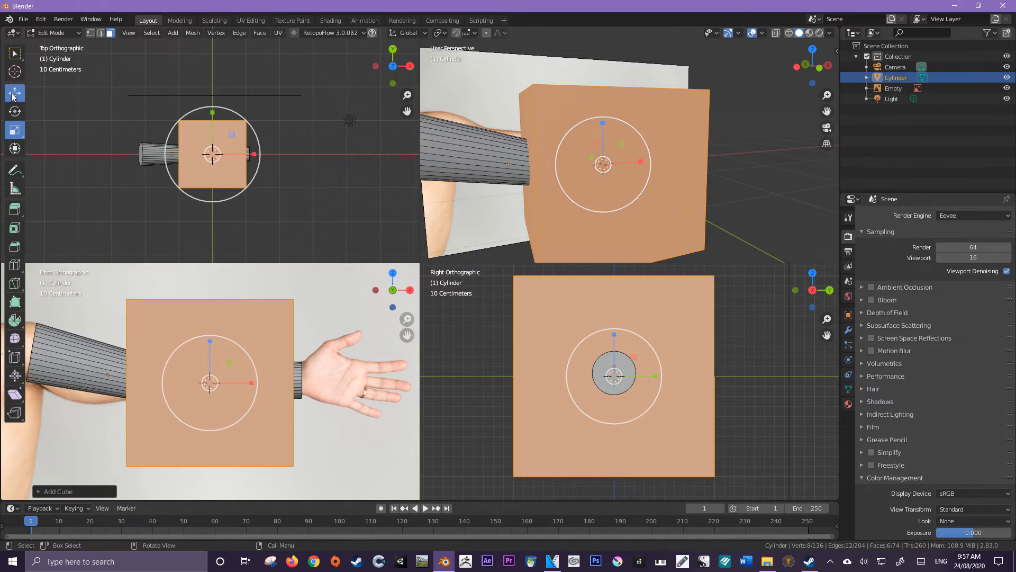
left_click(14, 93)
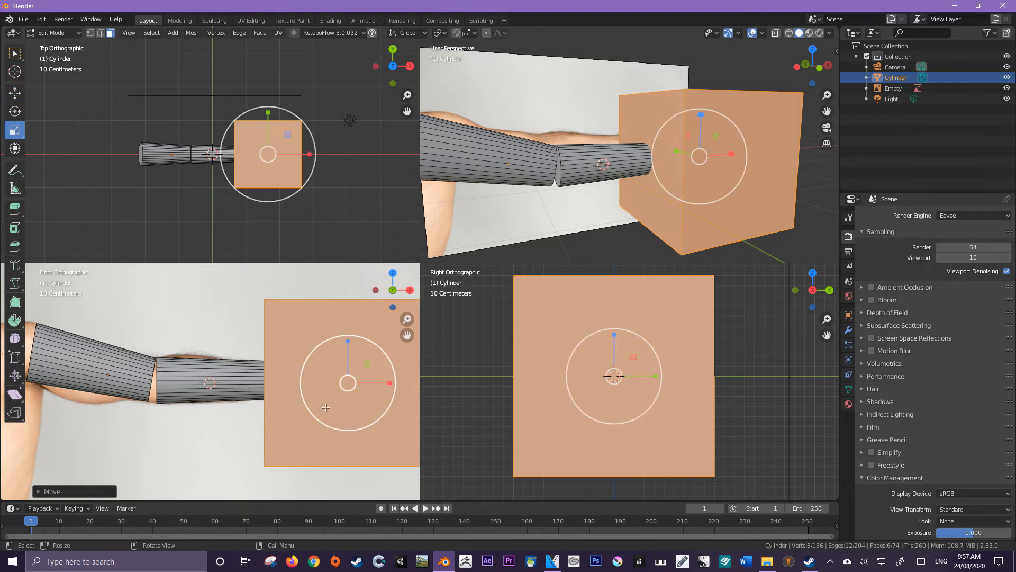
key("s")
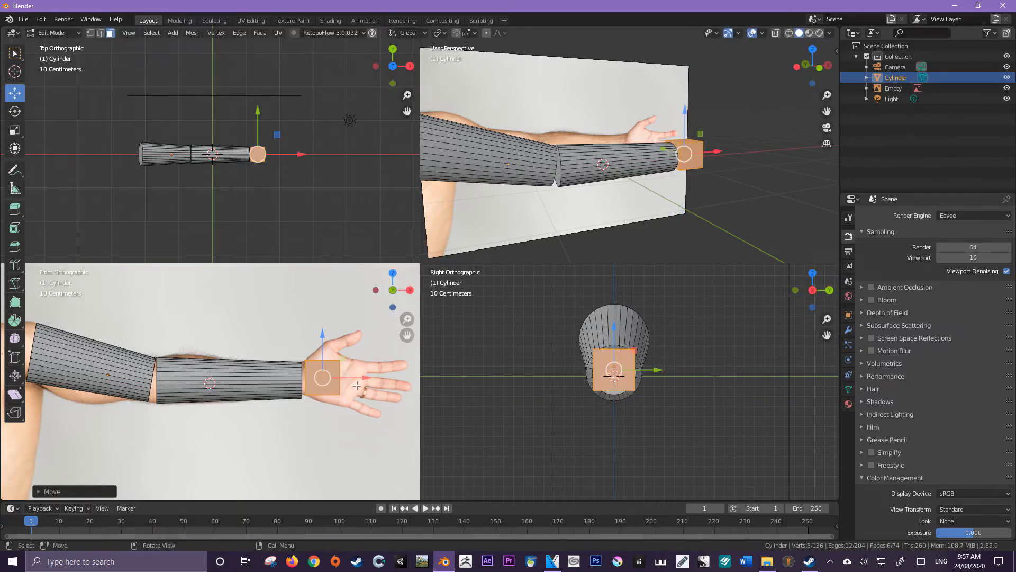
mouse_move(569, 374)
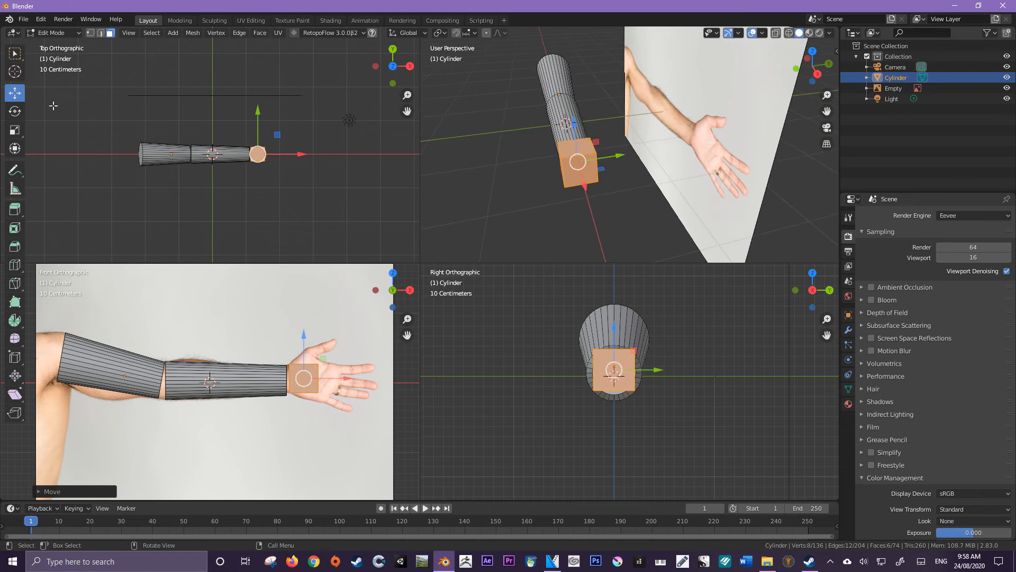
left_click(14, 129)
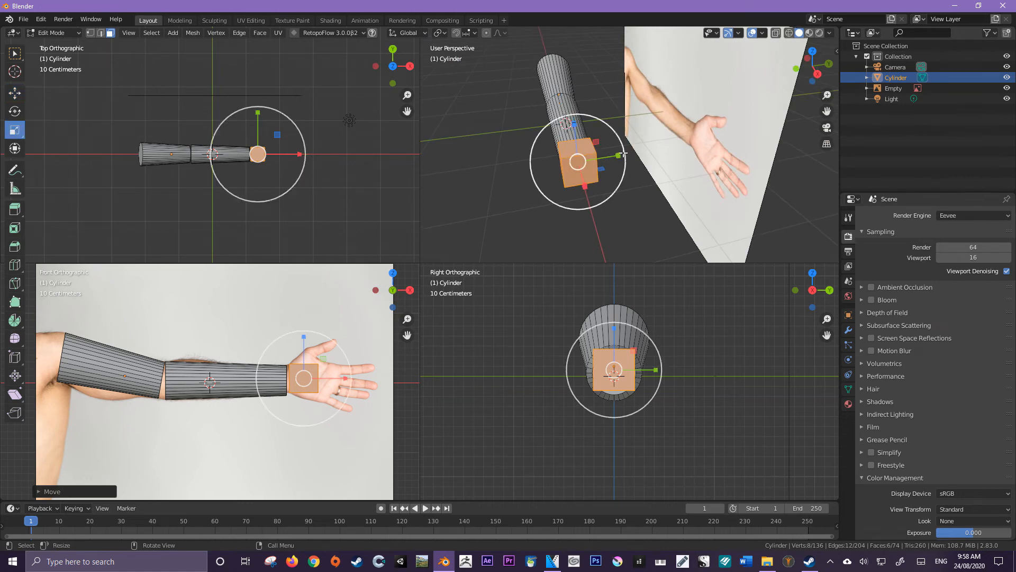
mouse_move(637, 152)
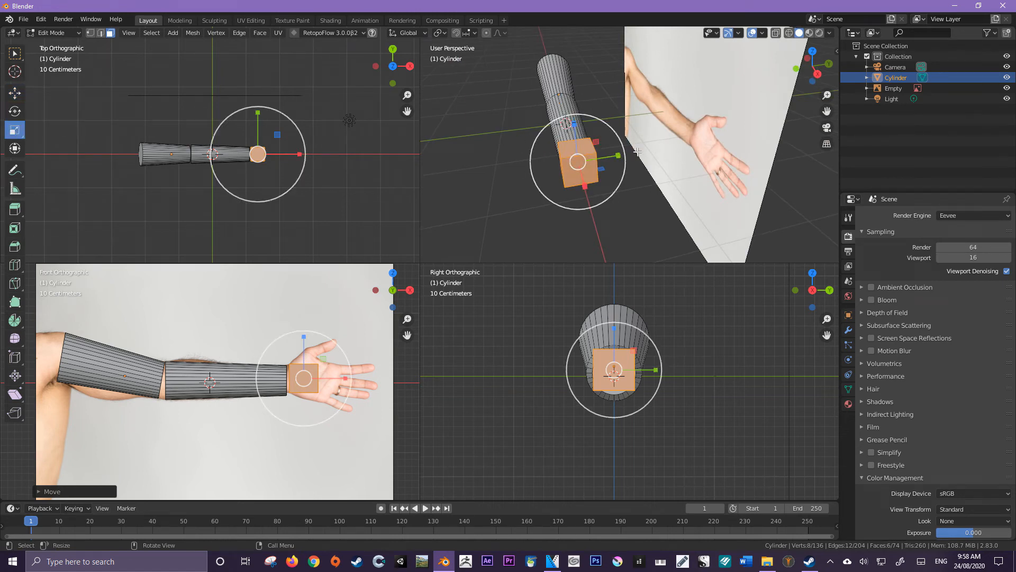
key("s")
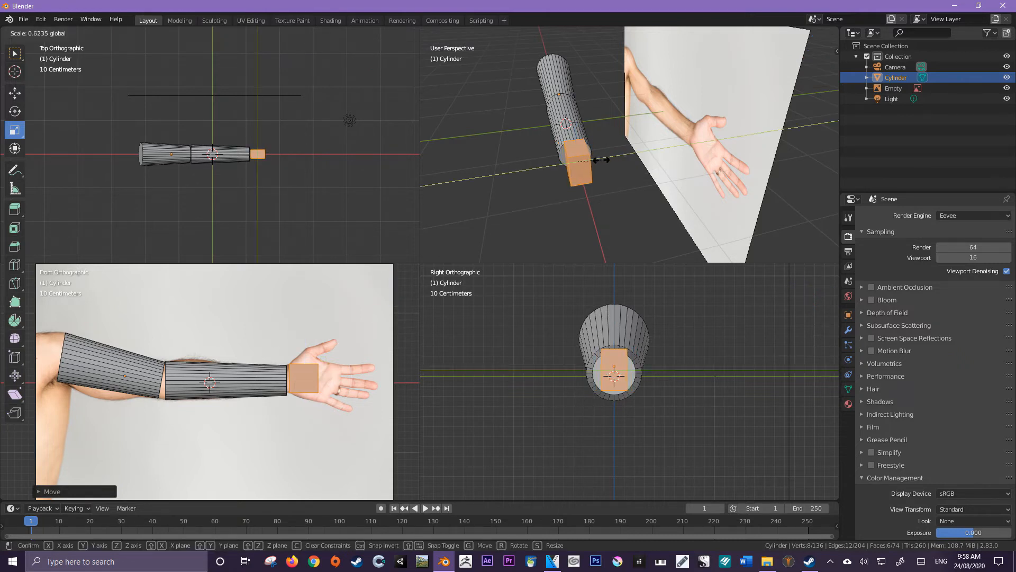
key("Tab")
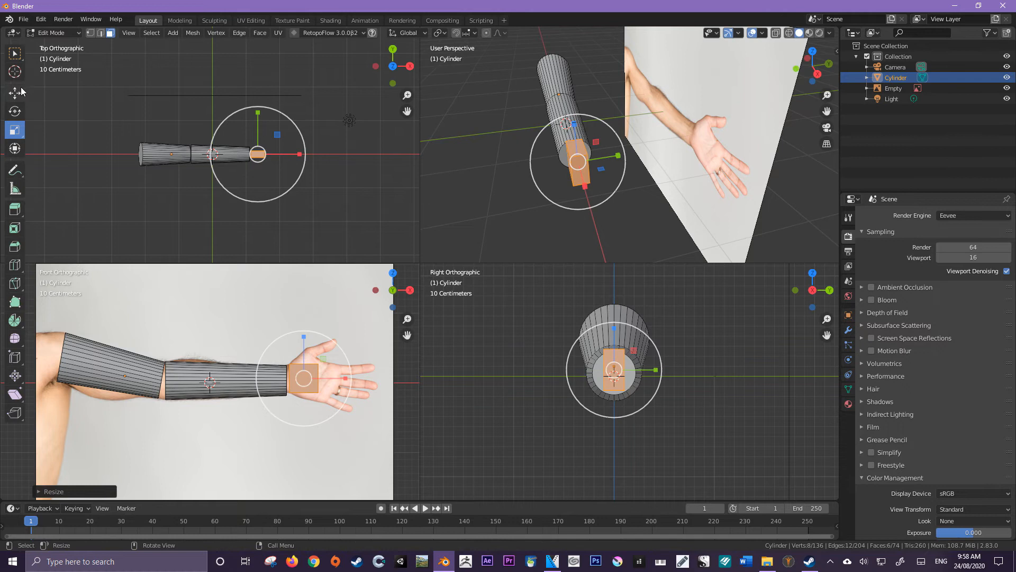
key("g")
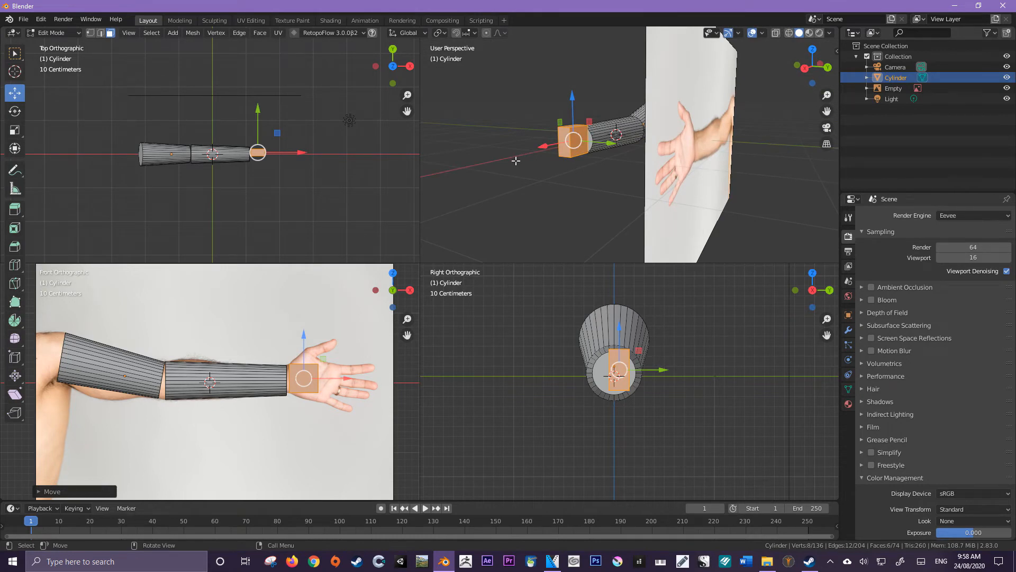
mouse_move(447, 158)
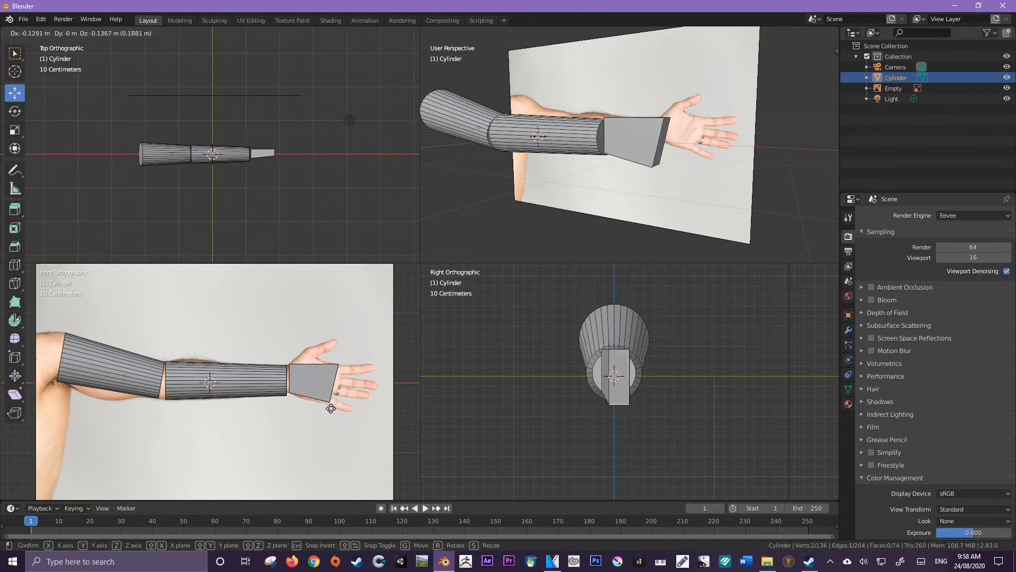
mouse_move(330, 409)
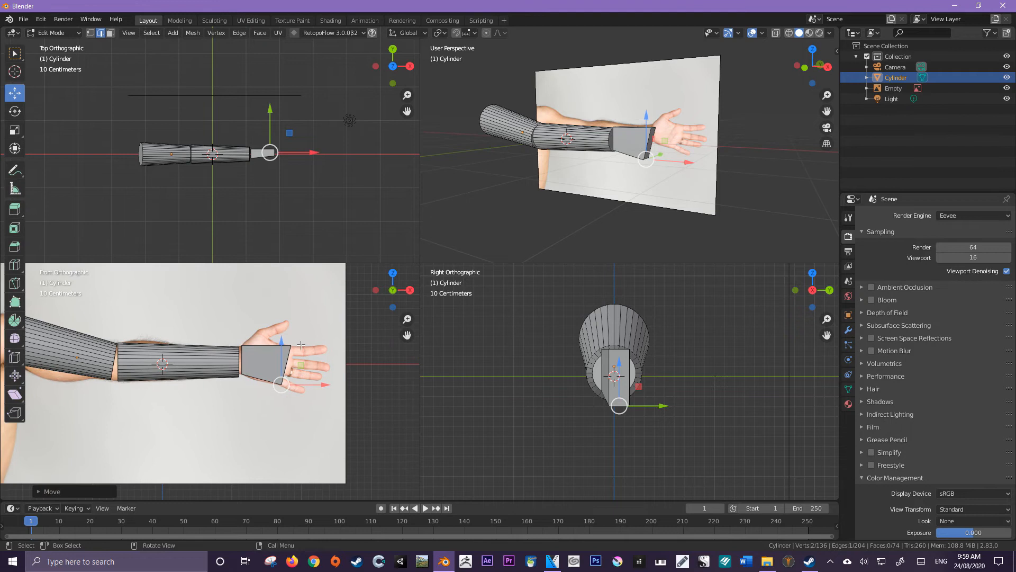
mouse_move(327, 344)
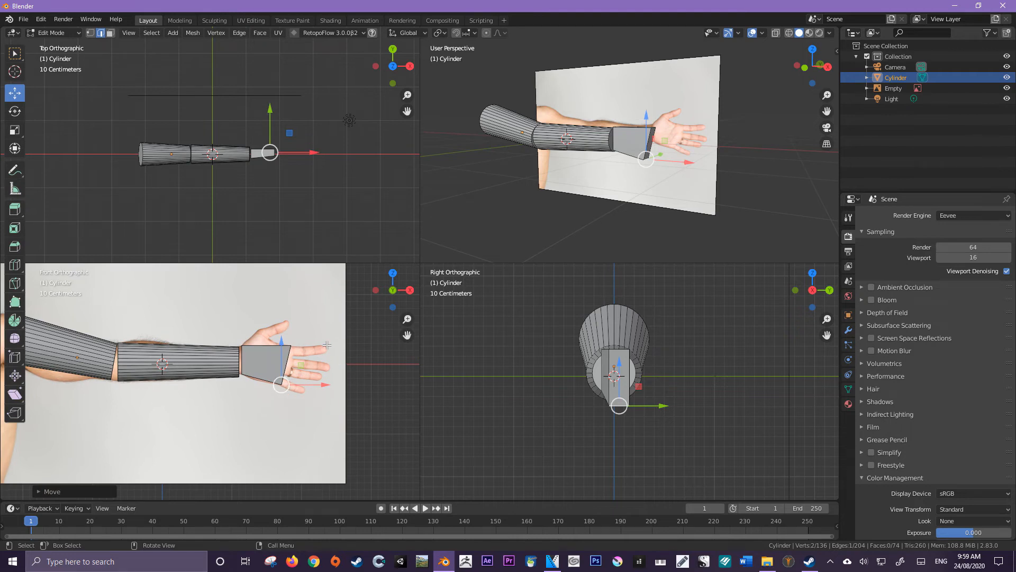
mouse_move(308, 351)
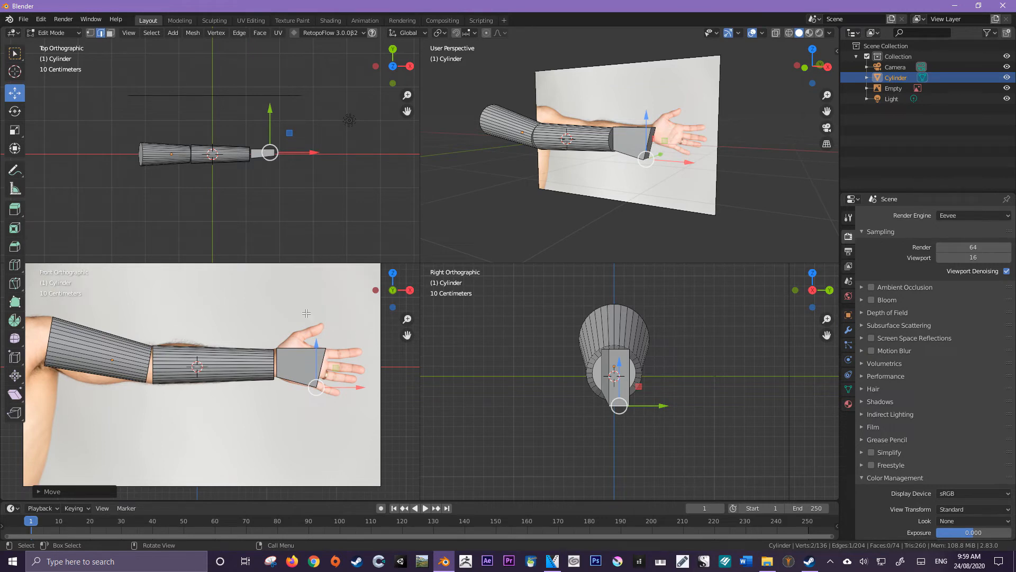
mouse_move(342, 343)
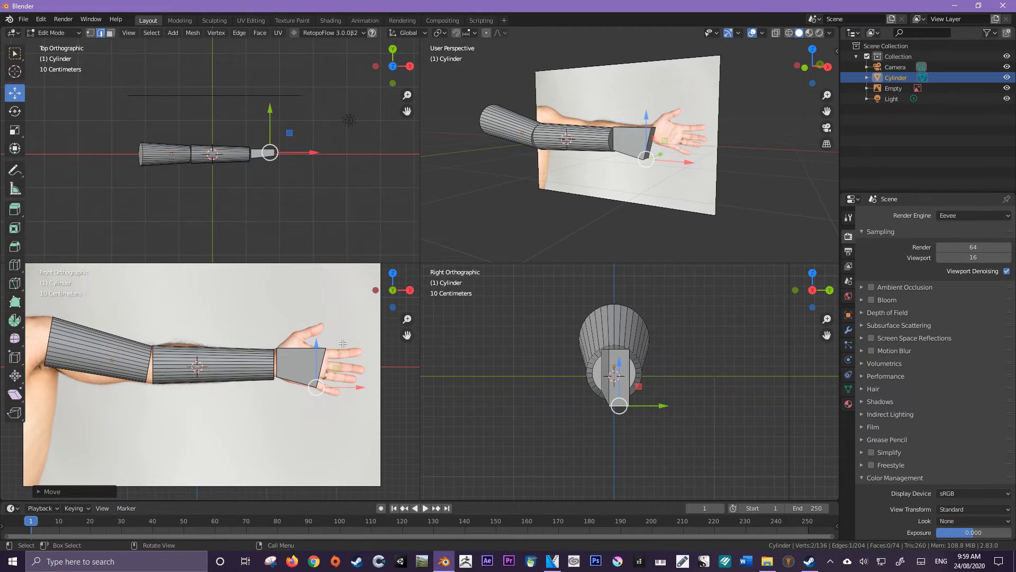
mouse_move(333, 339)
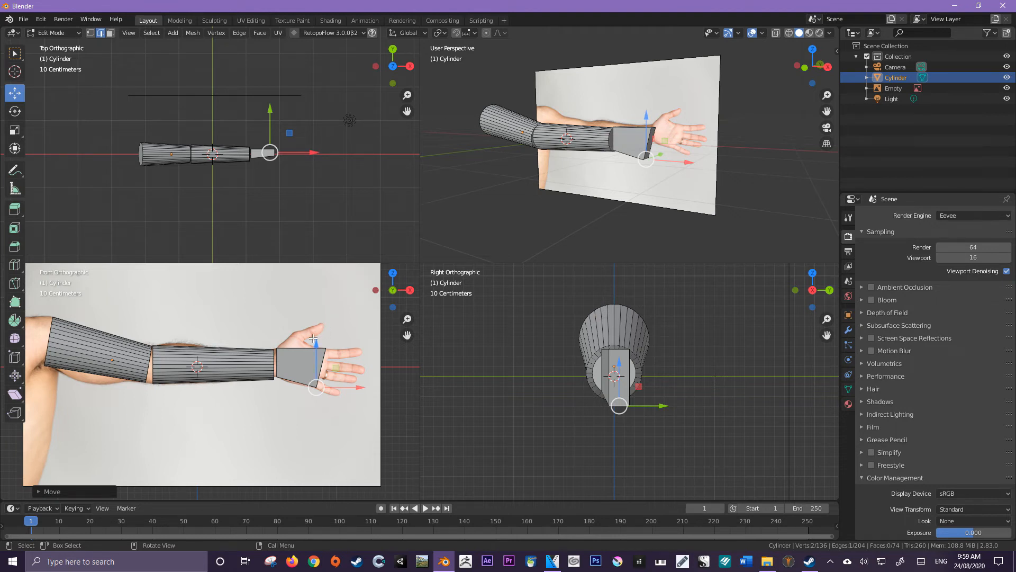
mouse_move(309, 352)
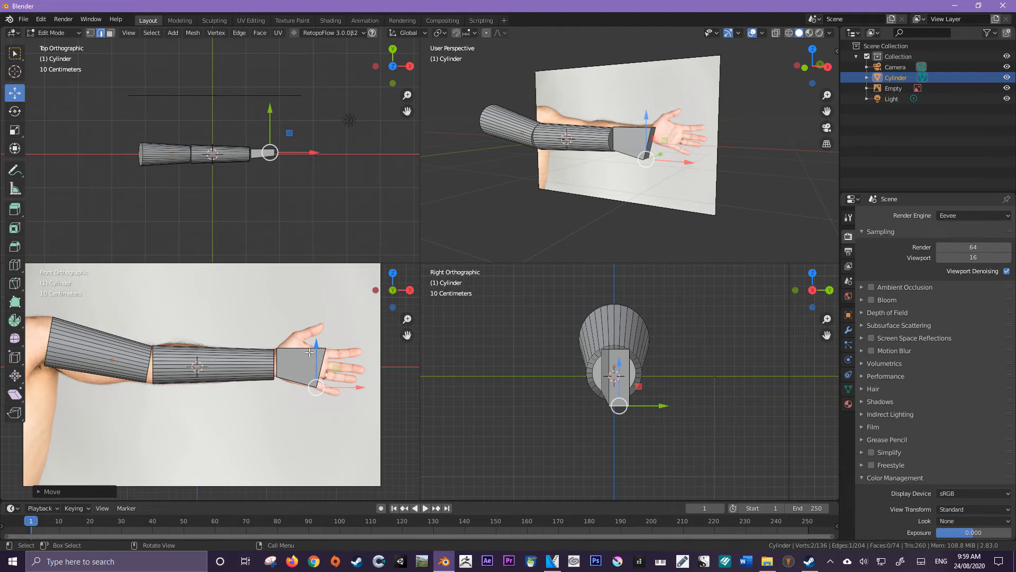
mouse_move(556, 171)
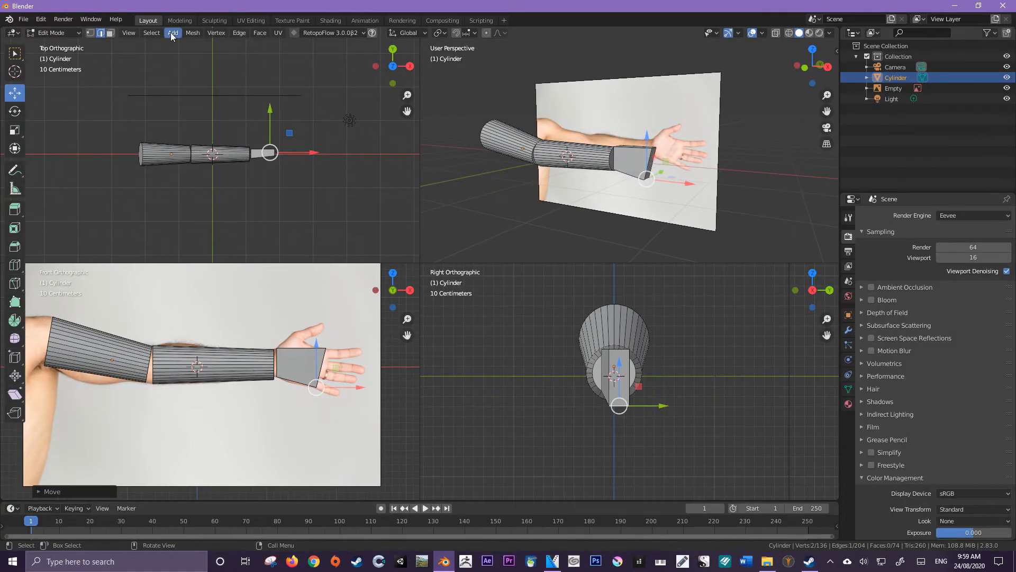
Add a cube past the palm, shrink it to finger size and enter Edit Mode on it.
left_click(172, 33)
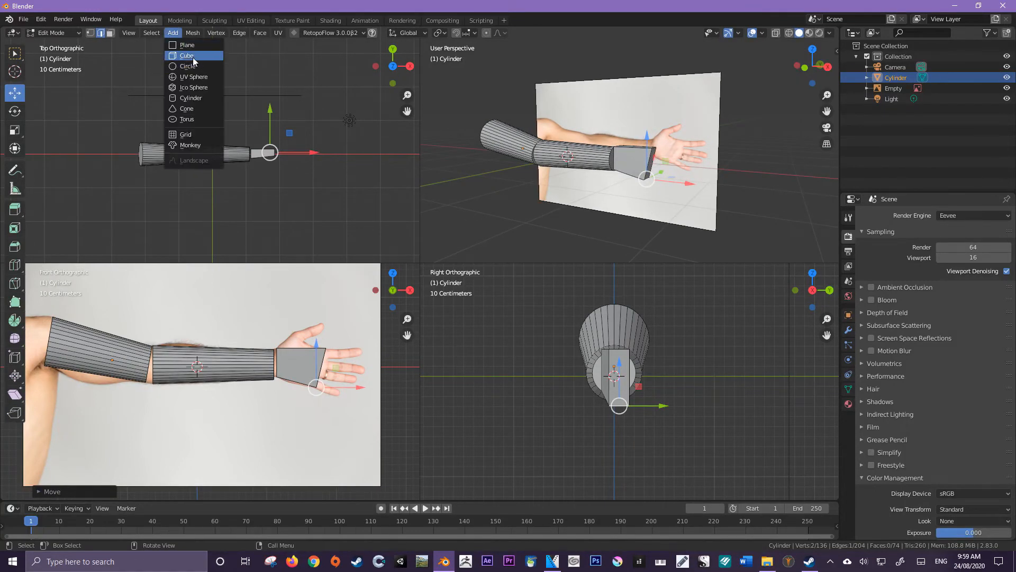
left_click(188, 55)
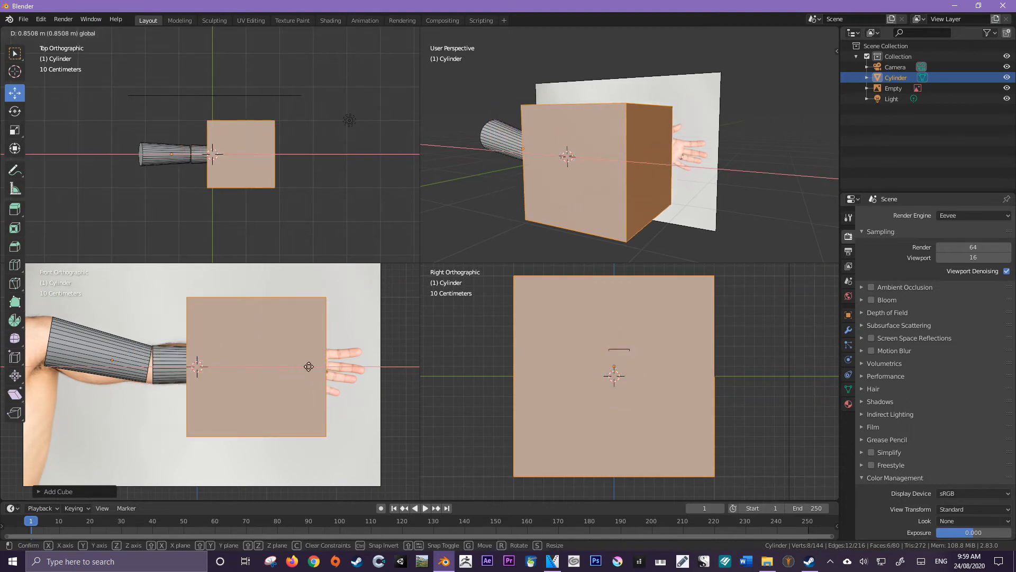
key("Tab")
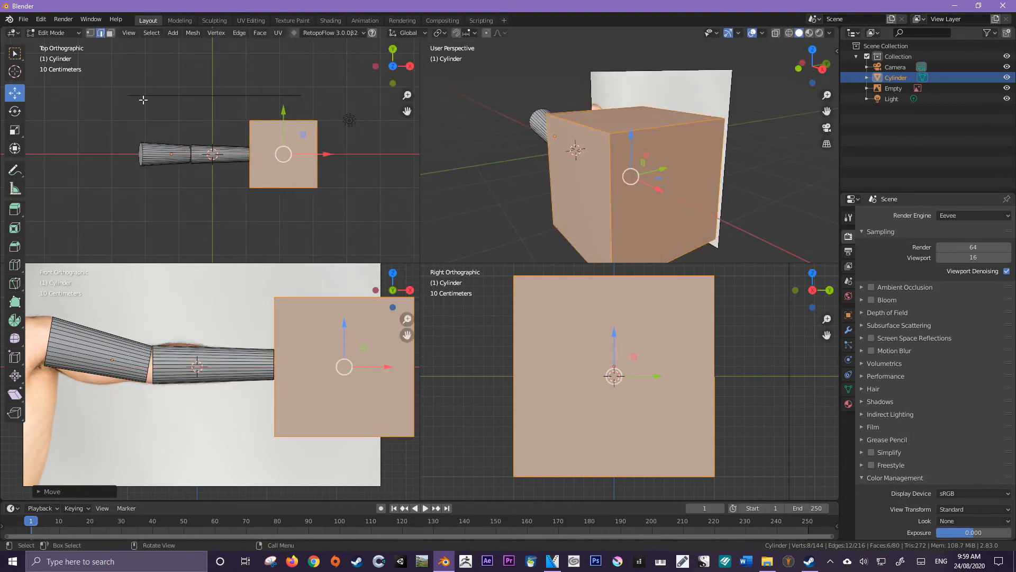
key("s")
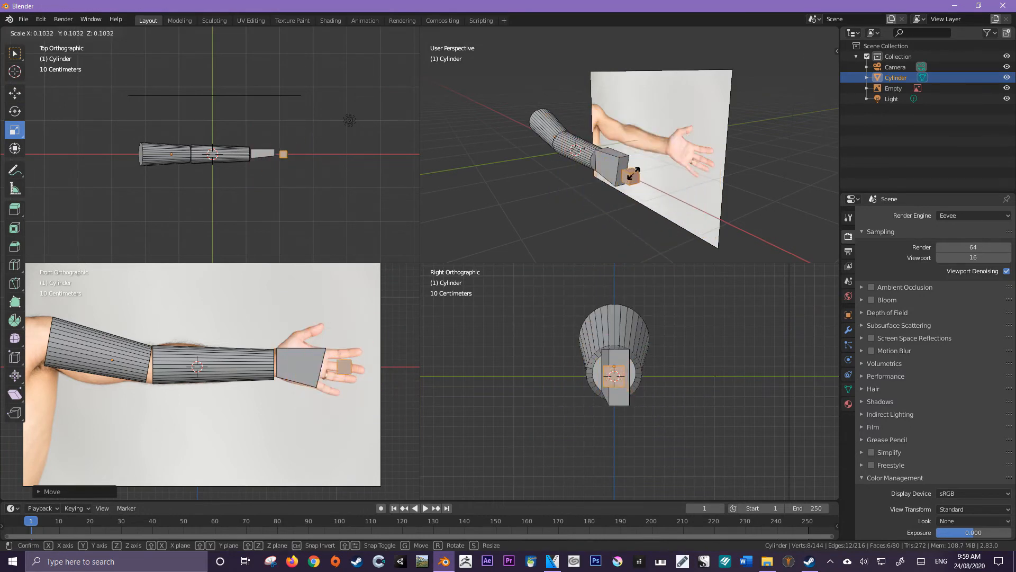
mouse_move(641, 161)
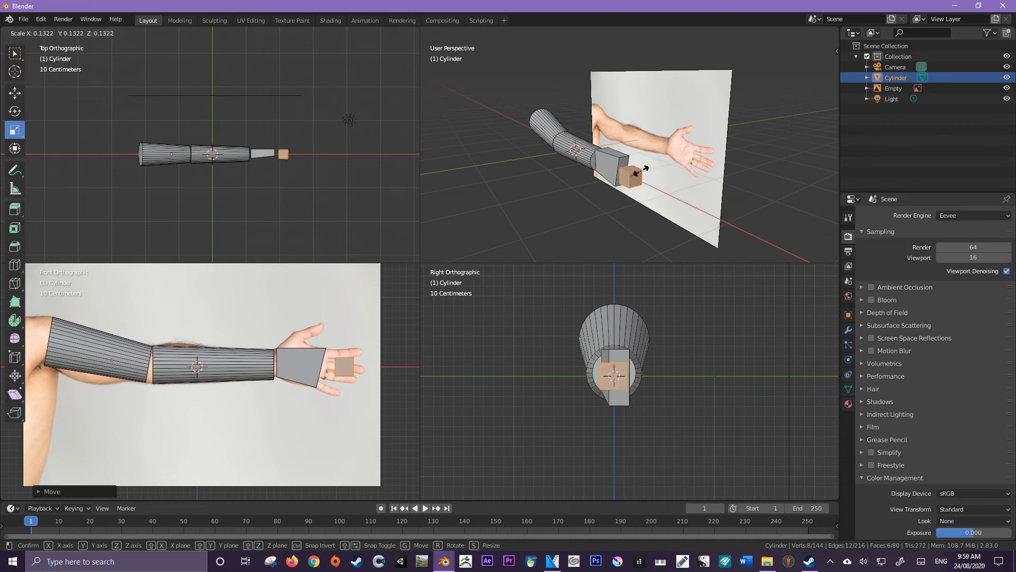
key("Tab")
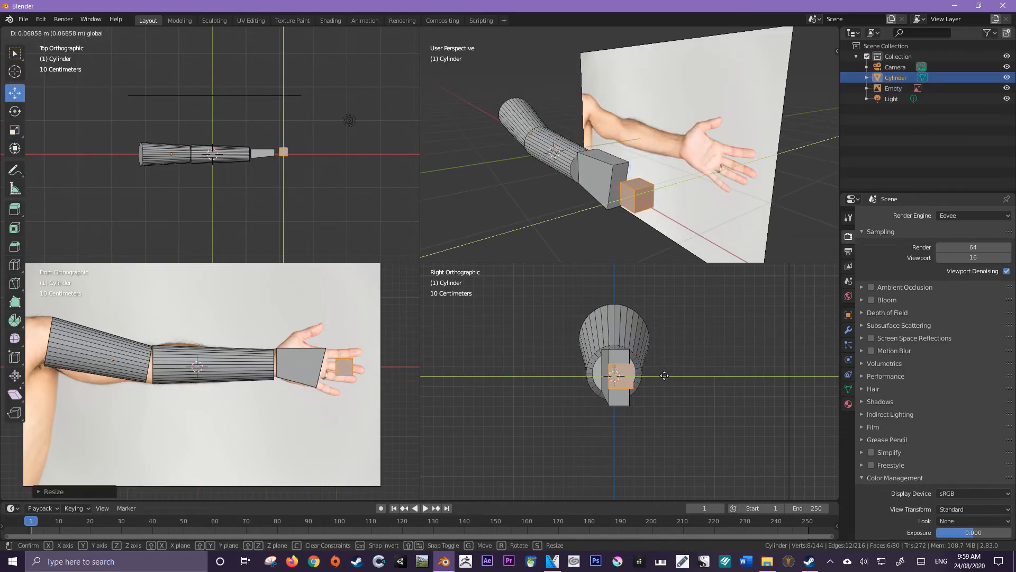
key("Tab")
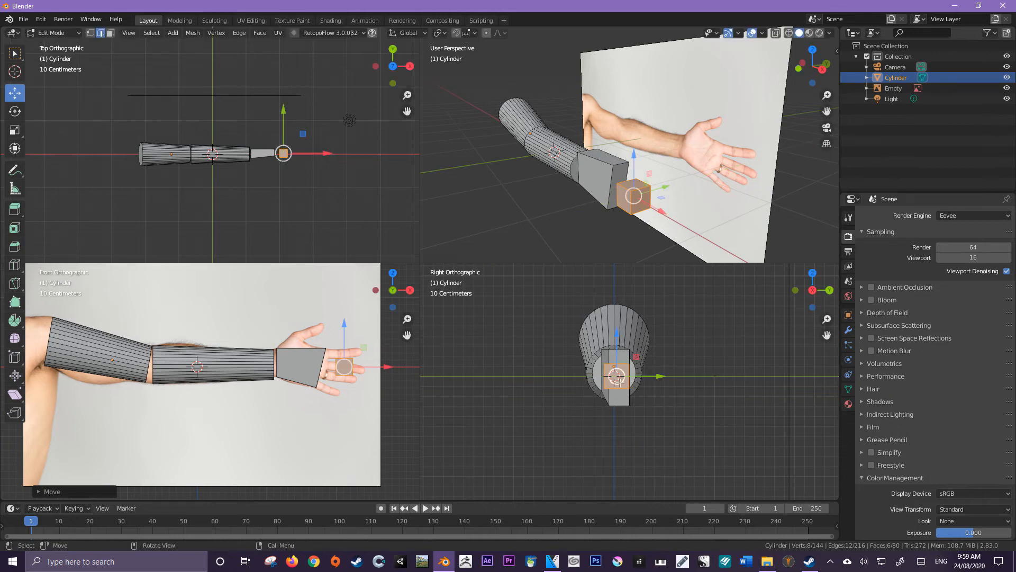
mouse_move(653, 374)
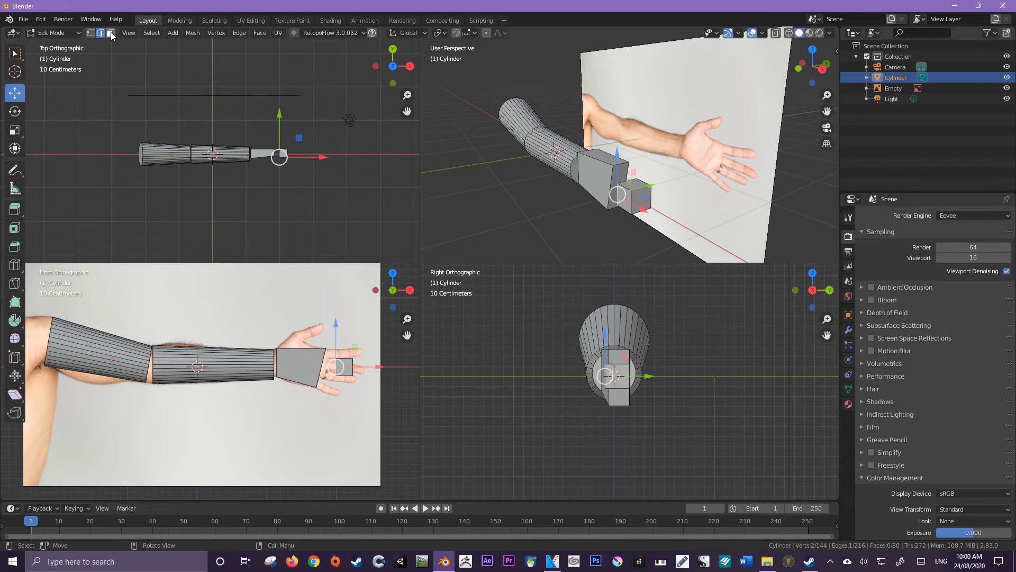
Switch to Face select and grab the finger cube's outer end face.
left_click(101, 33)
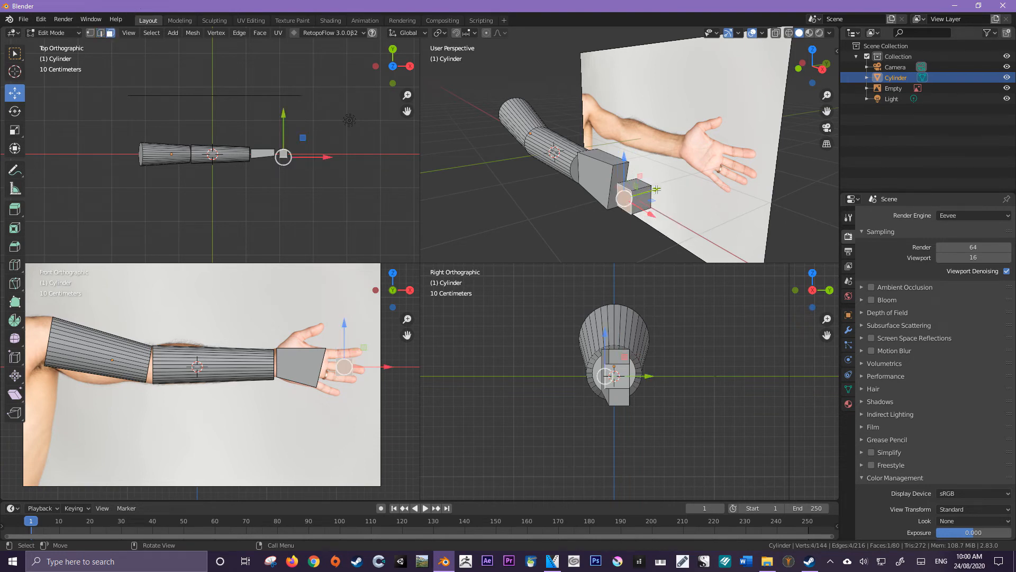
key("g")
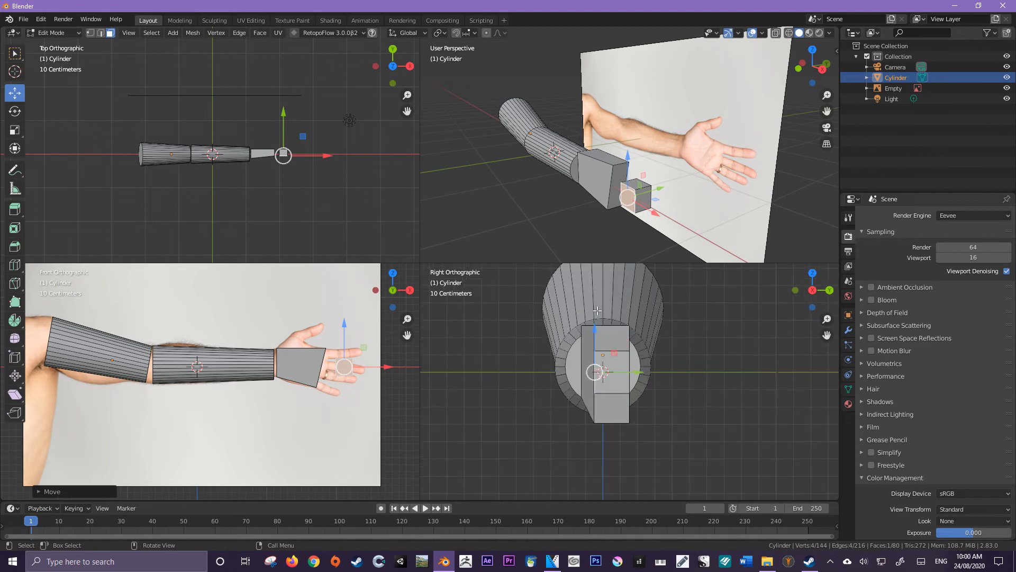
mouse_move(595, 331)
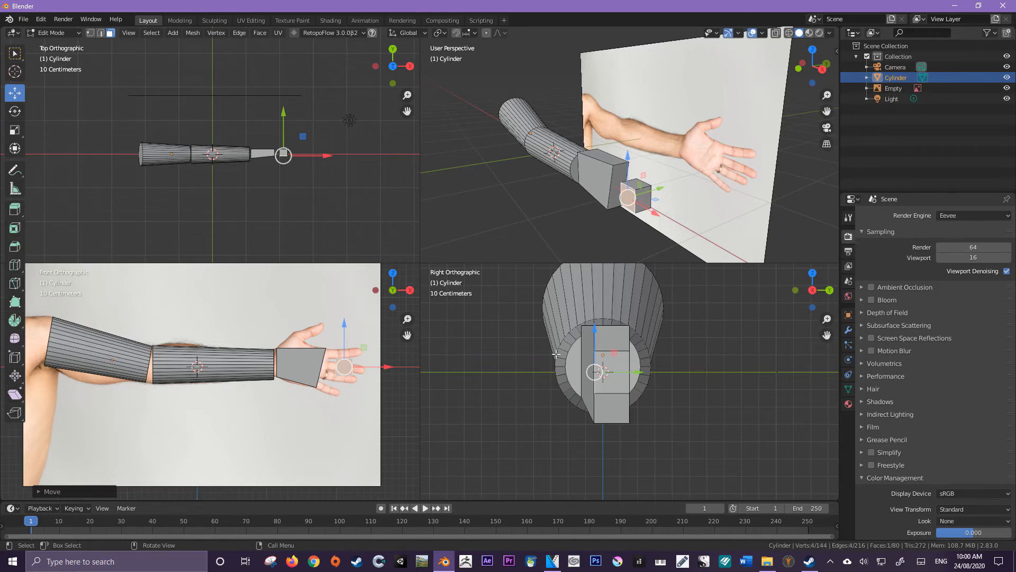
mouse_move(698, 335)
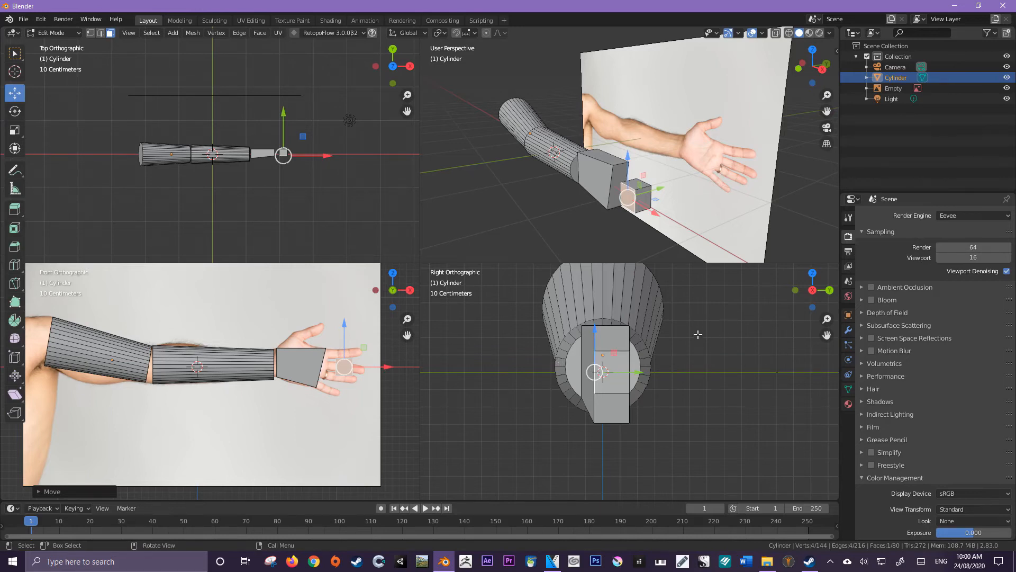
mouse_move(567, 174)
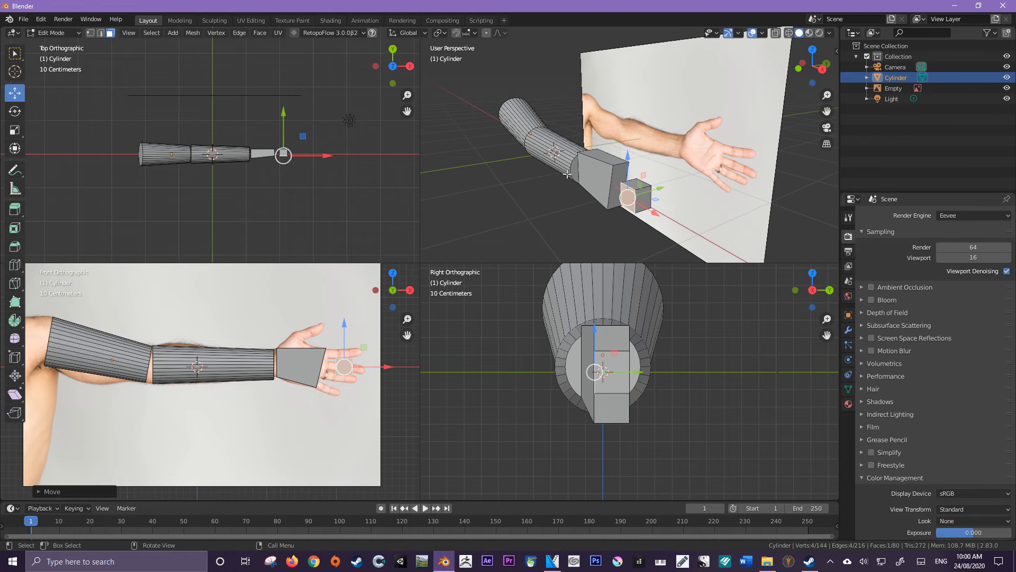
mouse_move(581, 237)
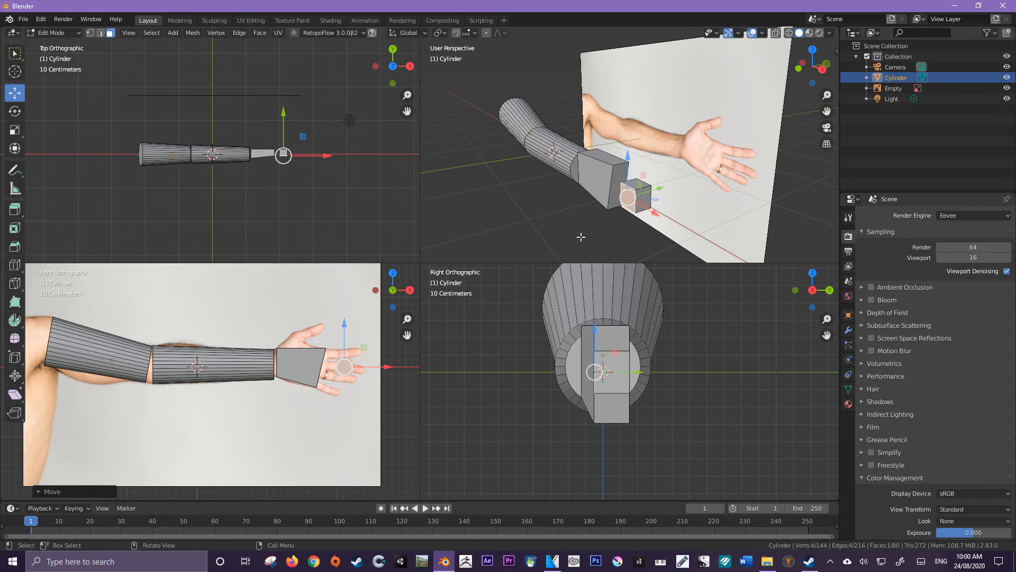
mouse_move(615, 280)
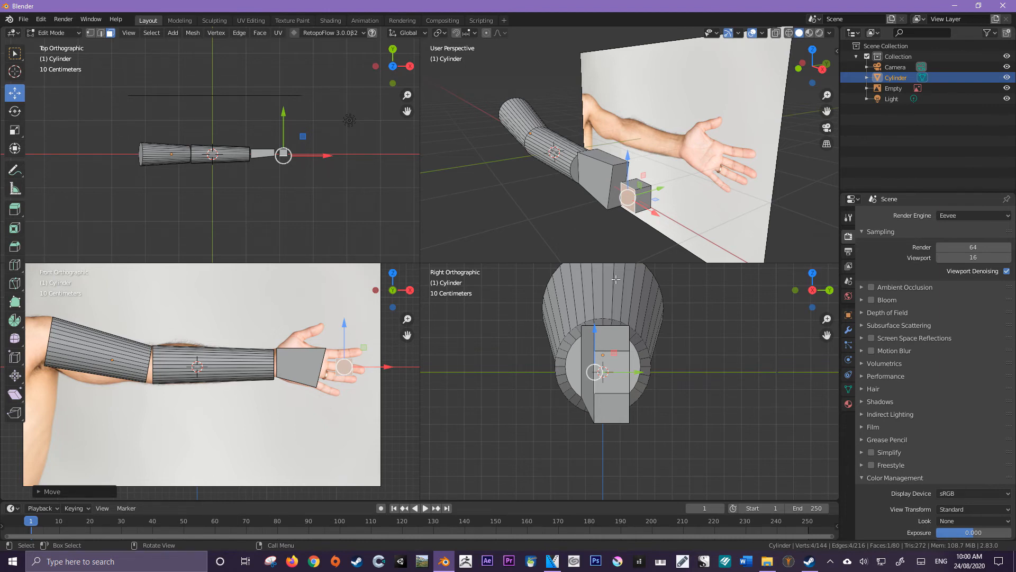
mouse_move(641, 360)
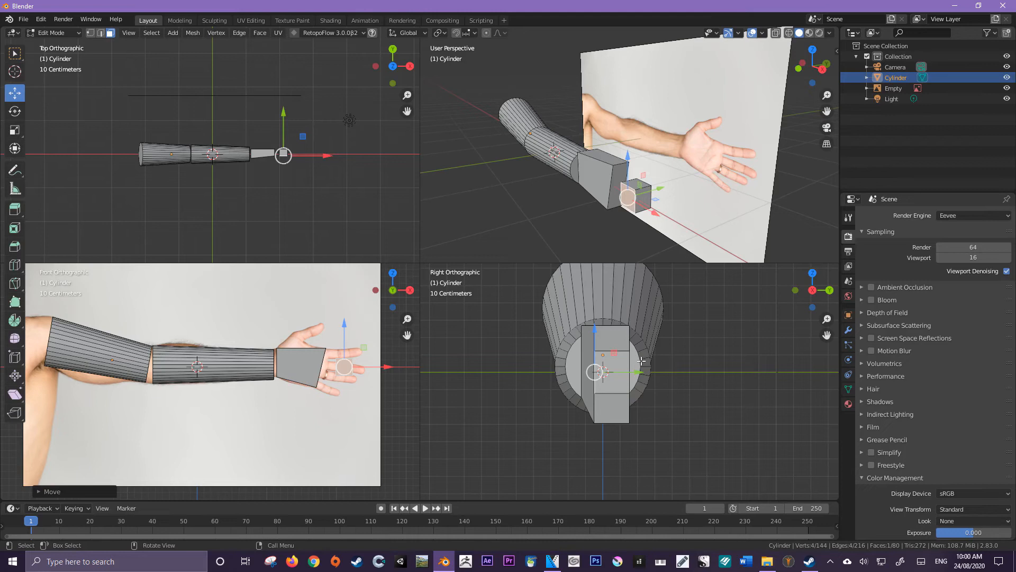
mouse_move(679, 216)
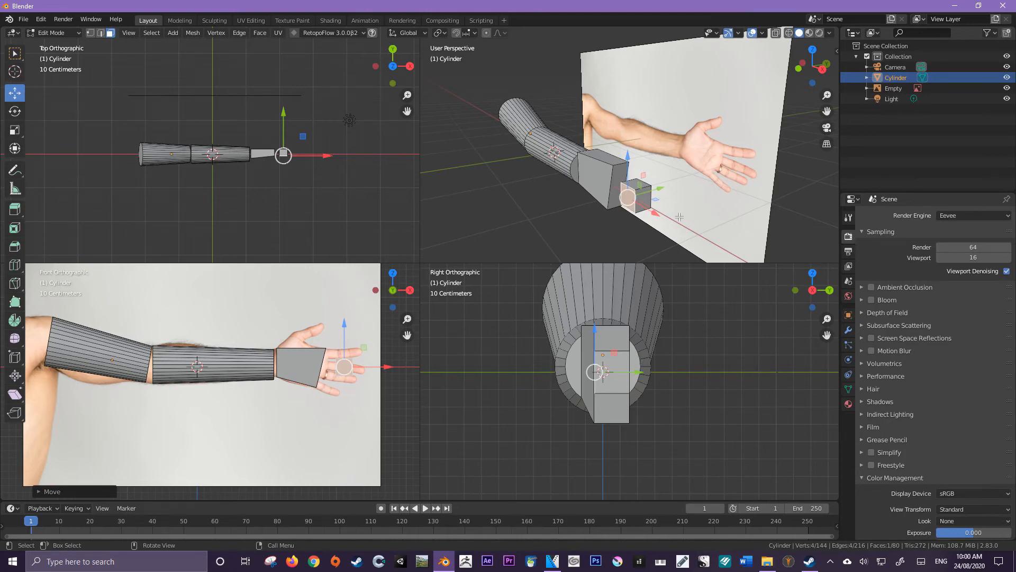
mouse_move(625, 354)
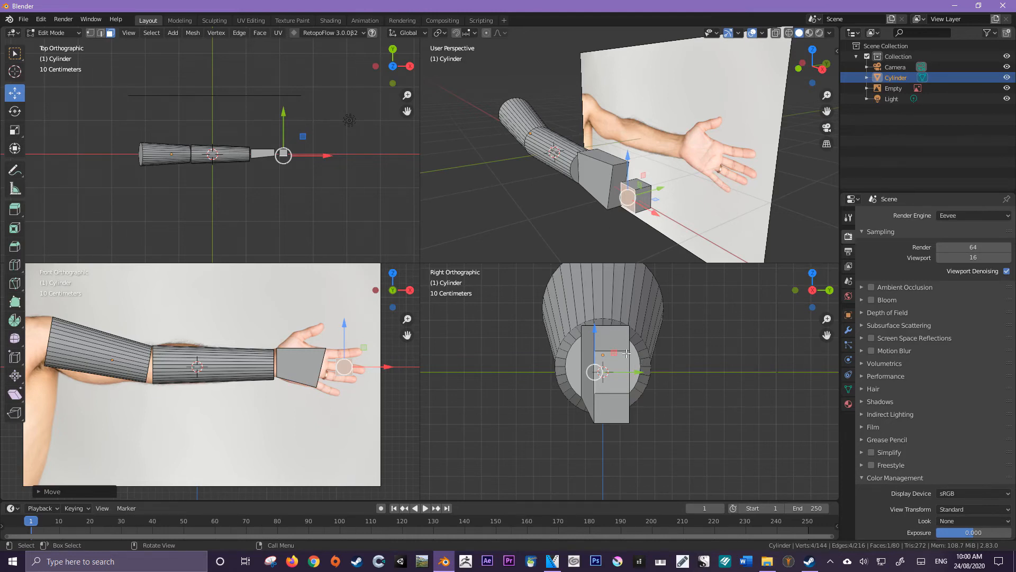
mouse_move(632, 178)
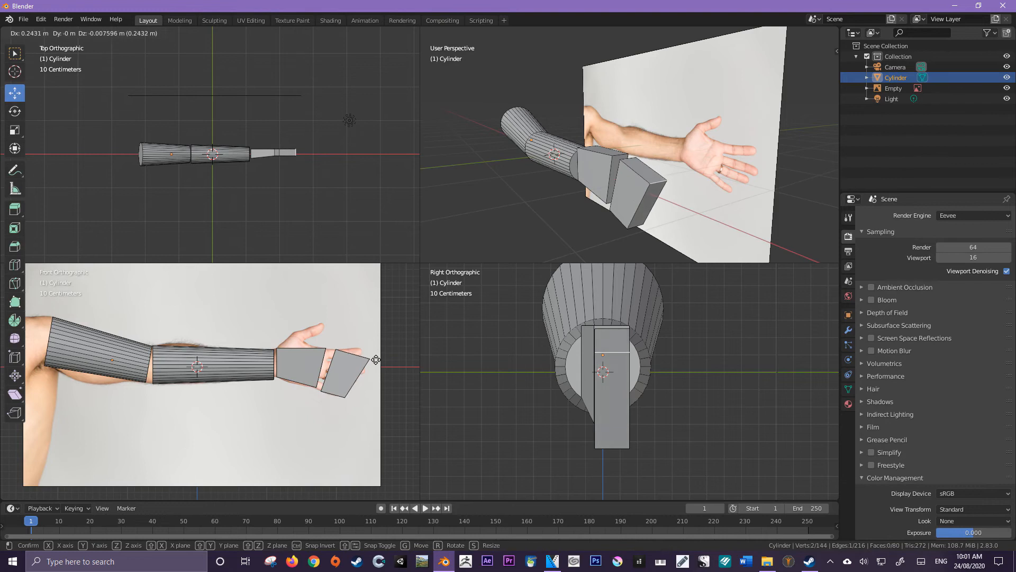
mouse_move(372, 348)
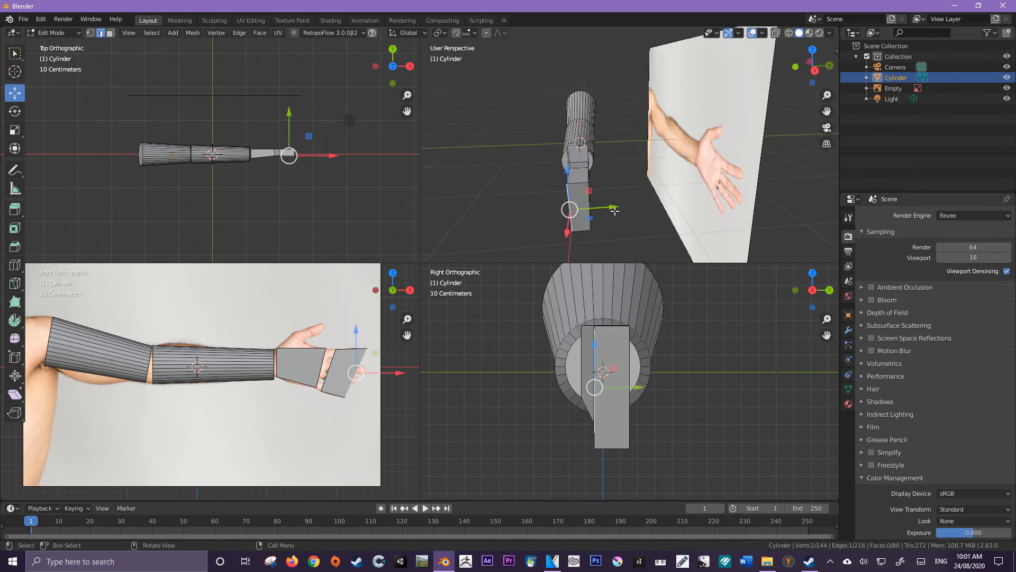
Reposition the extruded finger block's vertices into a downward-tilted slab.
key("g")
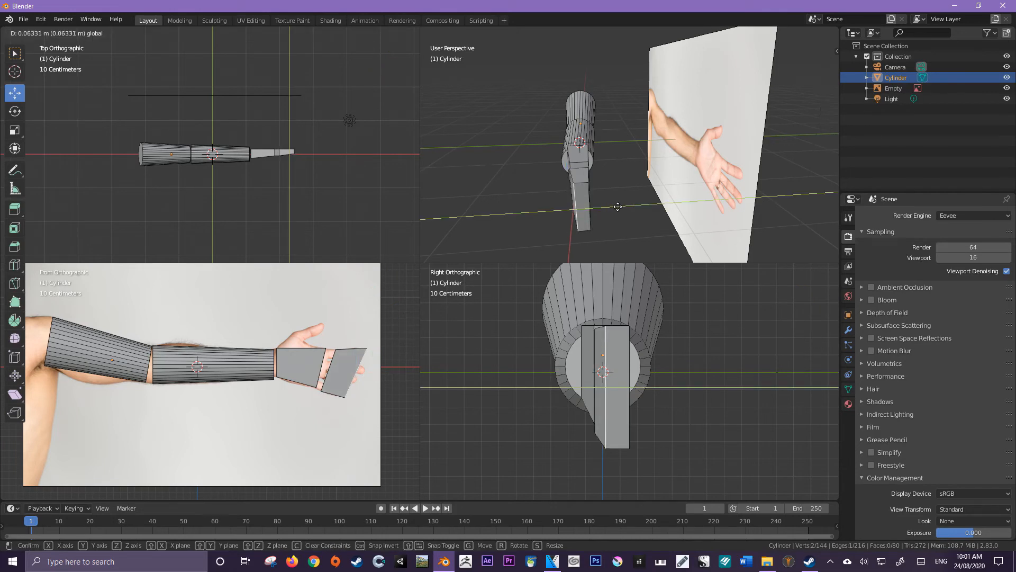
mouse_move(617, 207)
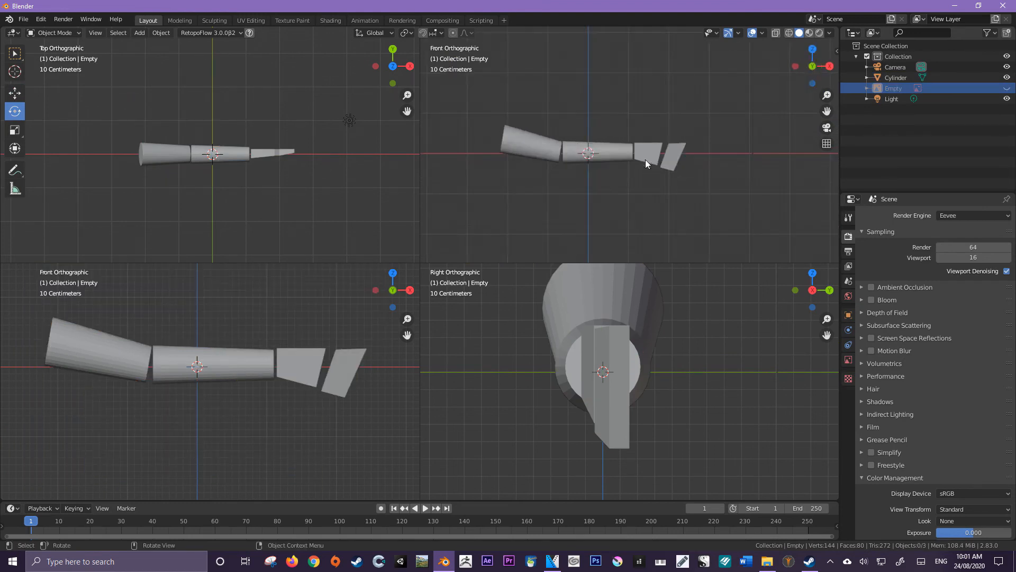
mouse_move(669, 177)
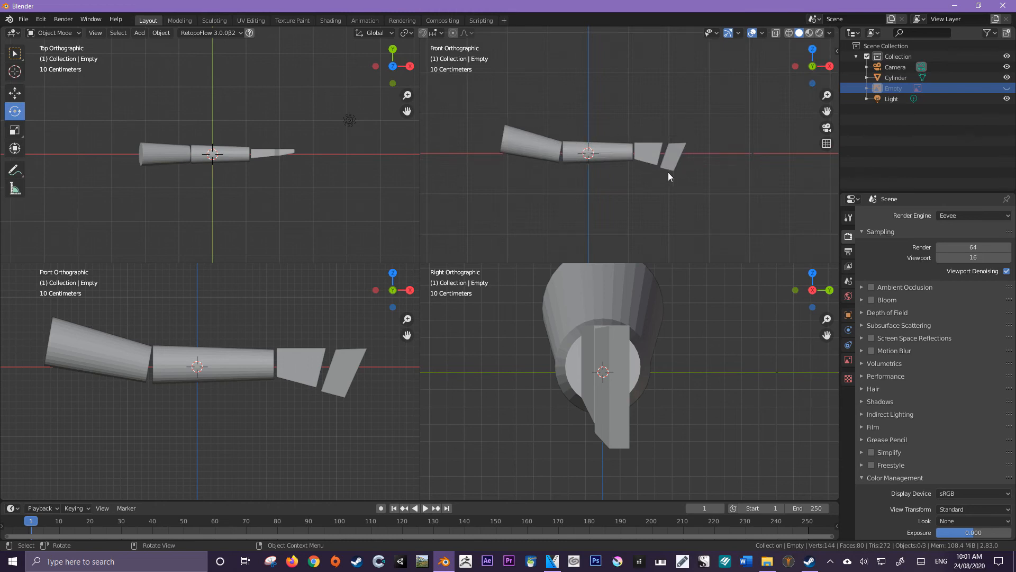
mouse_move(678, 161)
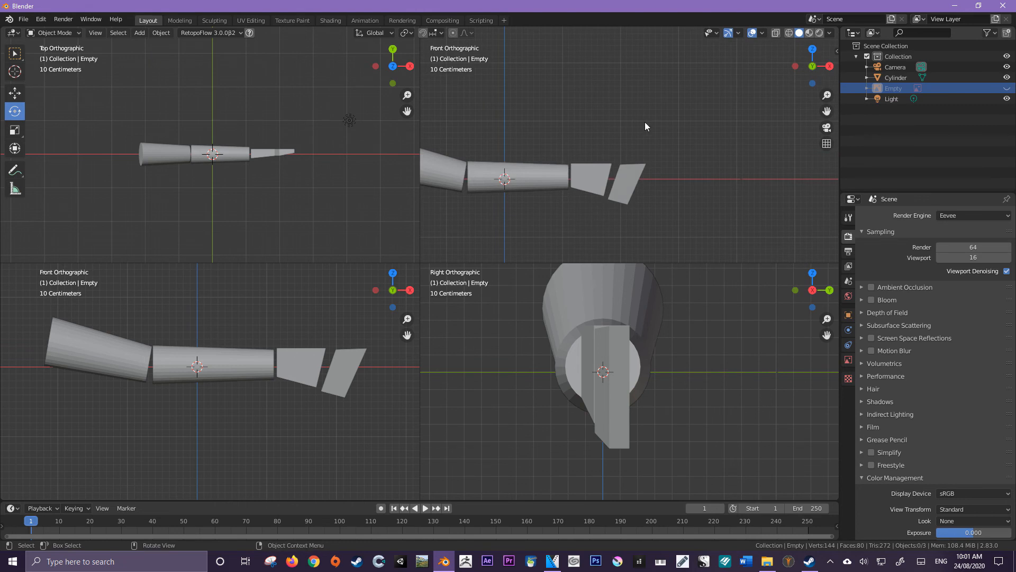
mouse_move(638, 128)
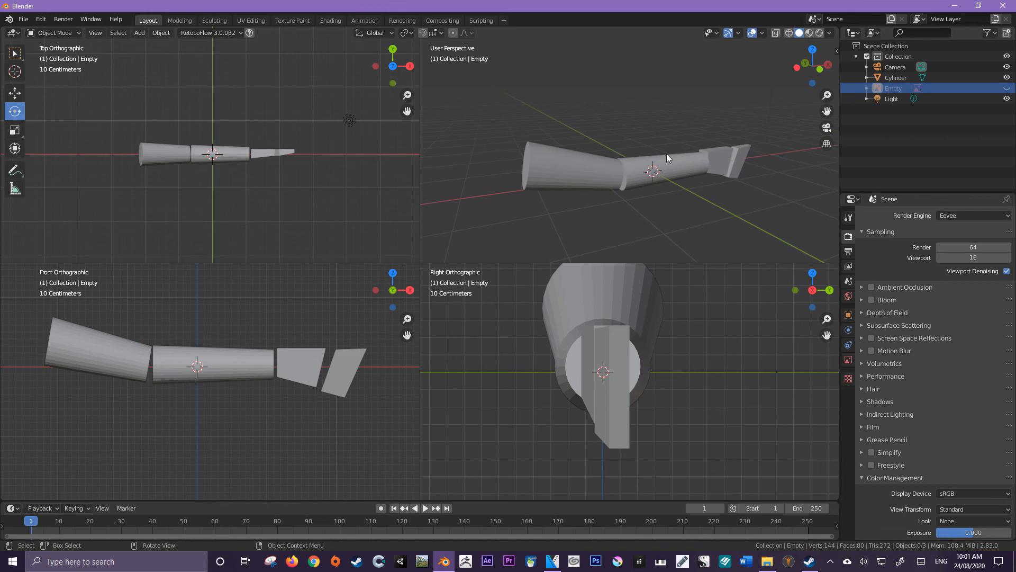
mouse_move(613, 194)
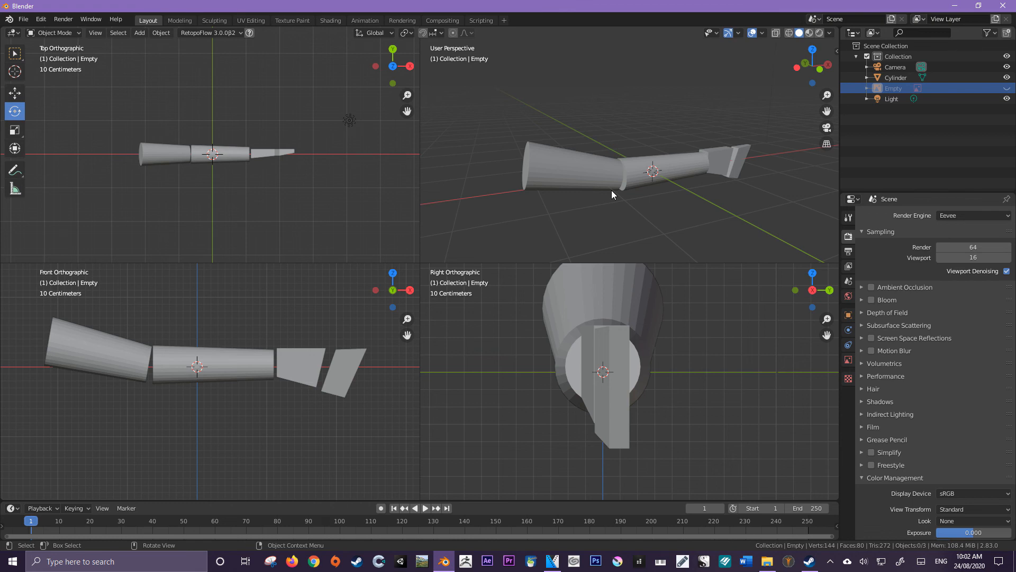
mouse_move(14, 111)
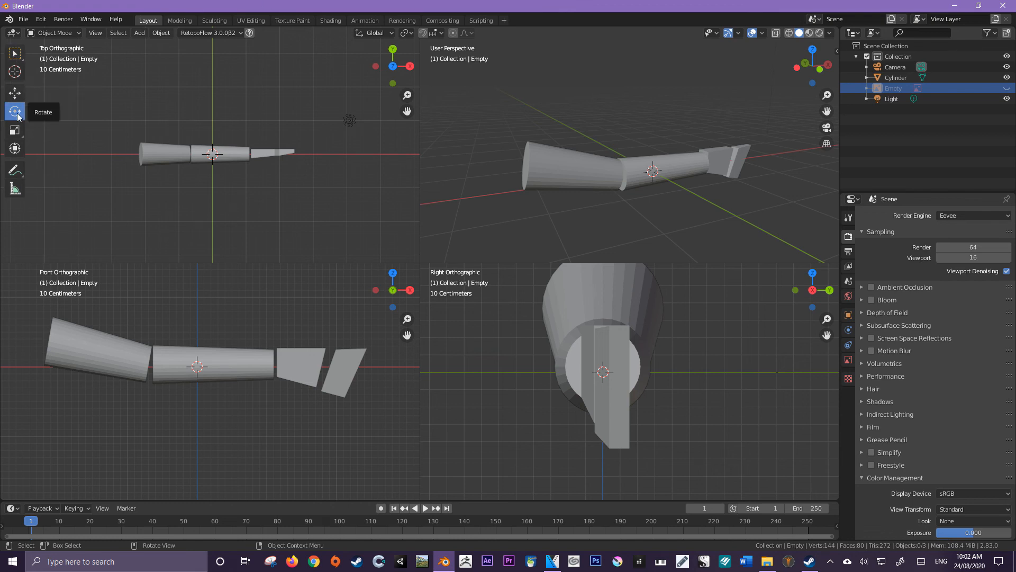
mouse_move(13, 129)
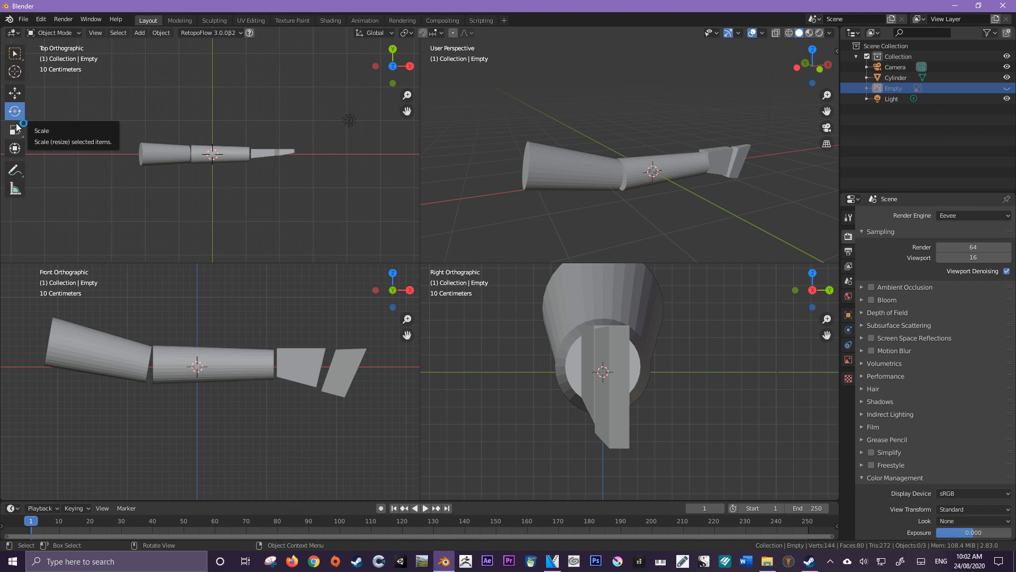
mouse_move(13, 111)
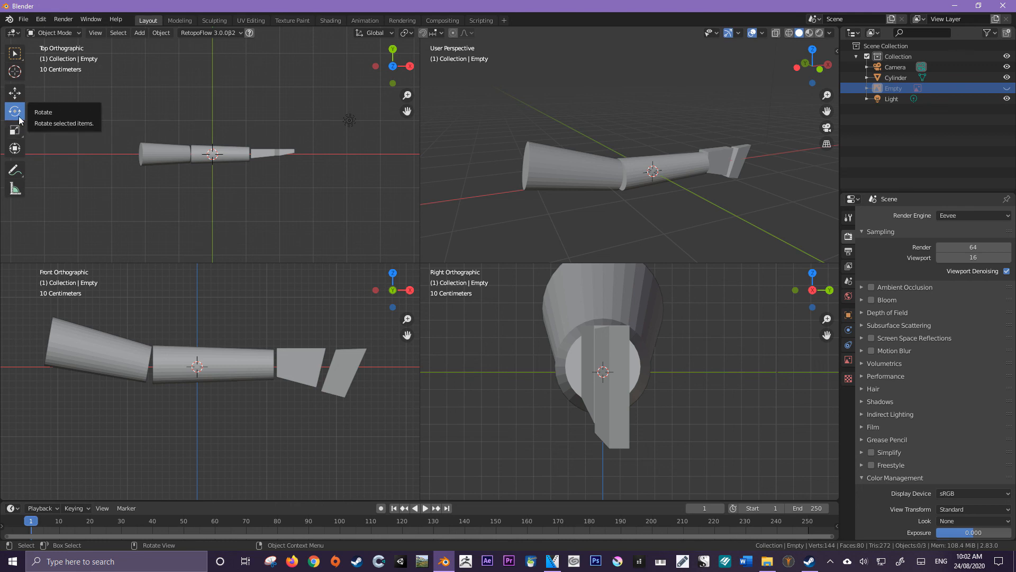
mouse_move(543, 167)
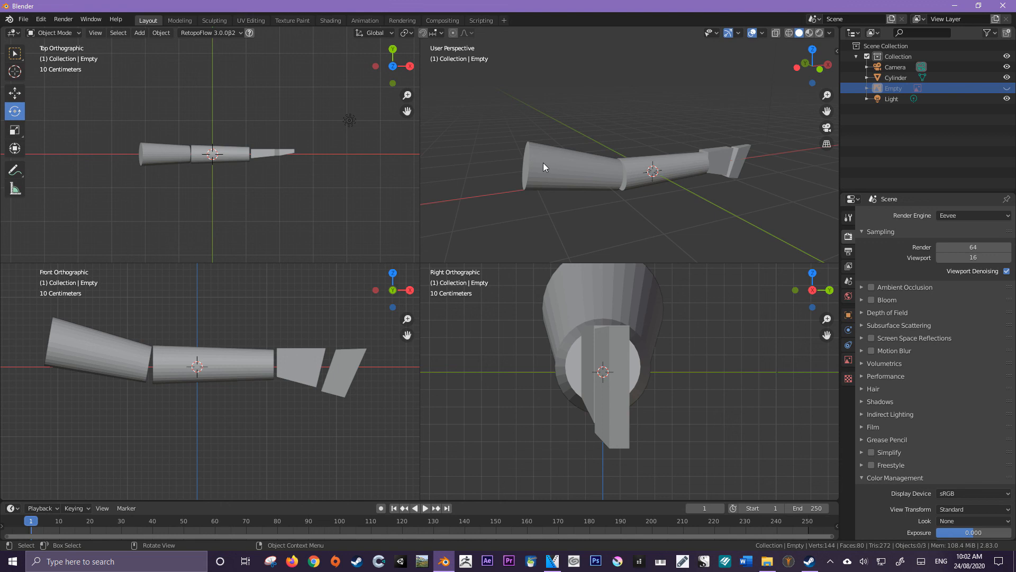
mouse_move(546, 180)
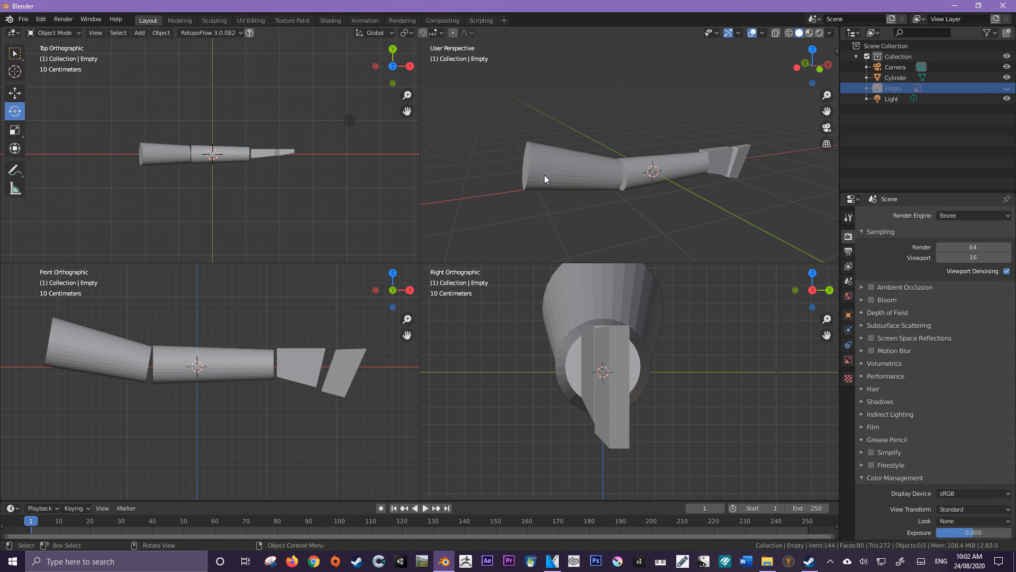